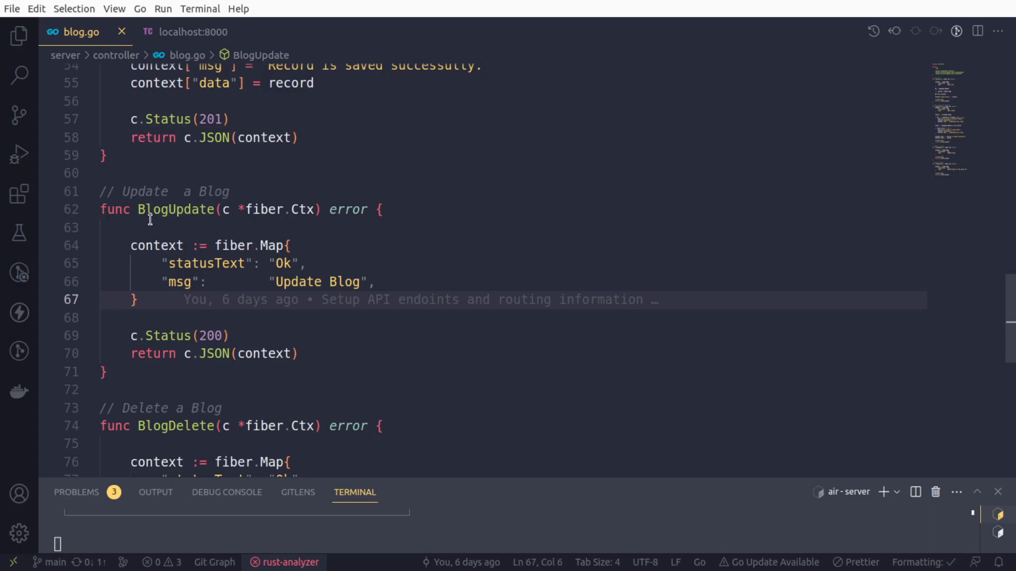
mouse_move(333, 326)
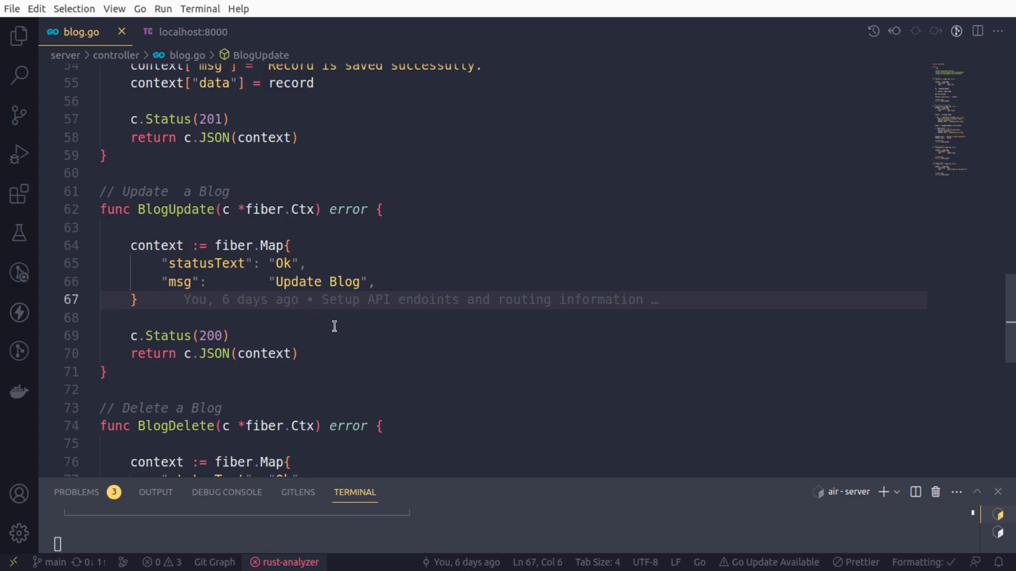
mouse_move(305, 327)
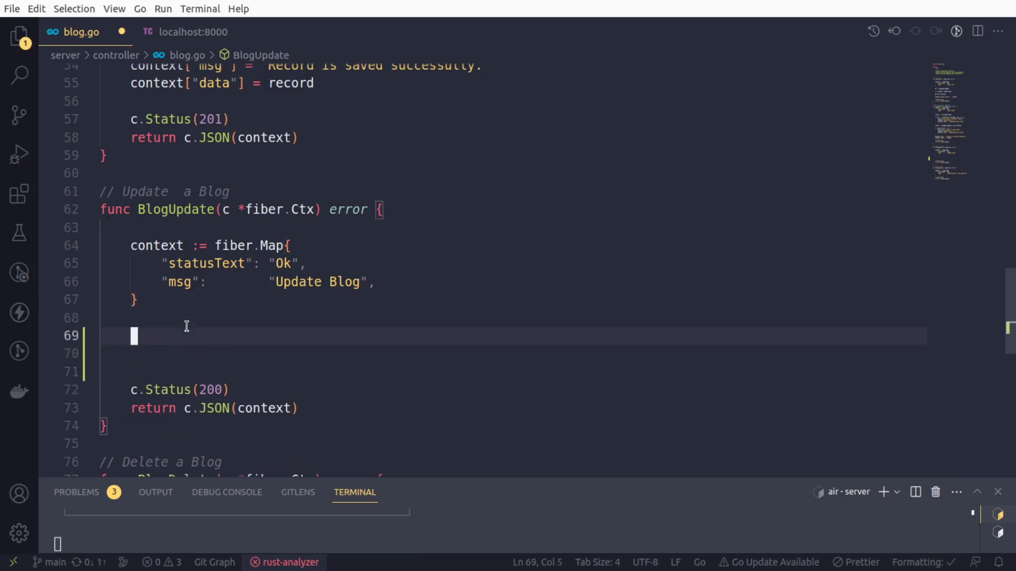
text(http:)
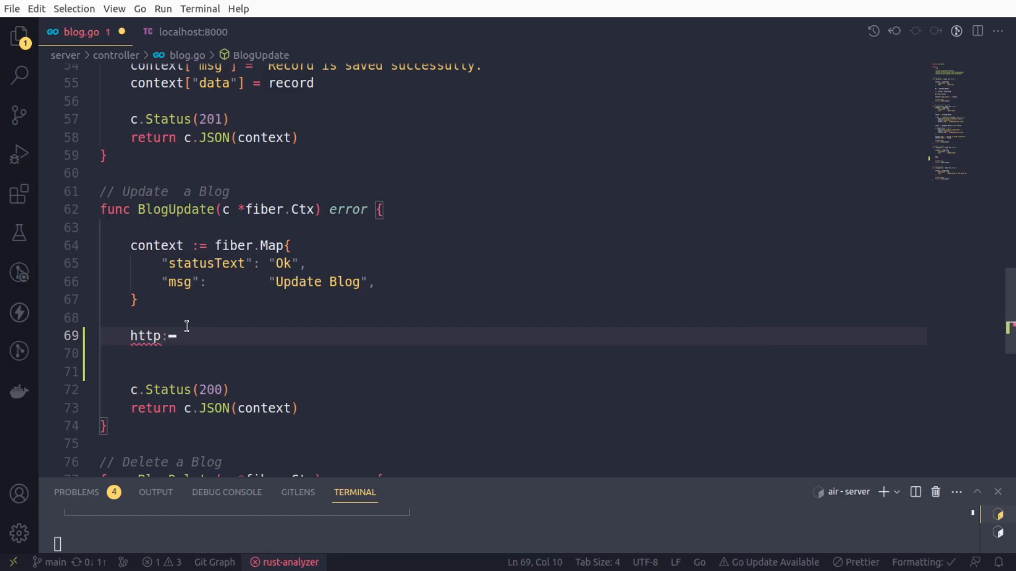
text(//localhost:8)
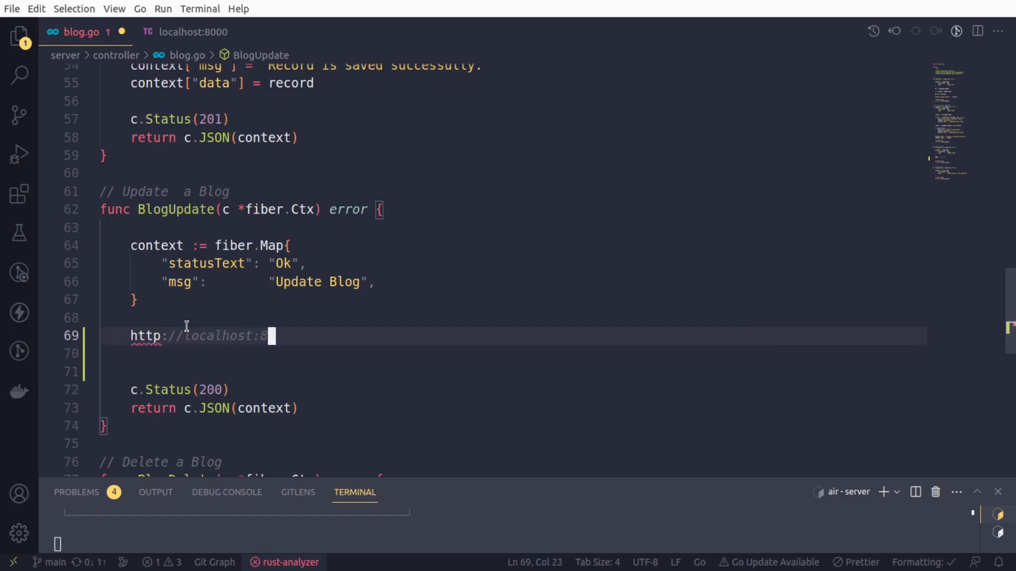
text(000/)
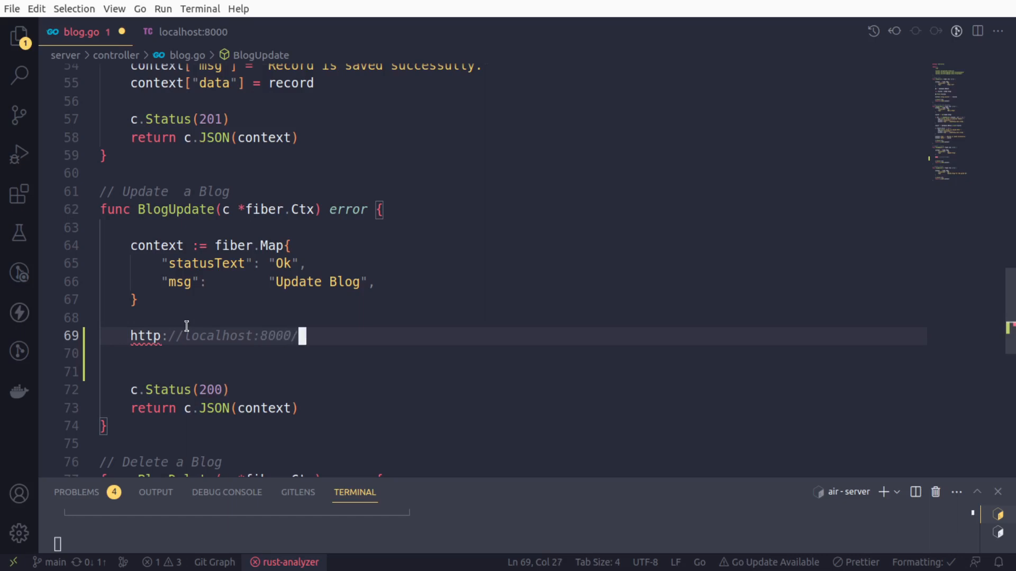
text(1)
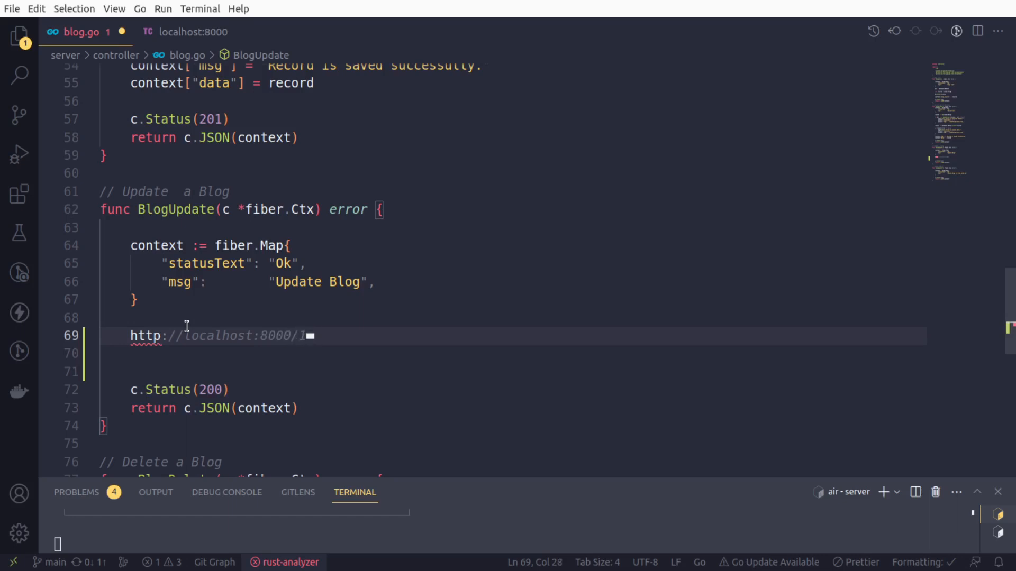
key(Backspace)
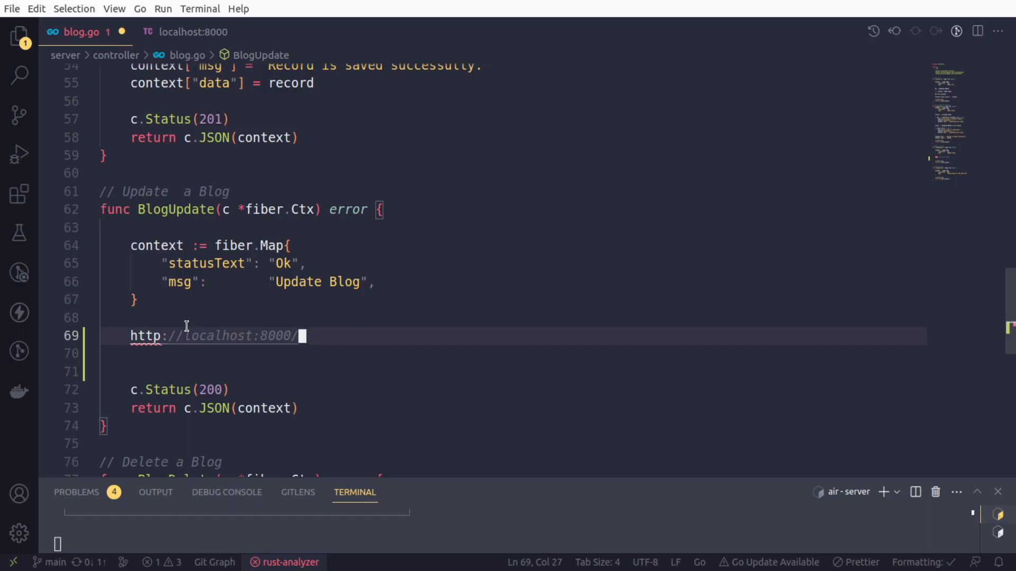
text(2)
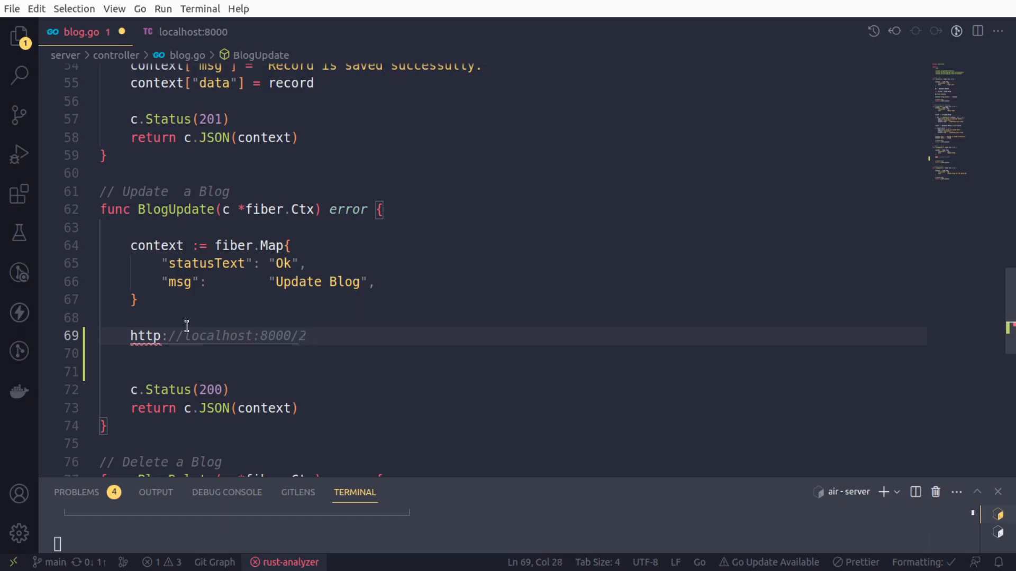
double_click(302, 335)
text(//)
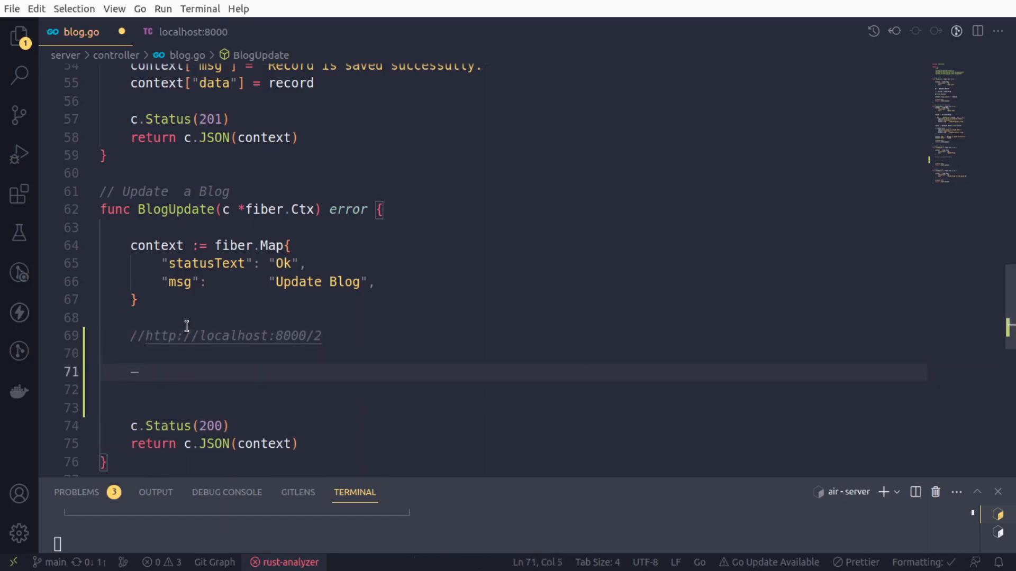
Read the route parameter with id := c.Params("id"), using IntelliSense for Params.
text(id :)
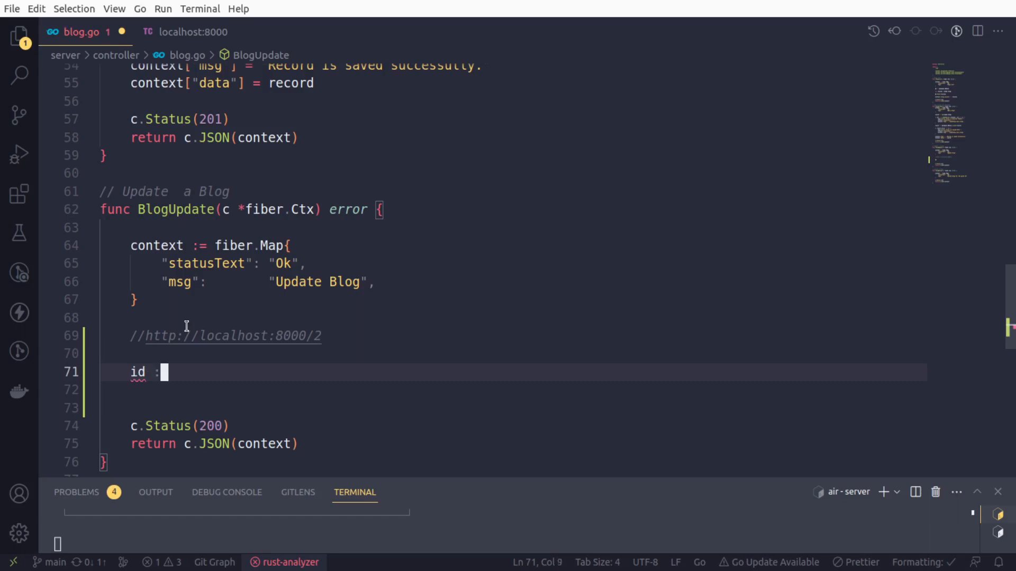
text(=)
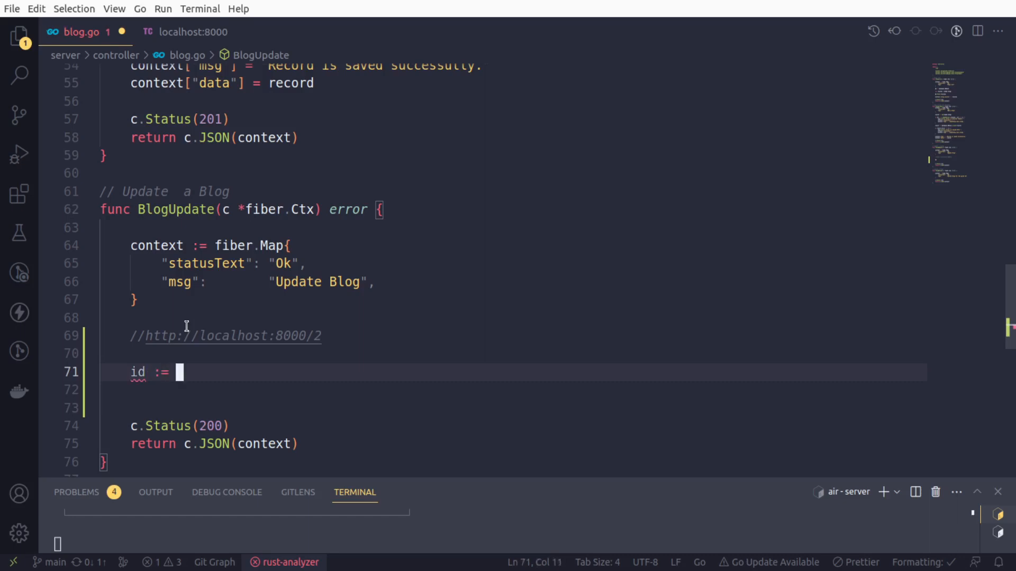
click(321, 335)
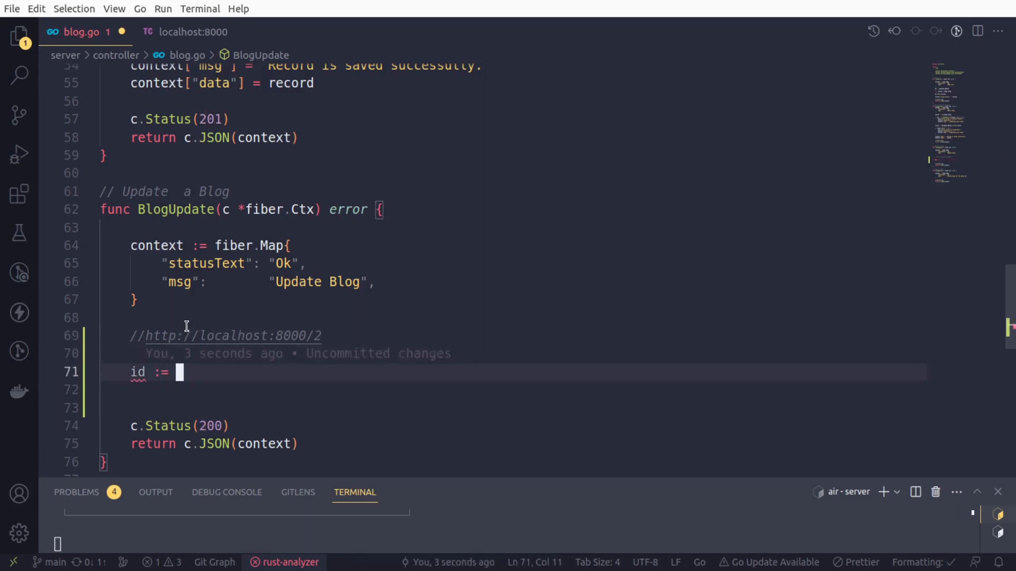
text(c.)
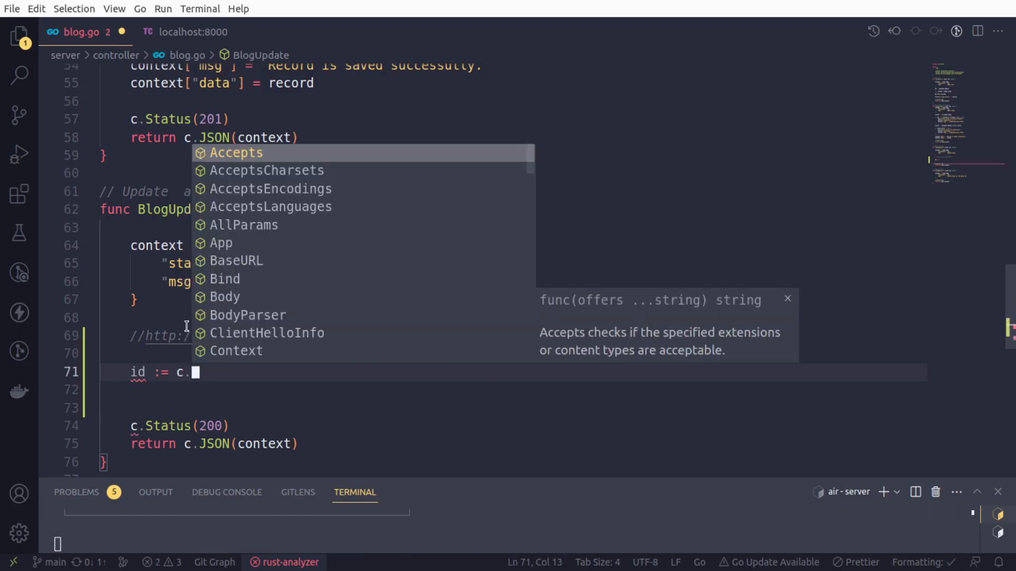
text(Para)
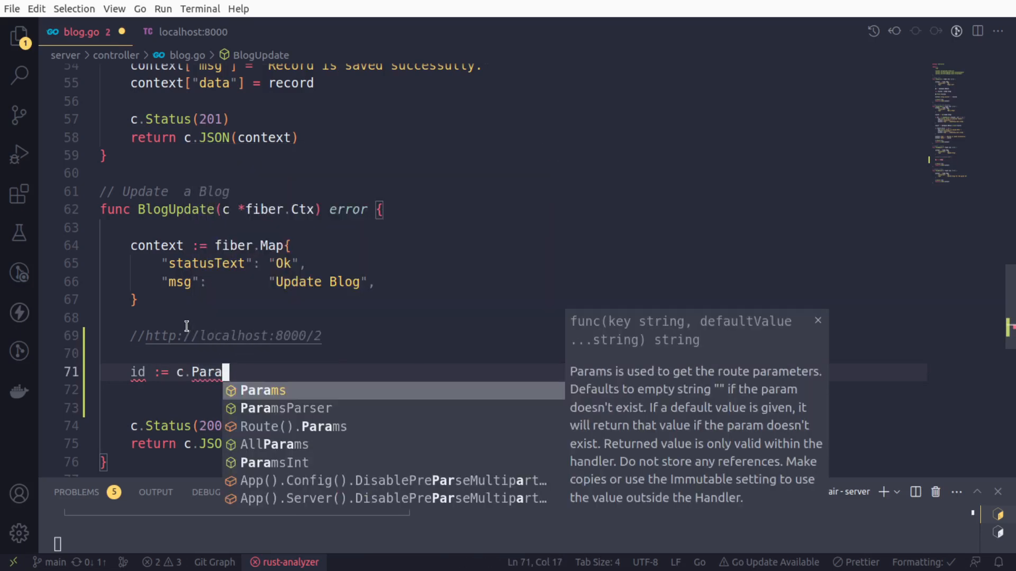
click(262, 391)
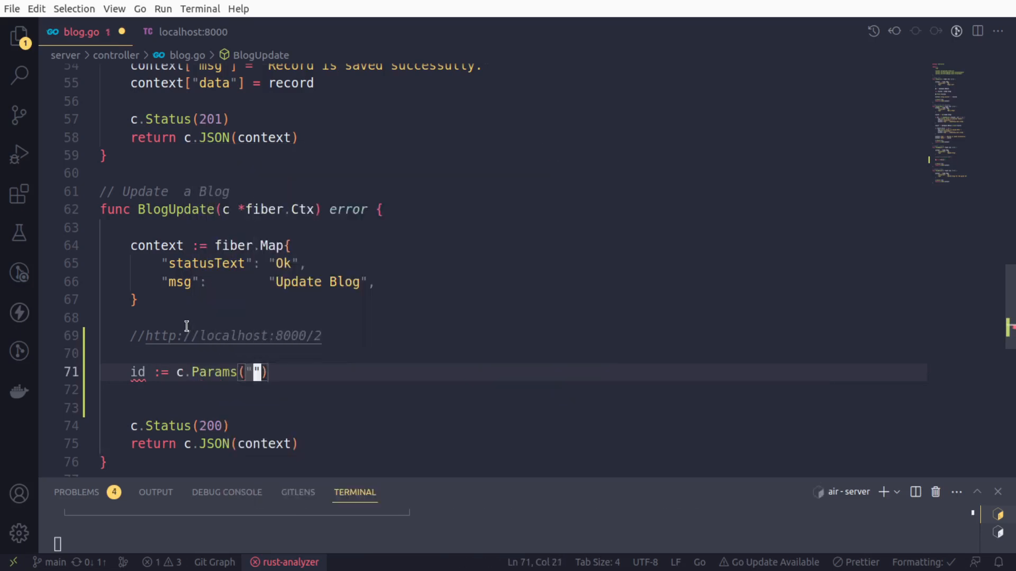
text(id)
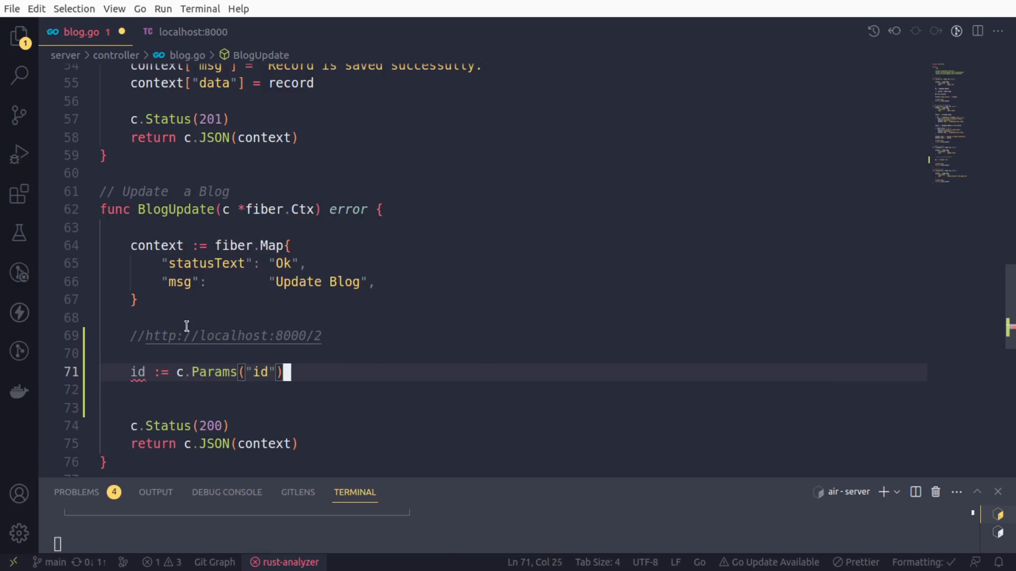
key(Return)
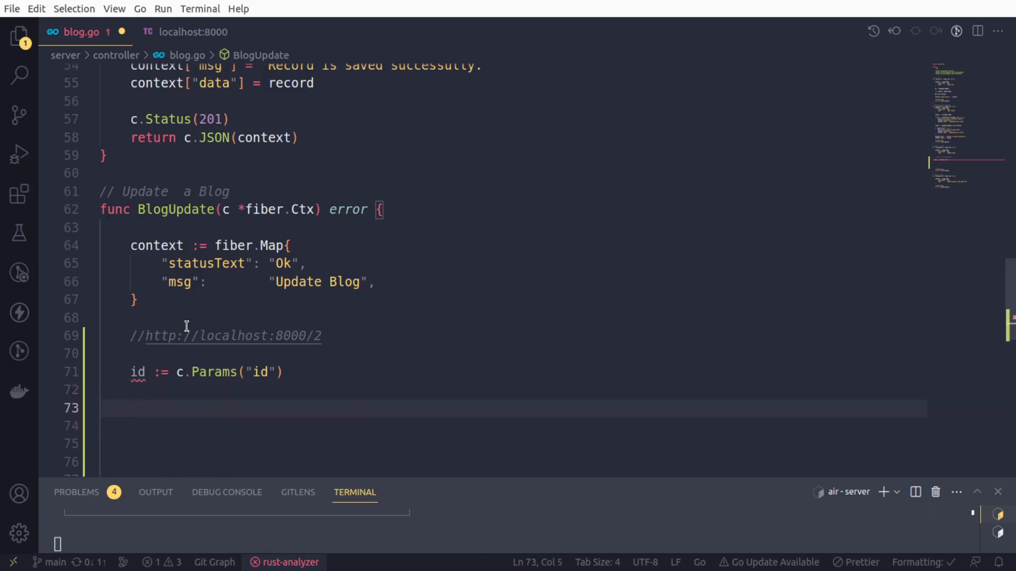
Declare var record model.Blog in BlogUpdate.
text(var)
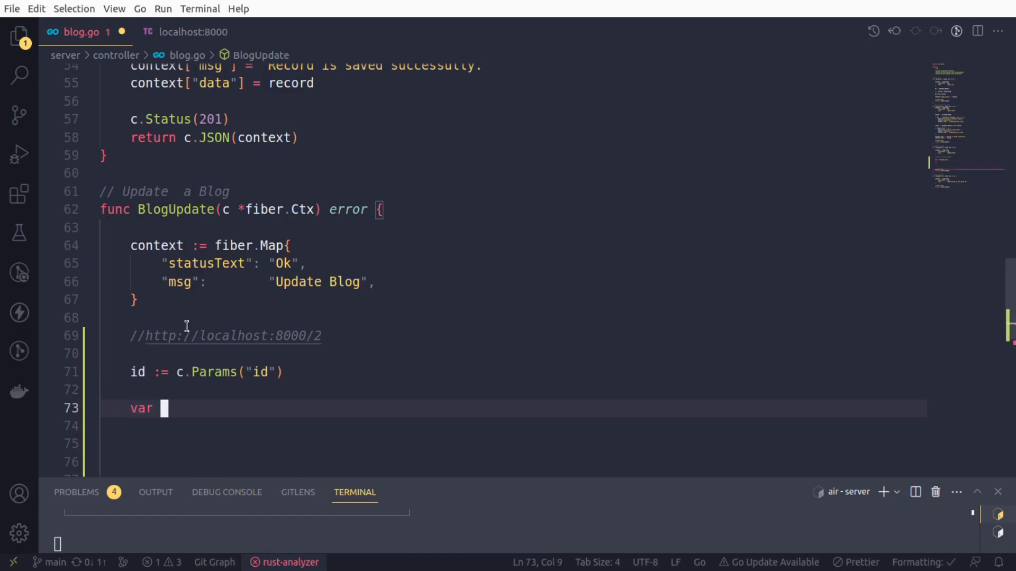
text(record)
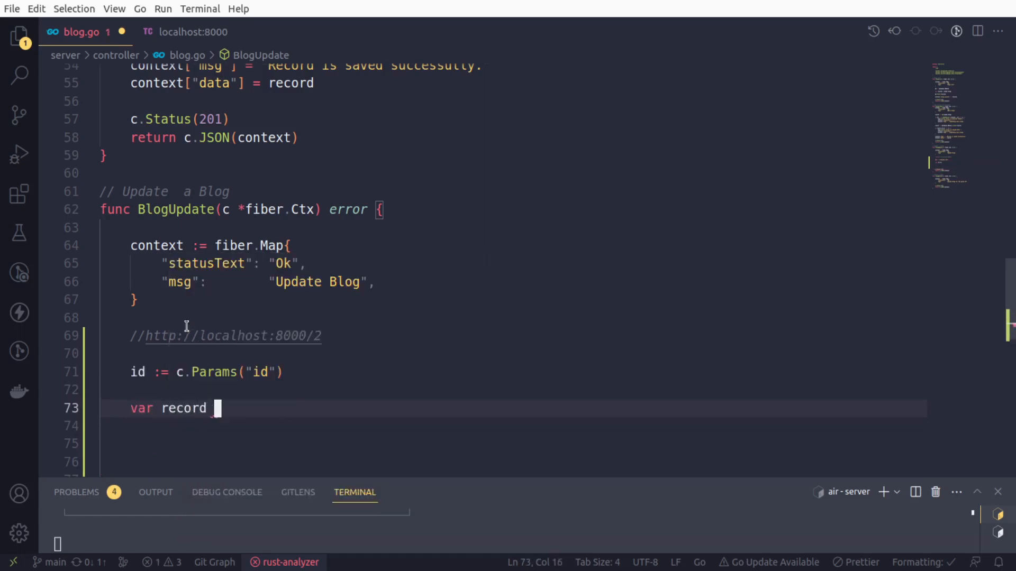
text(model.Blog)
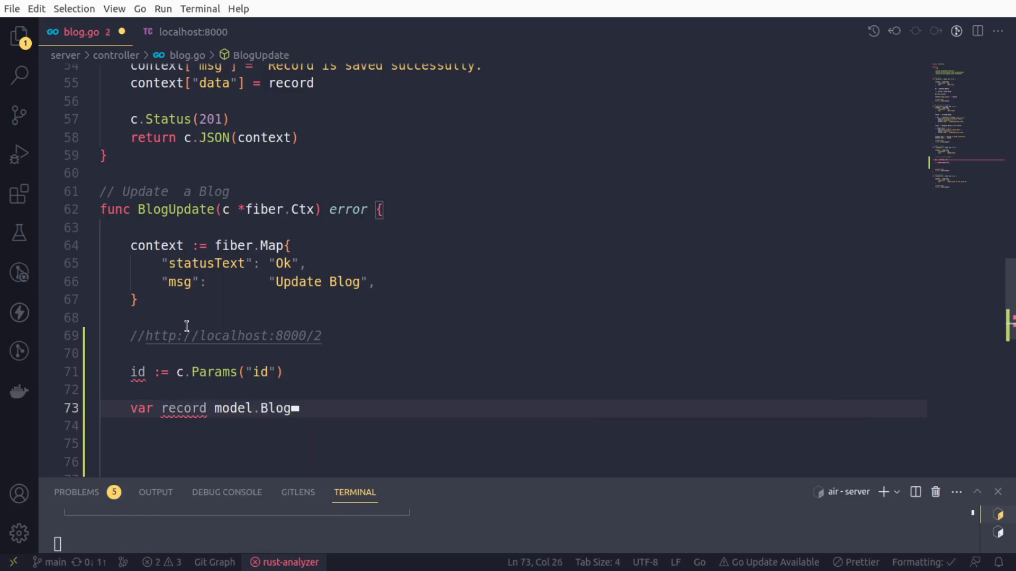
key(enter)
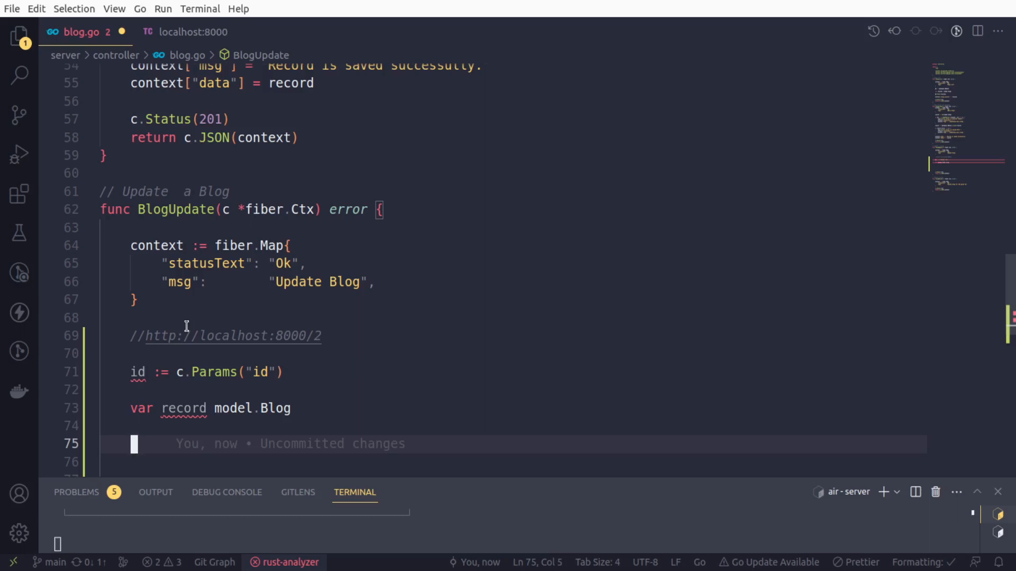
Load the record with database.DBConn.First(&record, id).
text(database.DBConn)
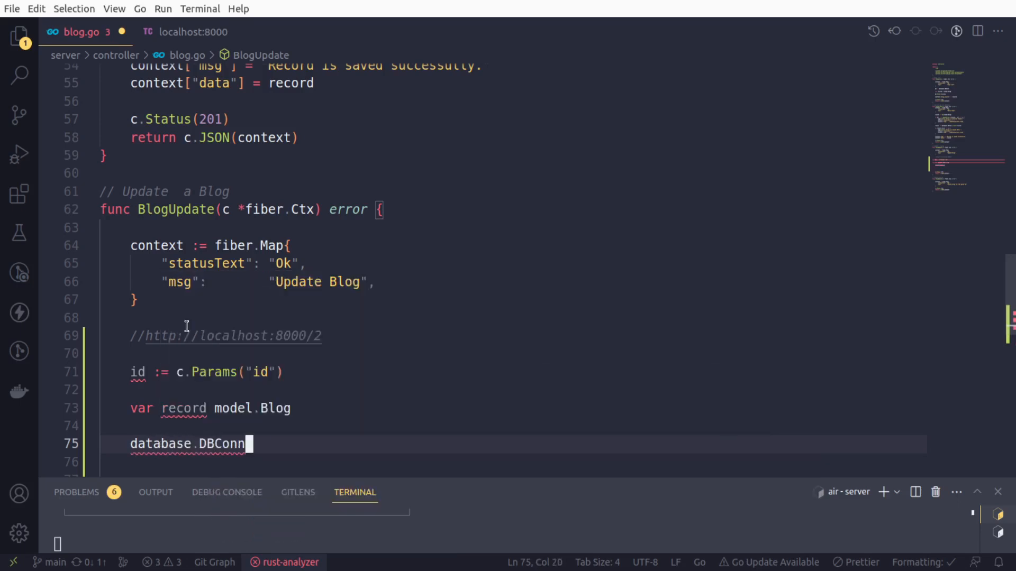
text(Fir)
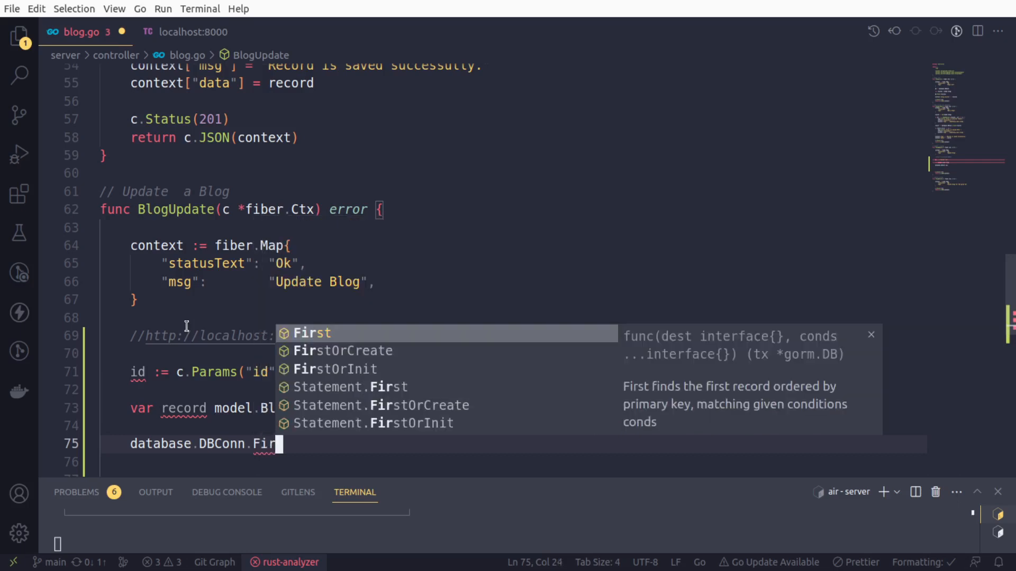
text(t()
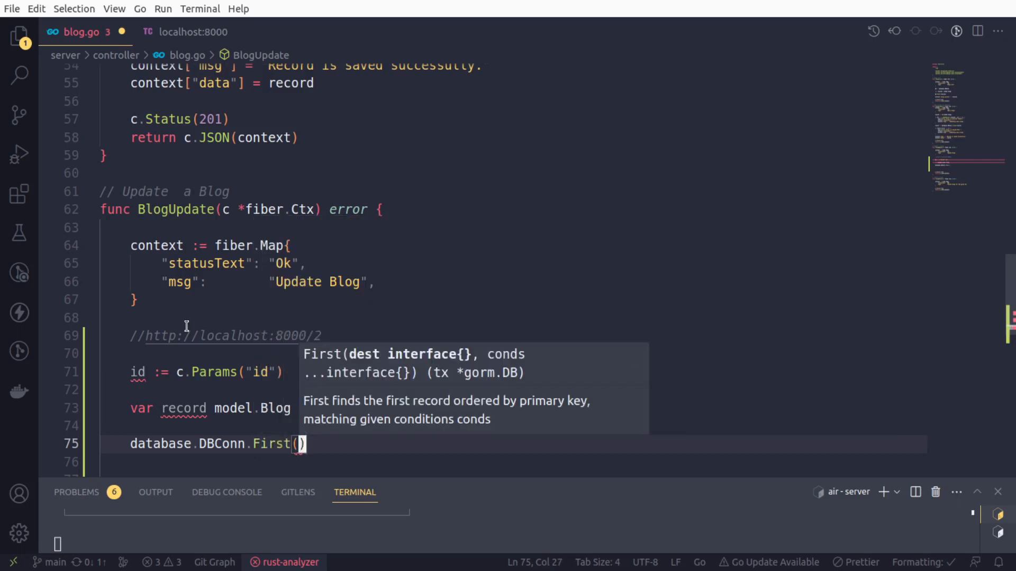
text(&rec)
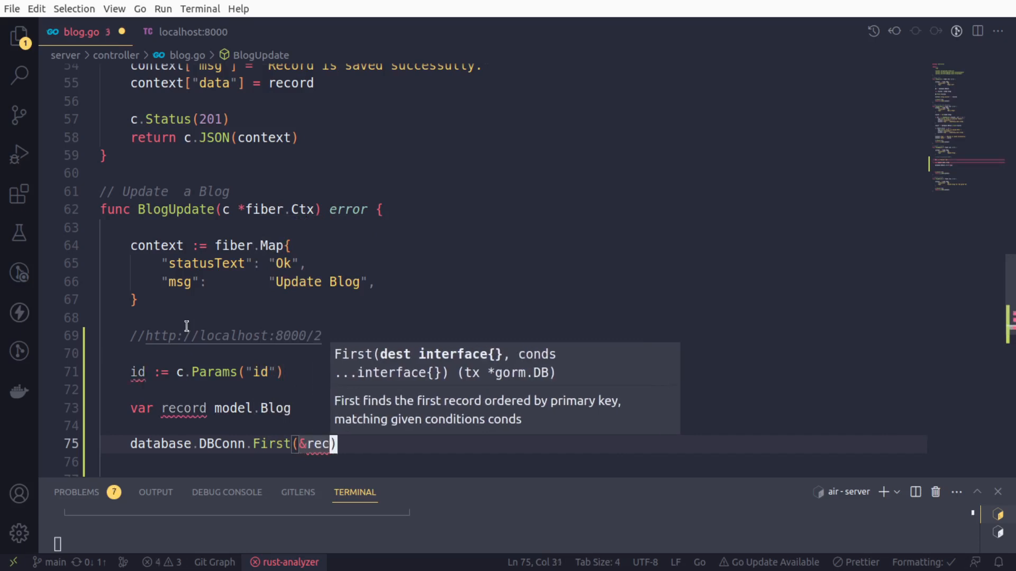
text(ord, id)
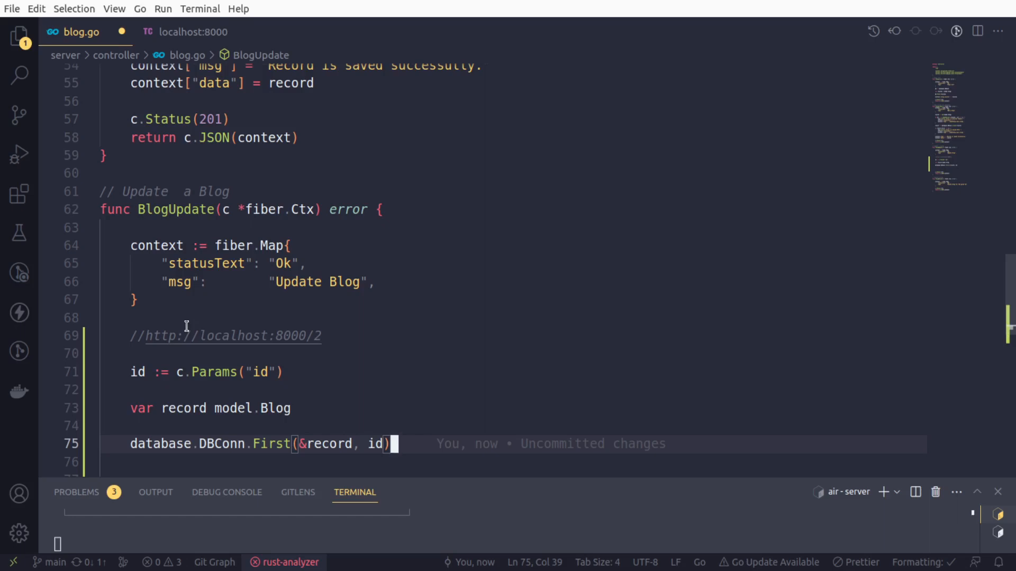
key(Enter)
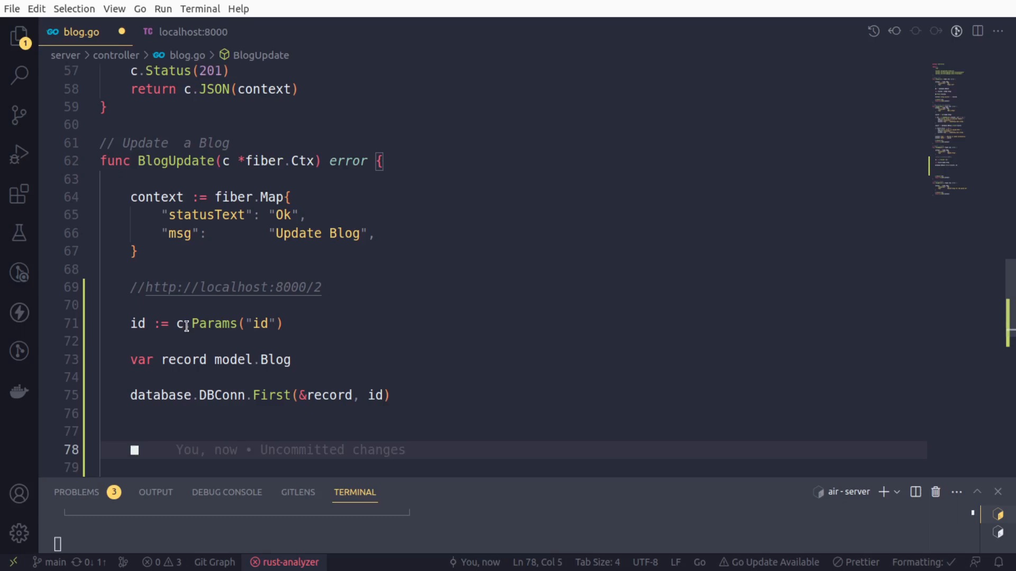
Add an if record.ID == 0 branch that logs "Record not Found.".
text(if)
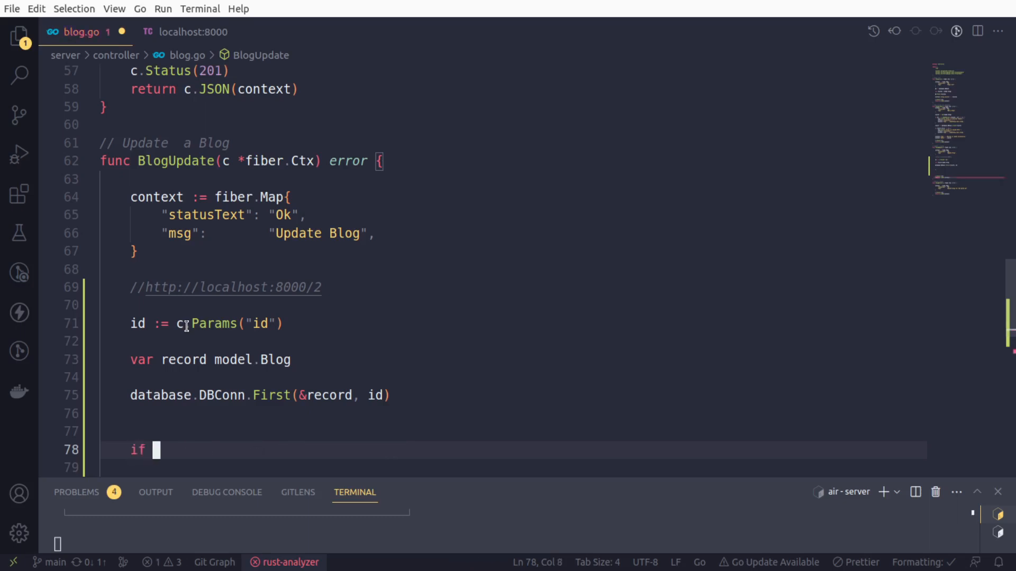
text(record.ID)
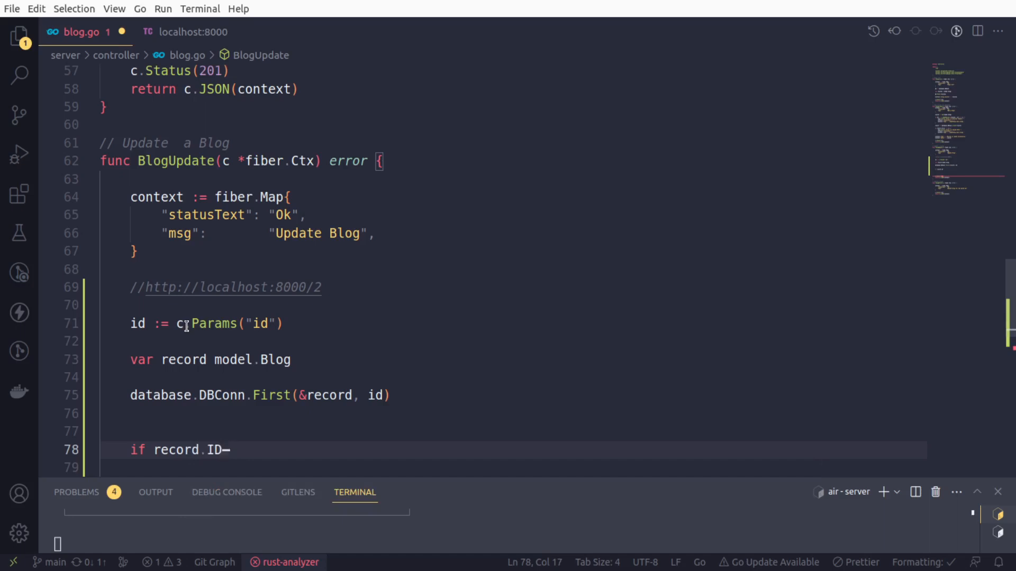
text(==)
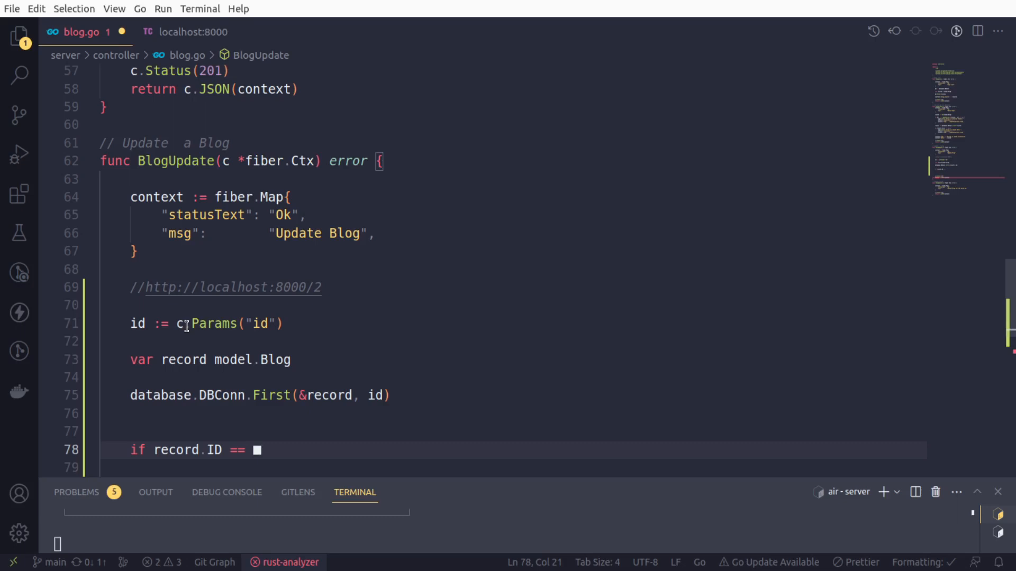
text(0 {)
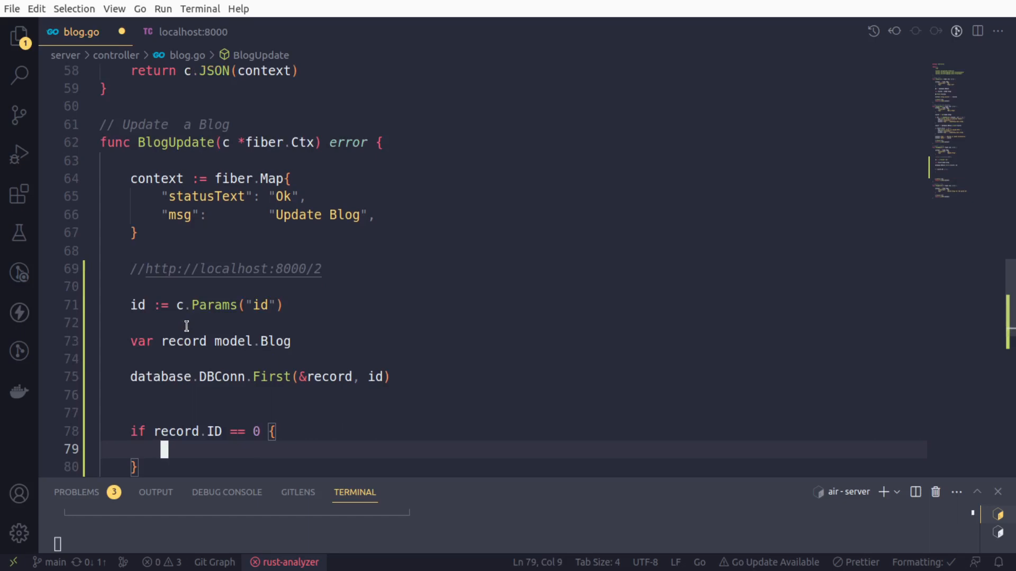
text(log.Println("R)
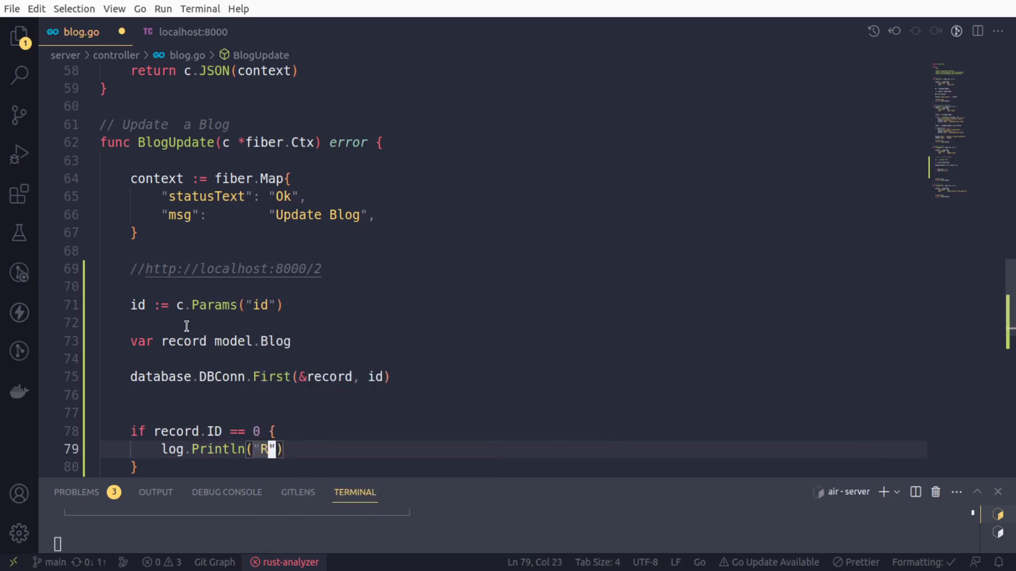
text(ecord not)
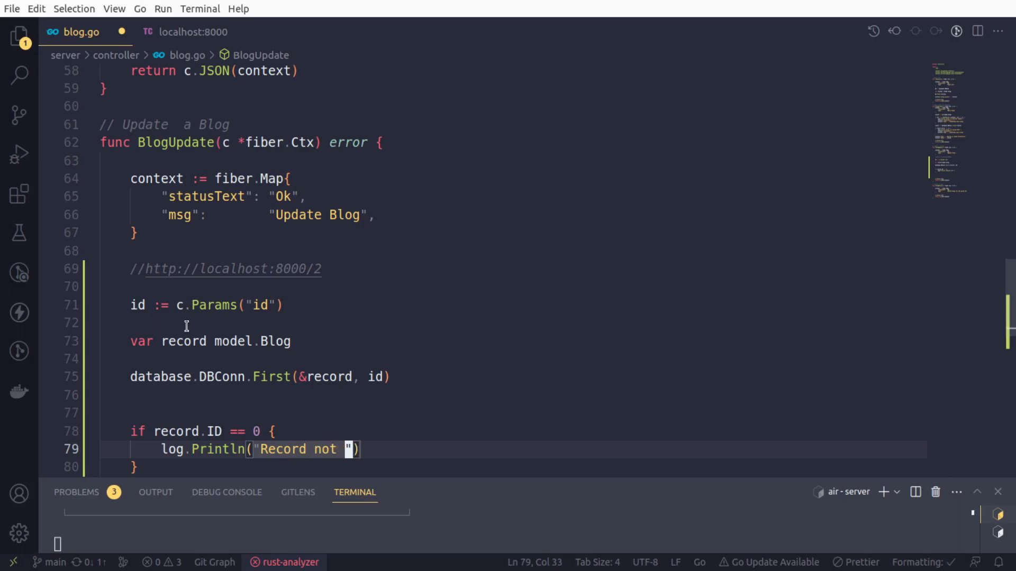
text(forund.)
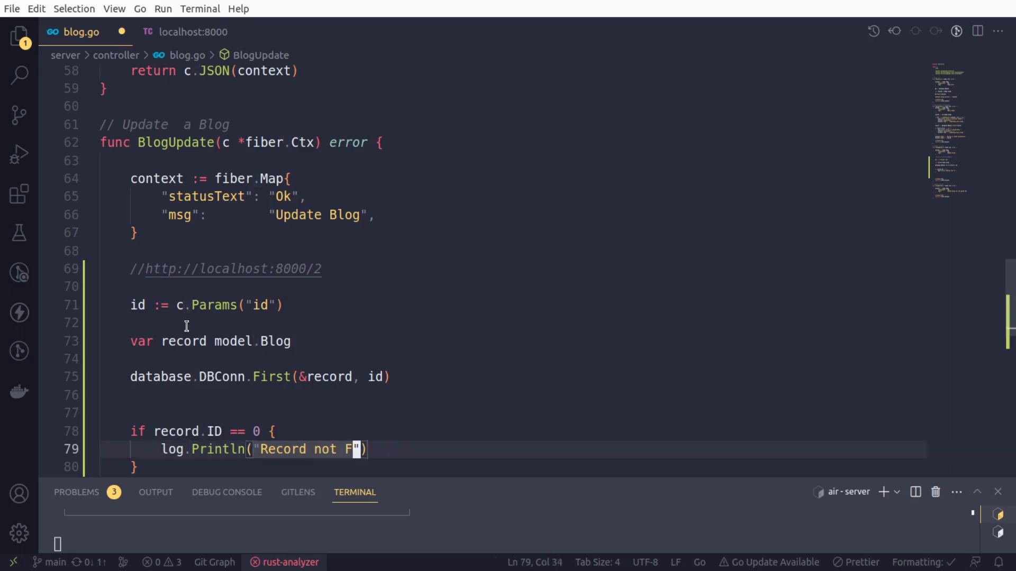
text(ound.)
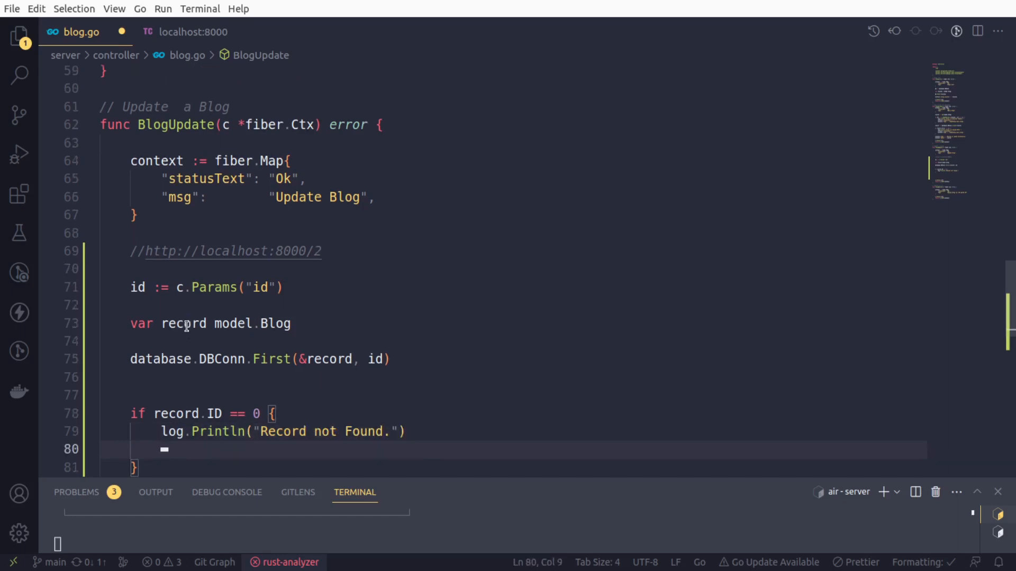
Return c.JSON(context) from the not-found branch and leave room below it.
text(c.)
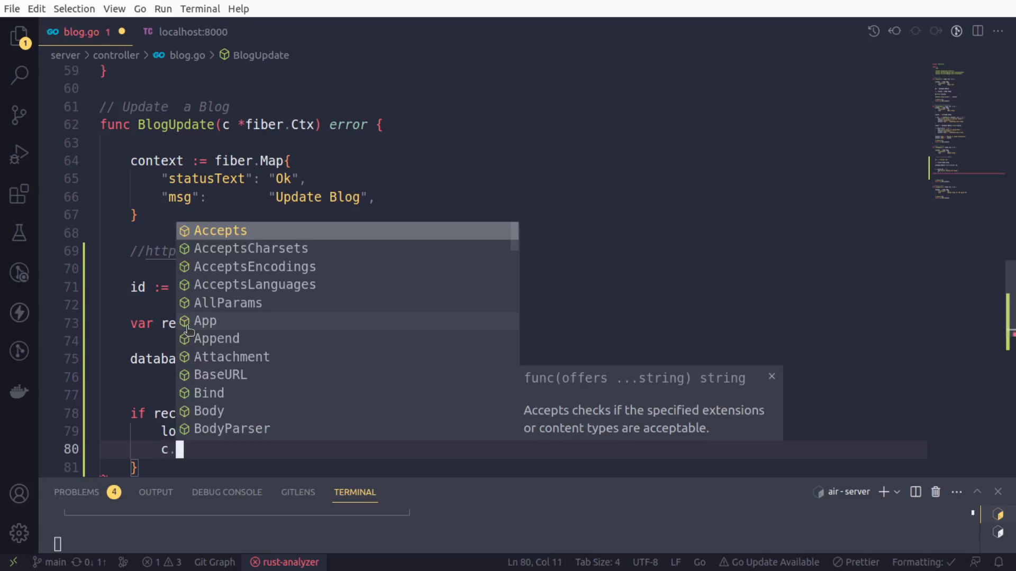
text(Js)
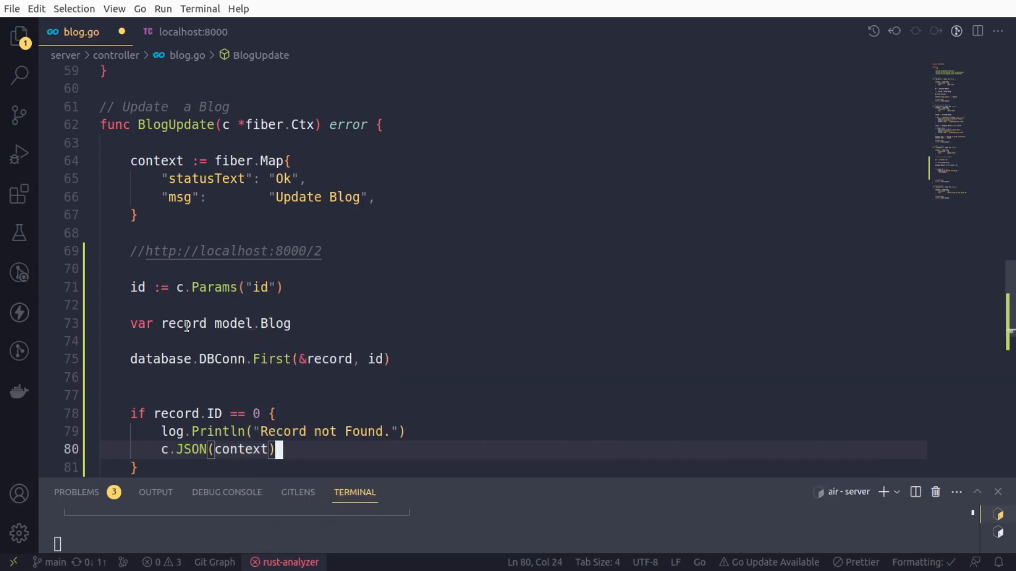
text(return)
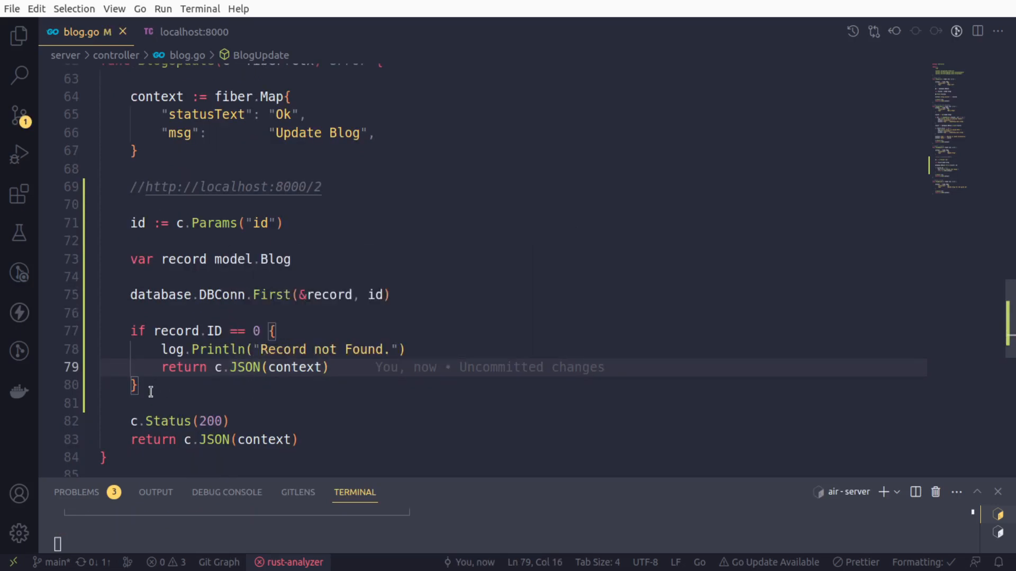
key(enter)
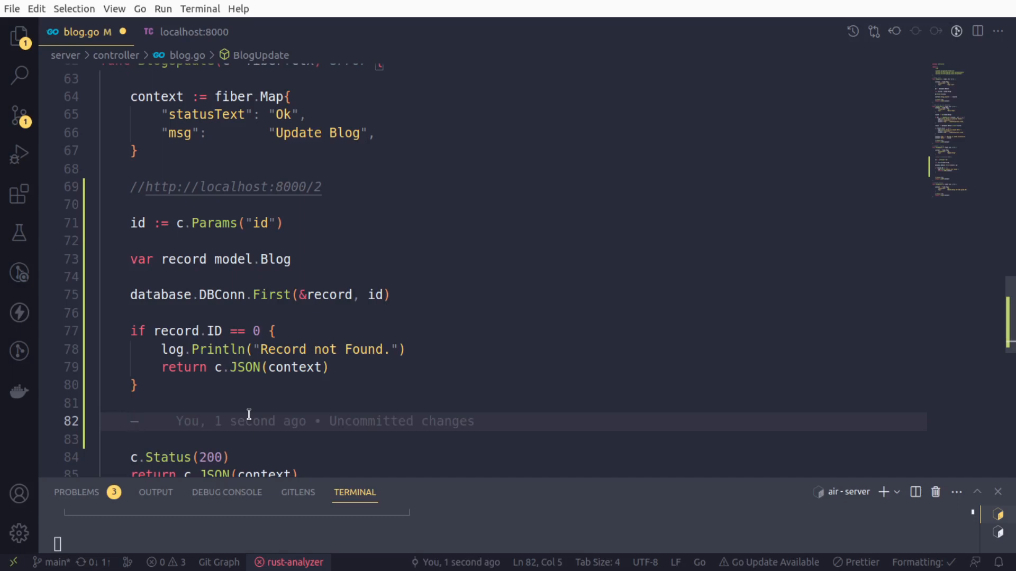
Add the condition if err := c.BodyParser(&record); err != nil.
text(if err :=)
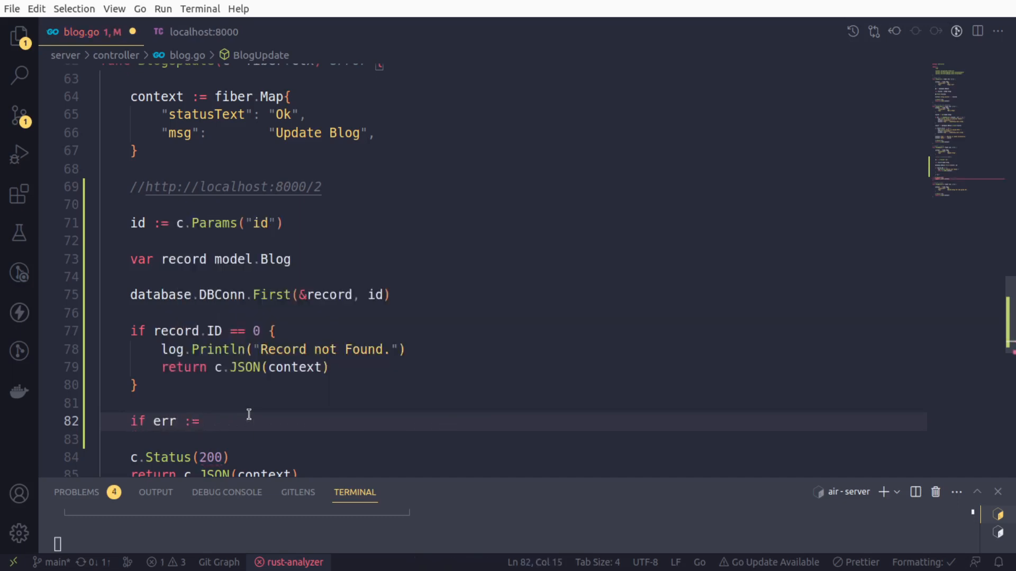
text(c.body)
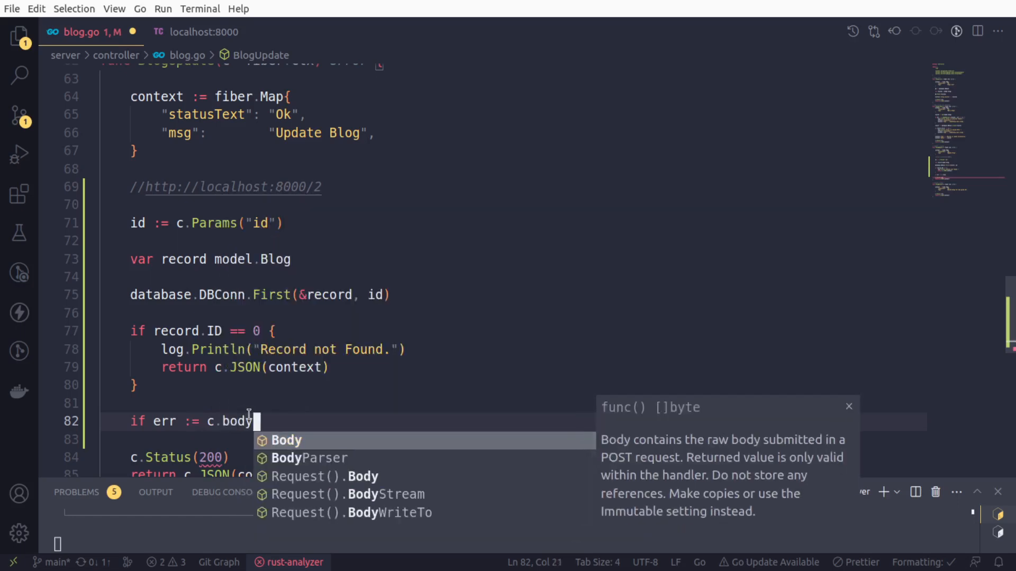
click(310, 458)
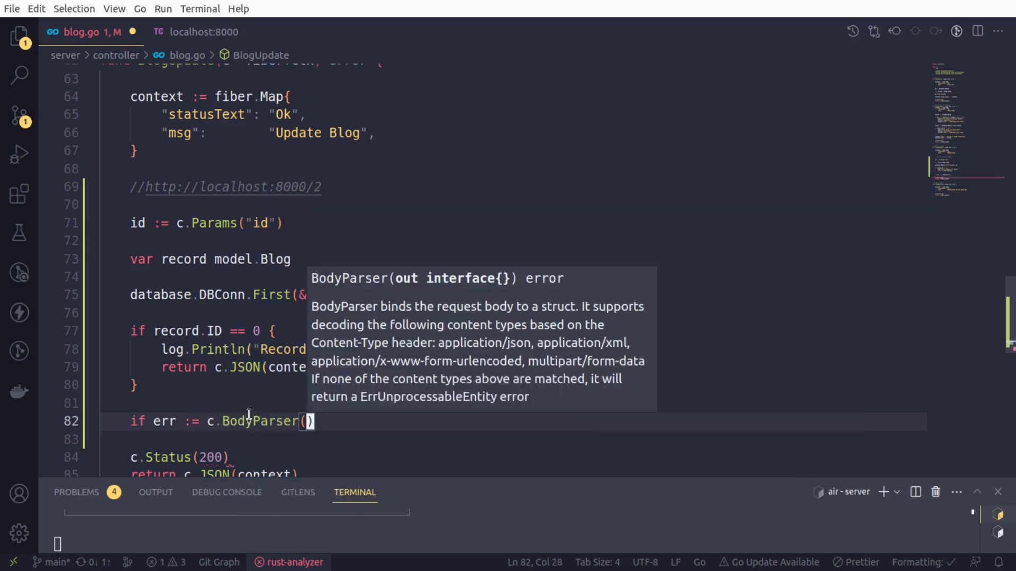
text(&r)
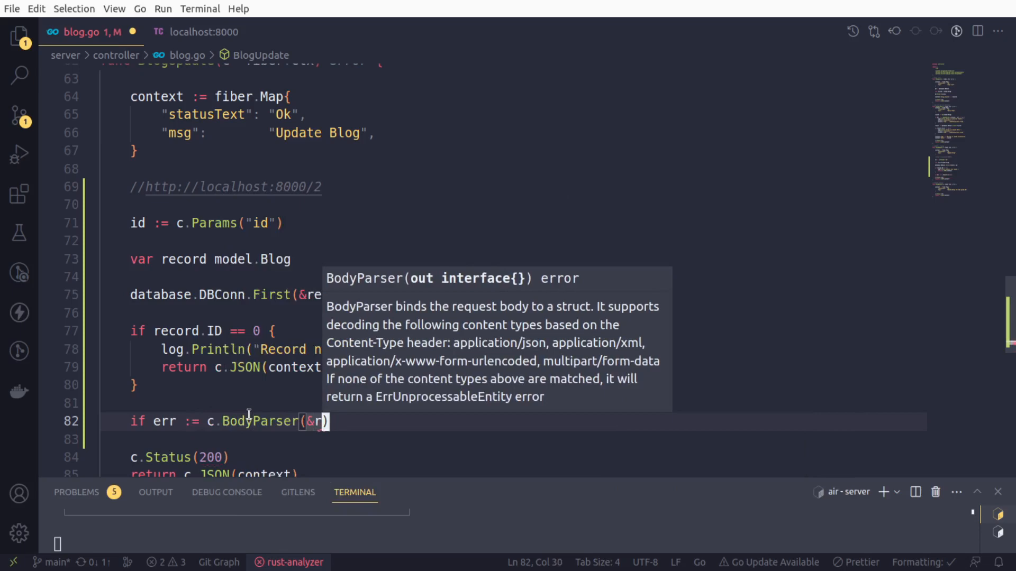
text(ecord)
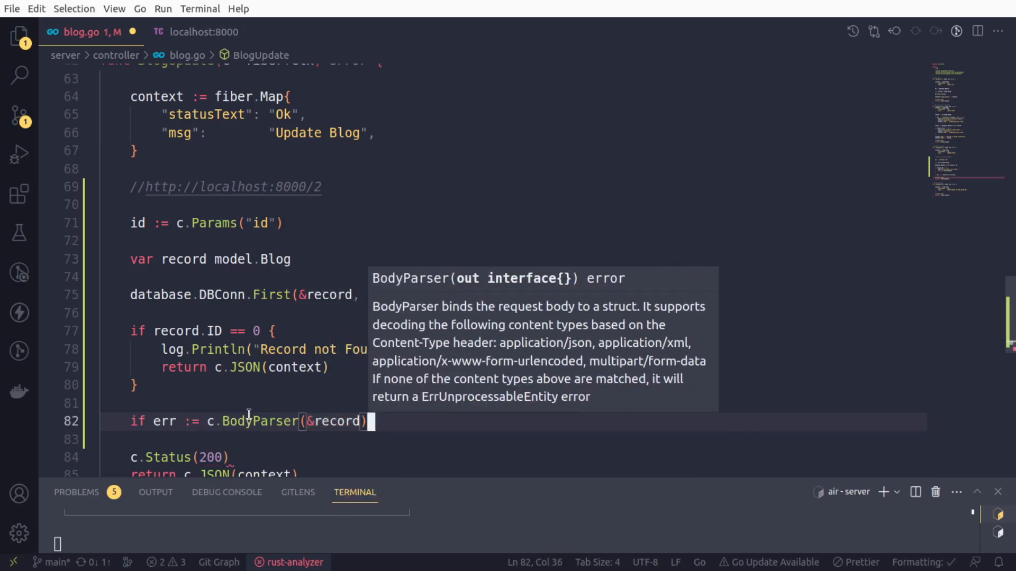
text(; err)
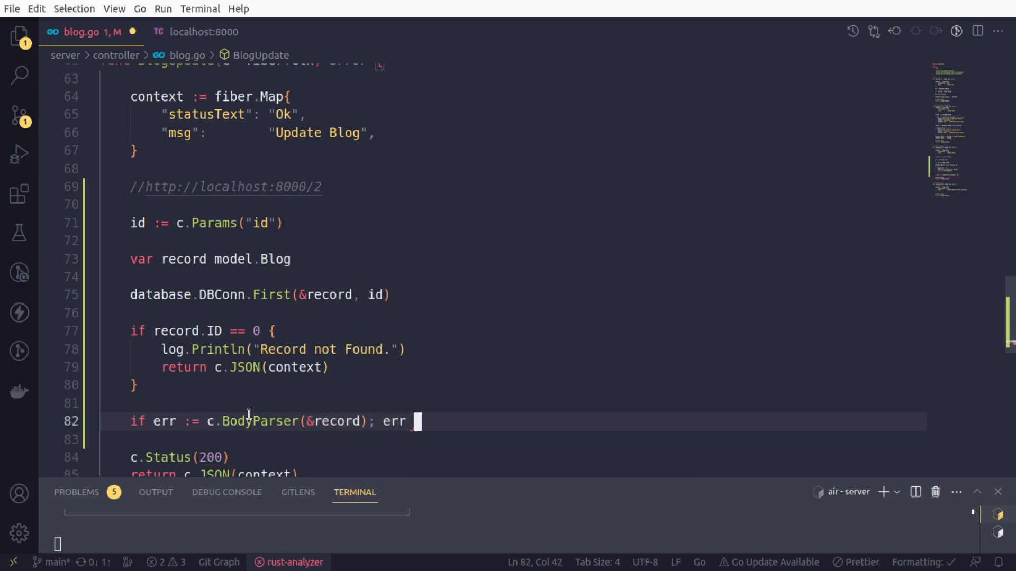
text(!= nil {)
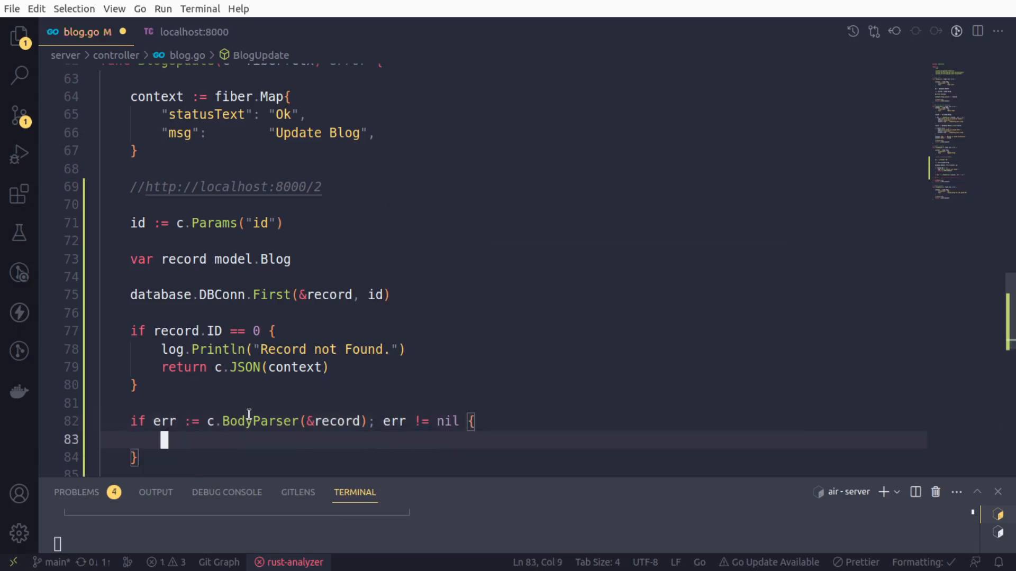
Log "Error in parsing request." inside the BodyParser error block.
text(log.Println()
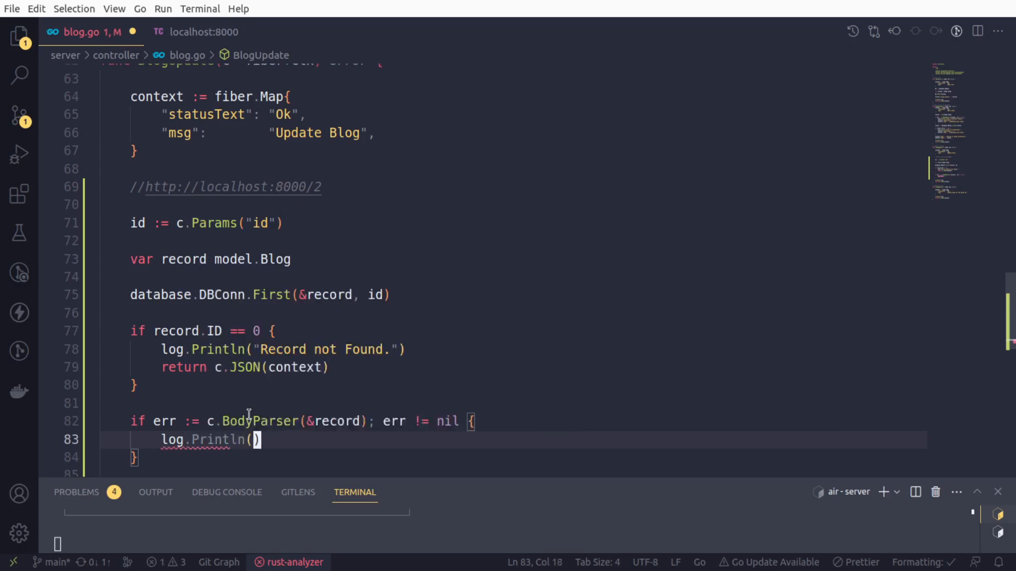
text("")
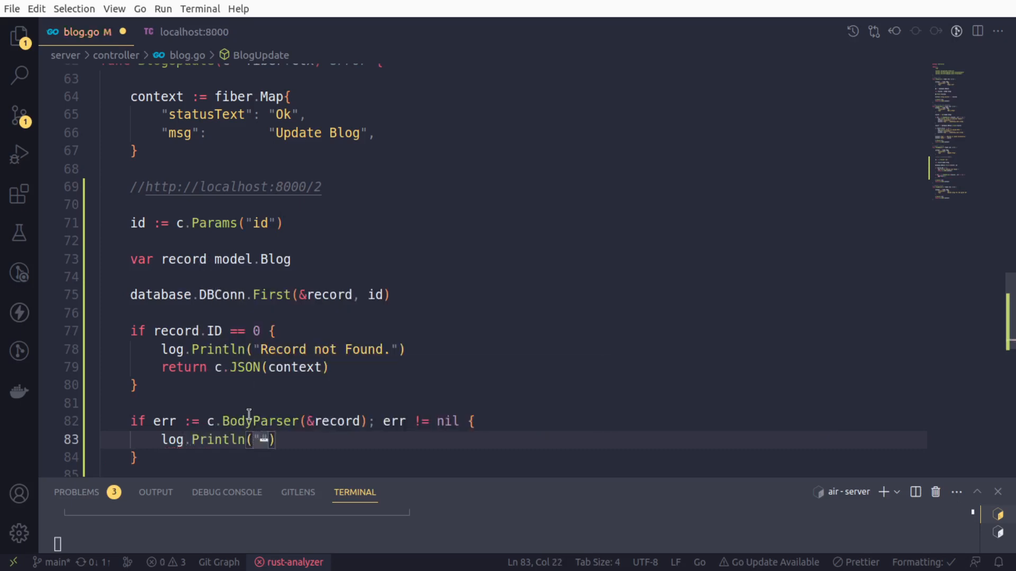
text(Error in)
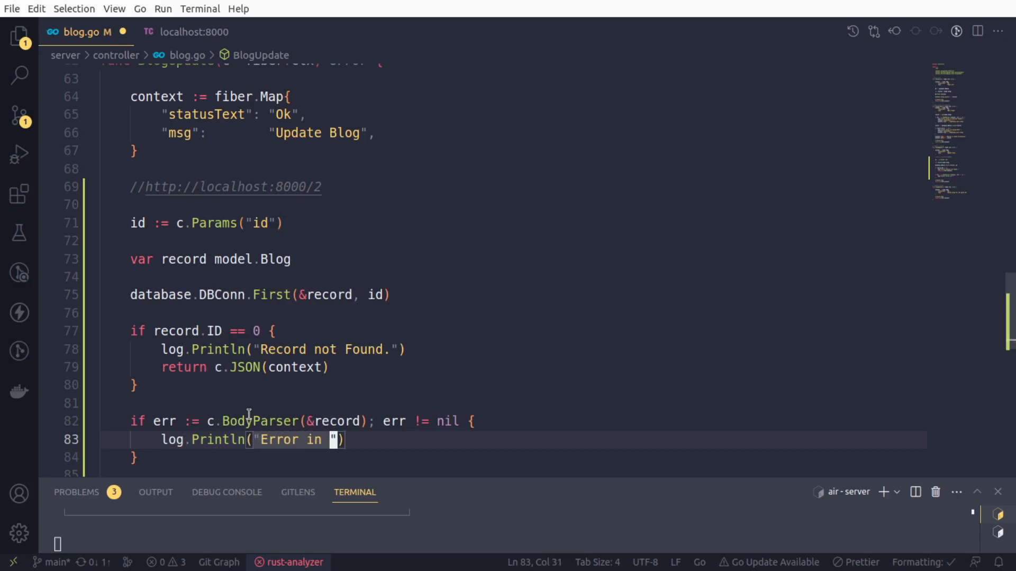
text(parsing)
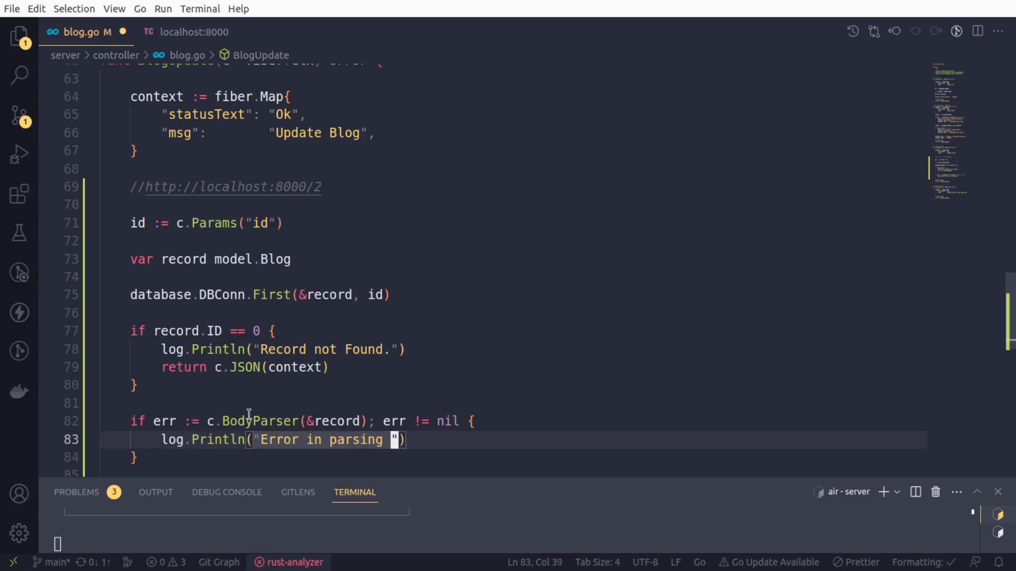
text(reque)
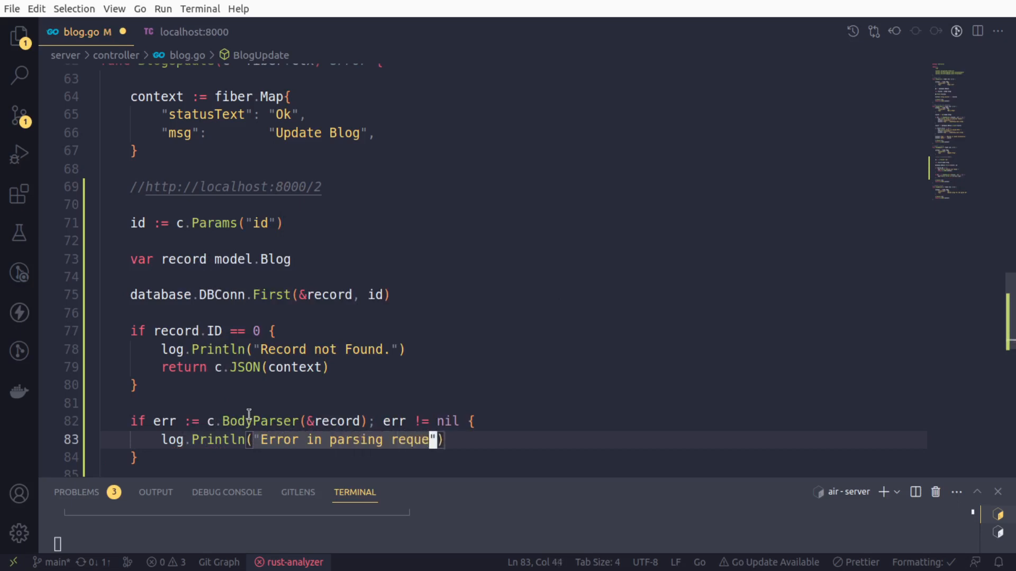
text(st.)
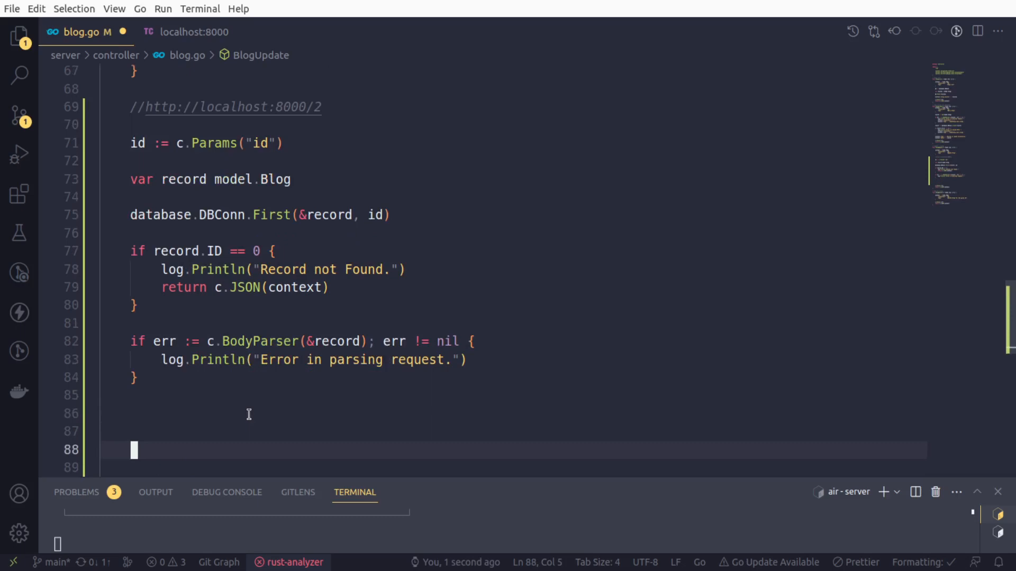
Save the record with result := database.DBConn.Save(&record).
key(Backspace)
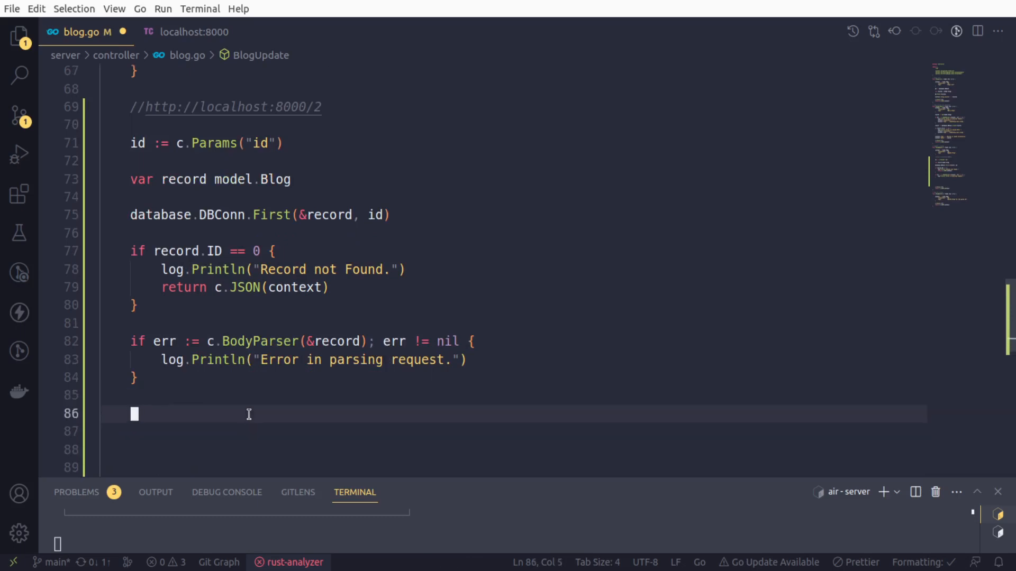
text(database.DBConn)
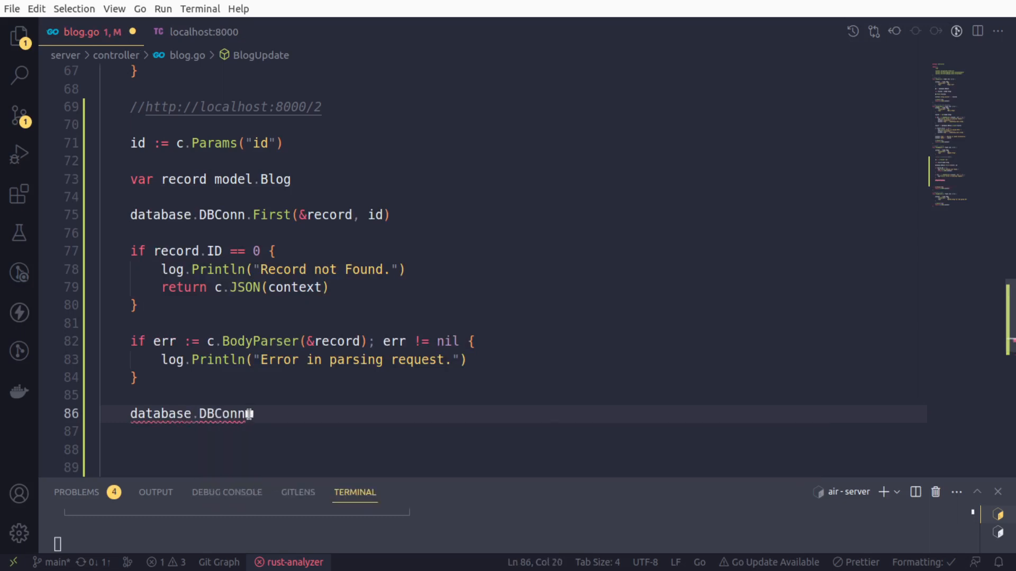
text(.Save()
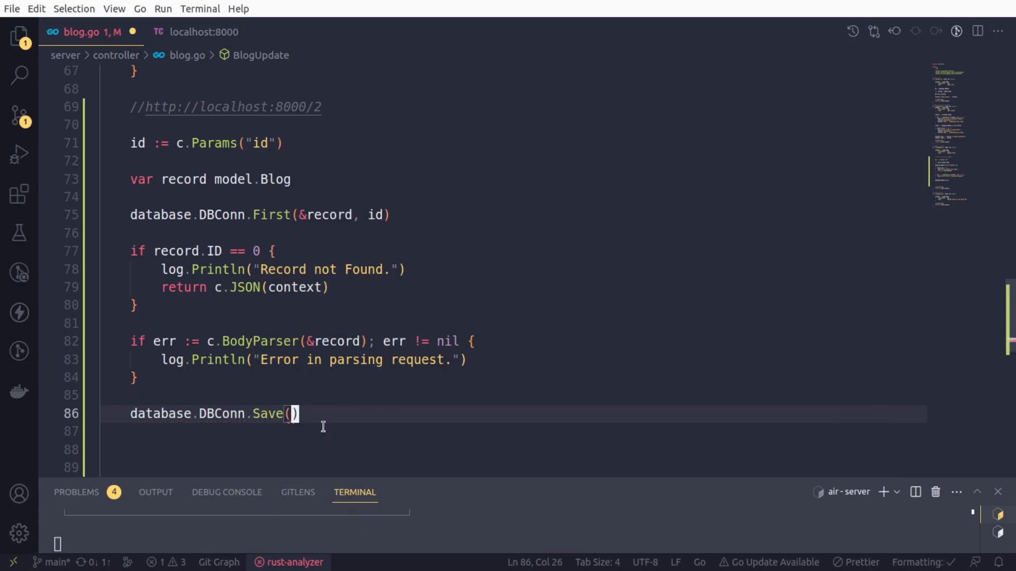
text(record)
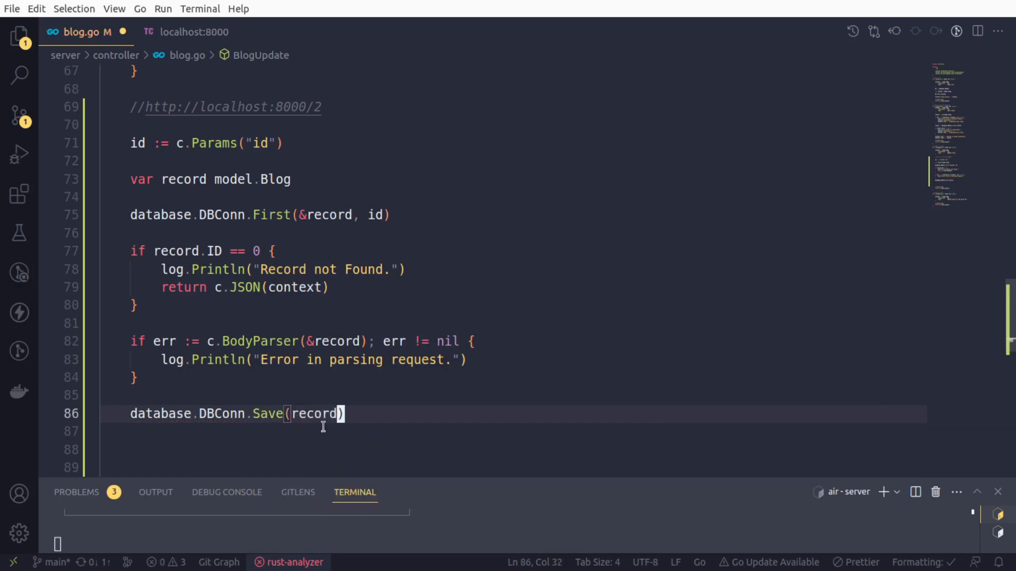
text(res)
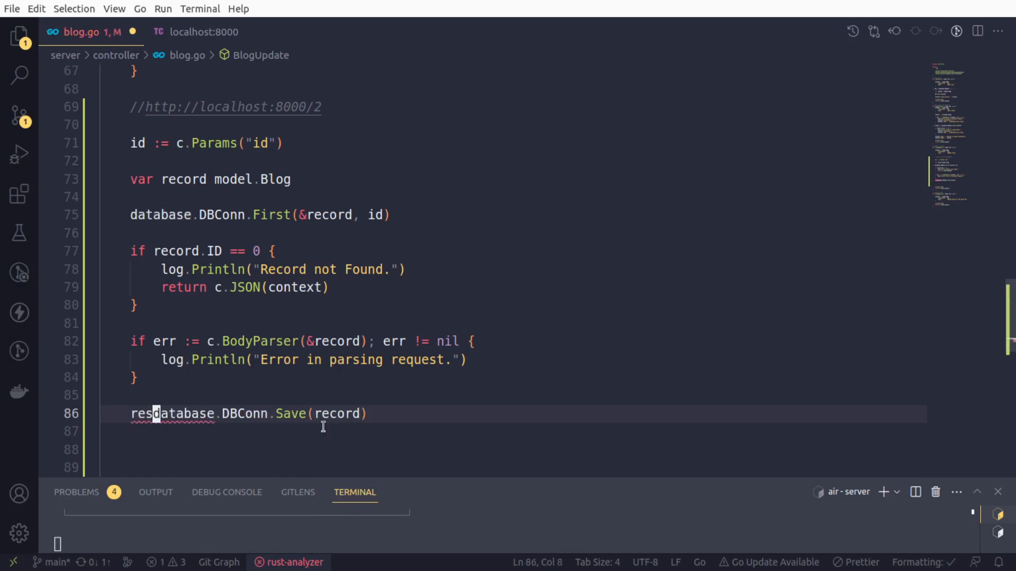
text(ult :=)
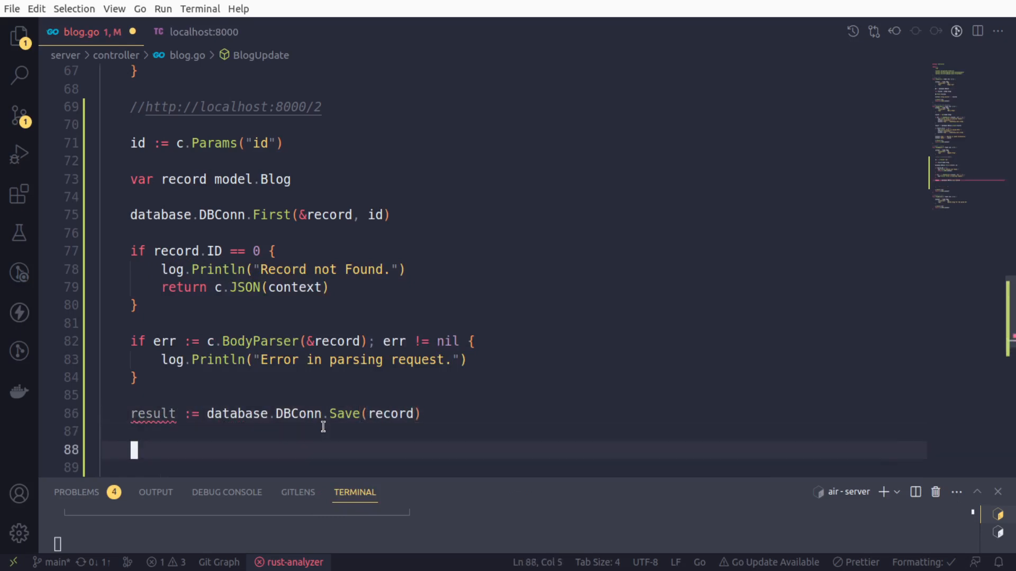
Add an if result.Error != nil block logging "Error in saving data.".
text(if)
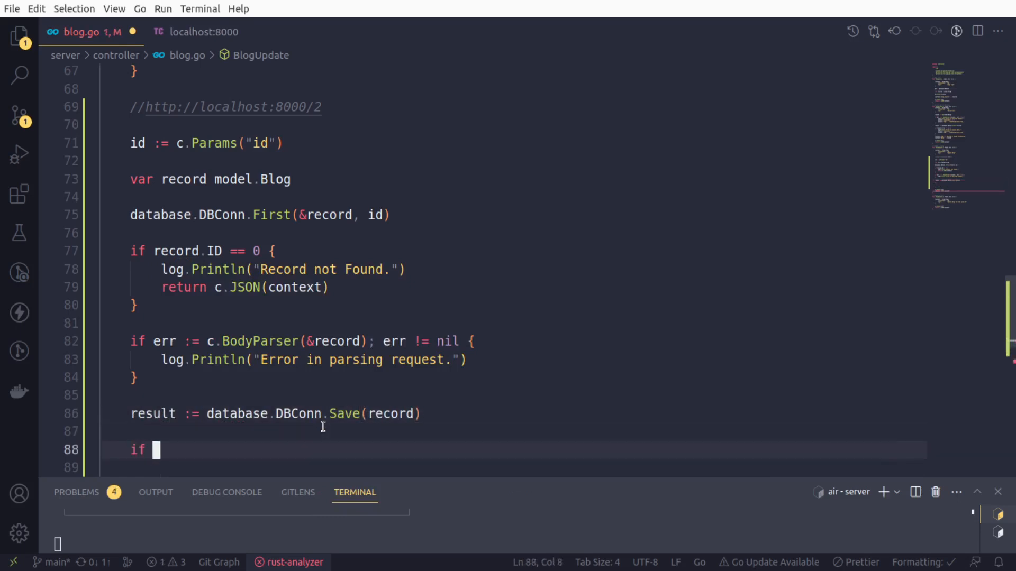
text(result)
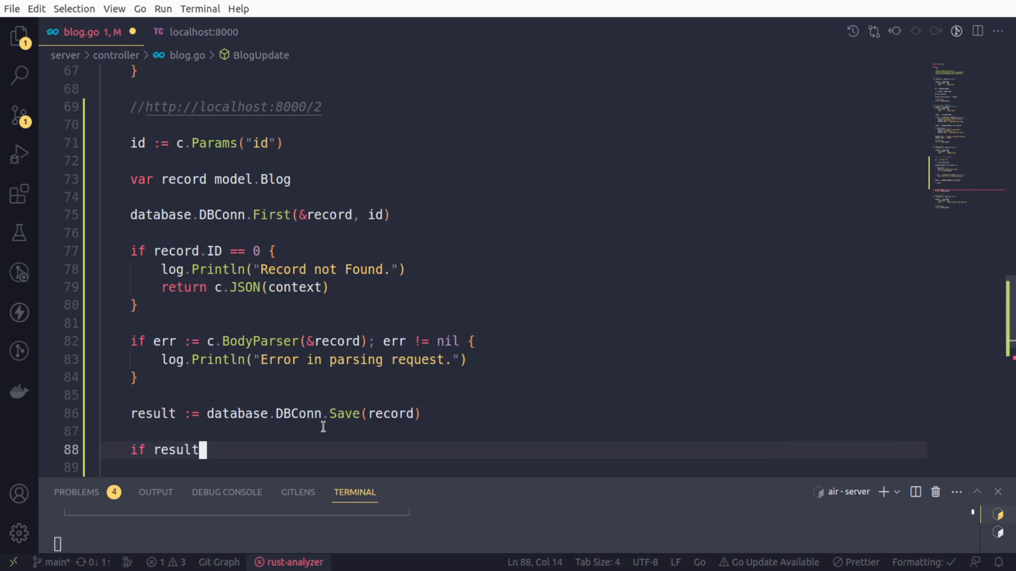
text(.Error)
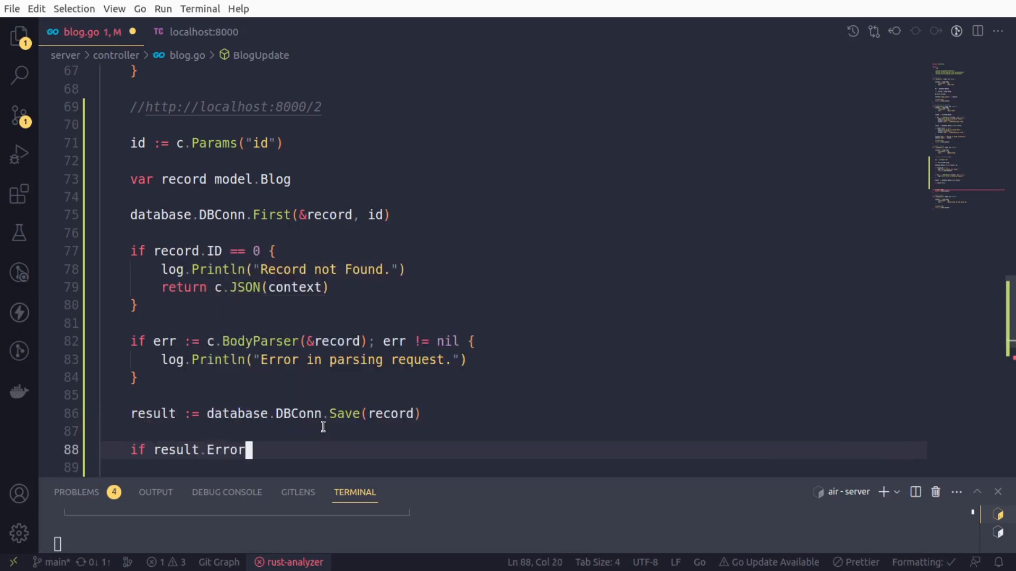
text(!=)
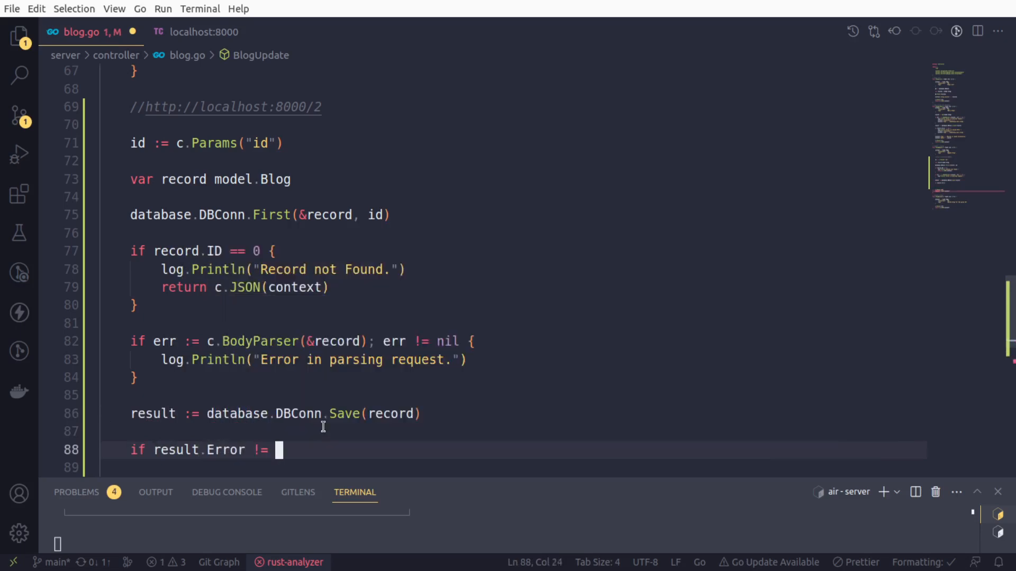
text(nil {)
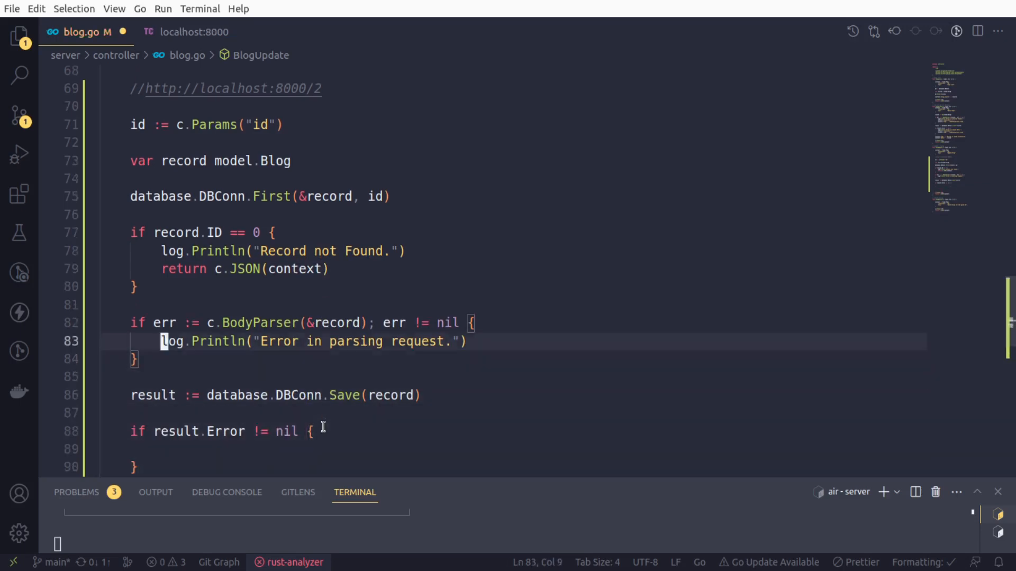
click(421, 395)
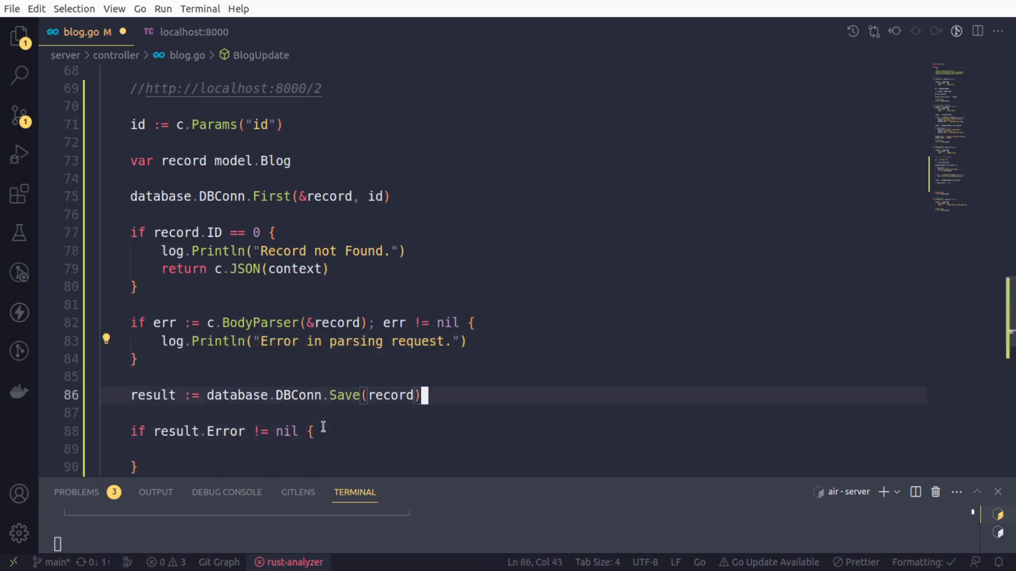
text(log.Println("Error in parsing request."))
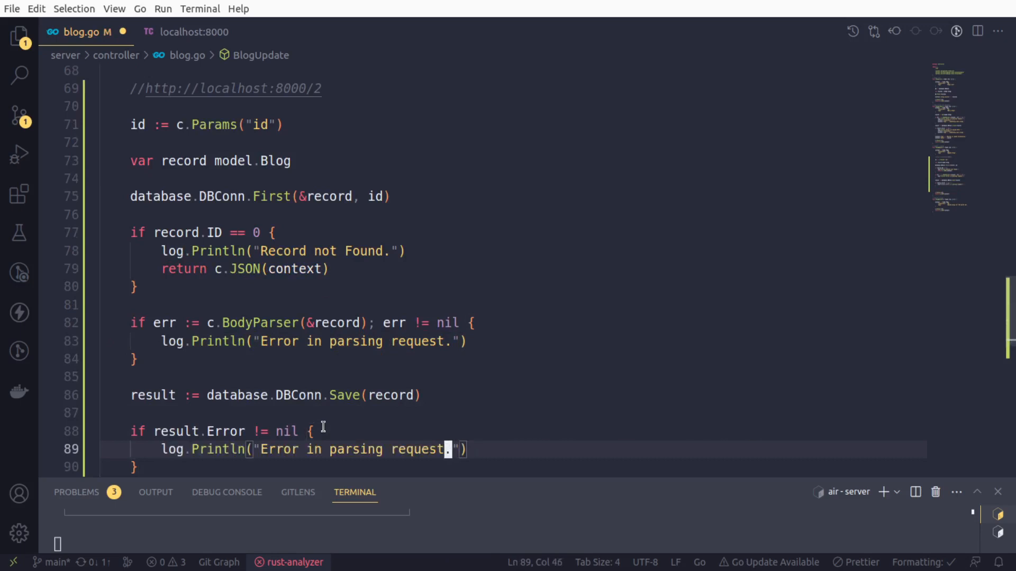
double_click(355, 448)
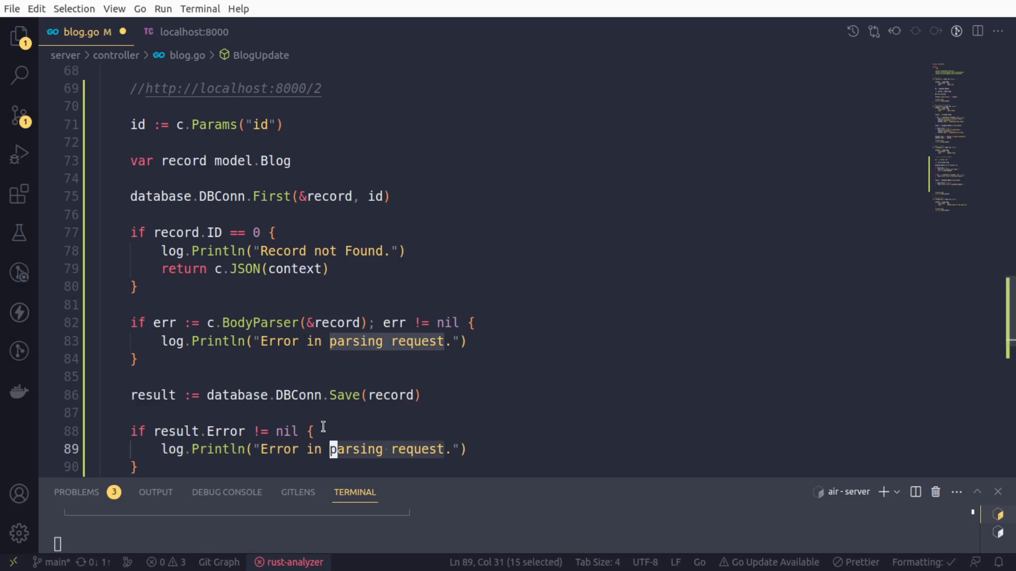
text(saving d.)
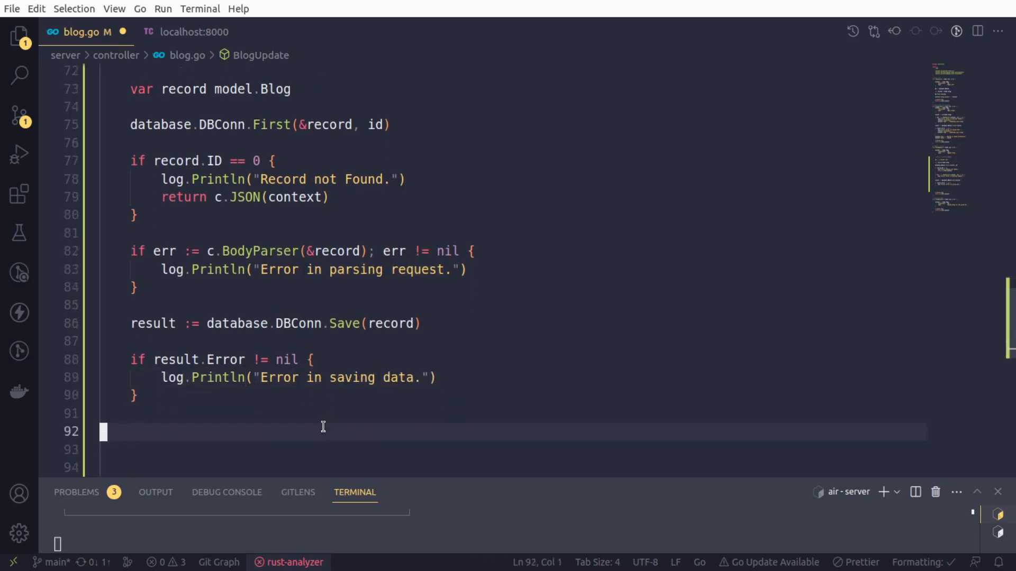
Set context["data"] = record and context["msg"] = "Record updated successfully." before the response.
key(Enter)
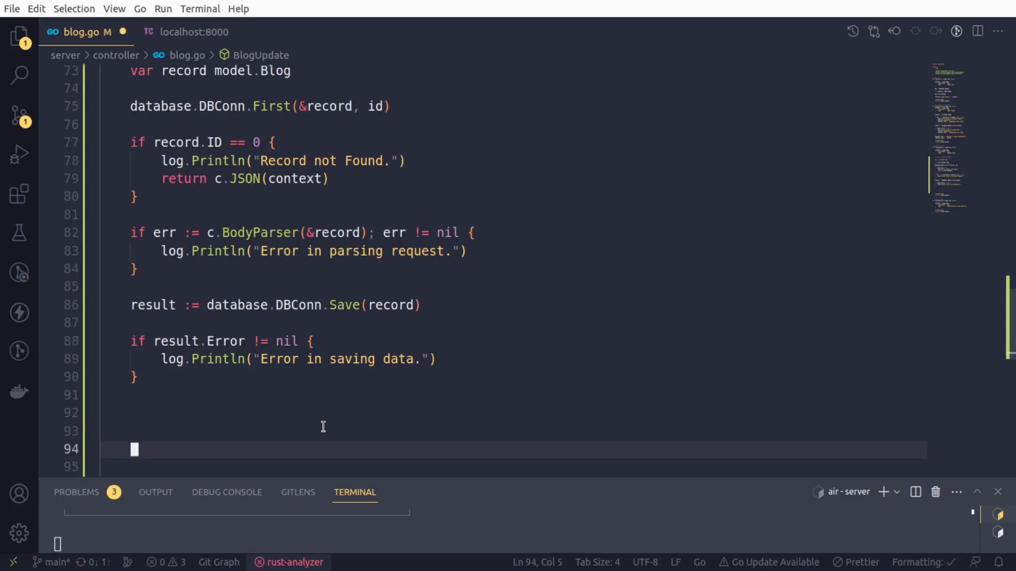
text(context)
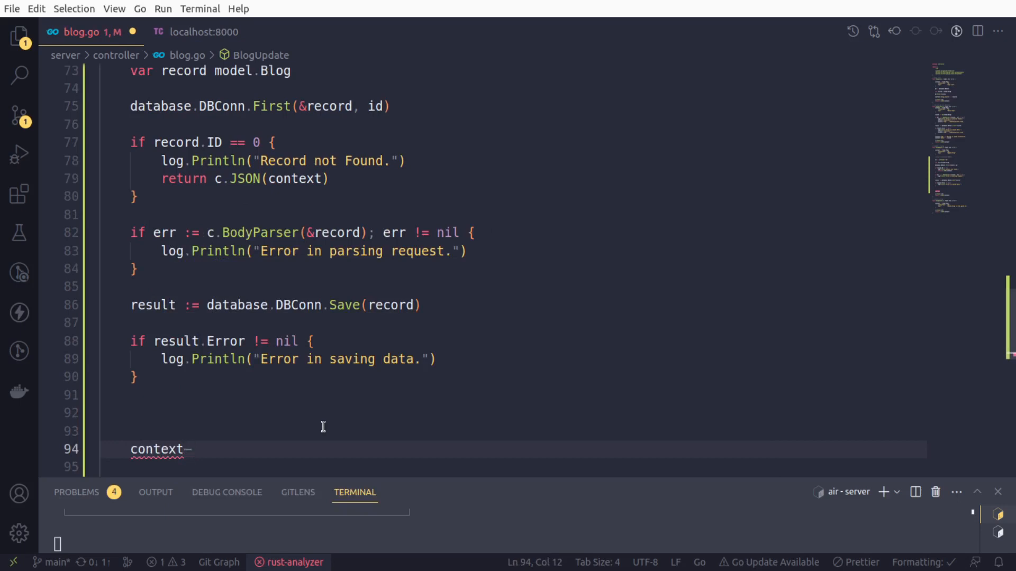
text(["data)
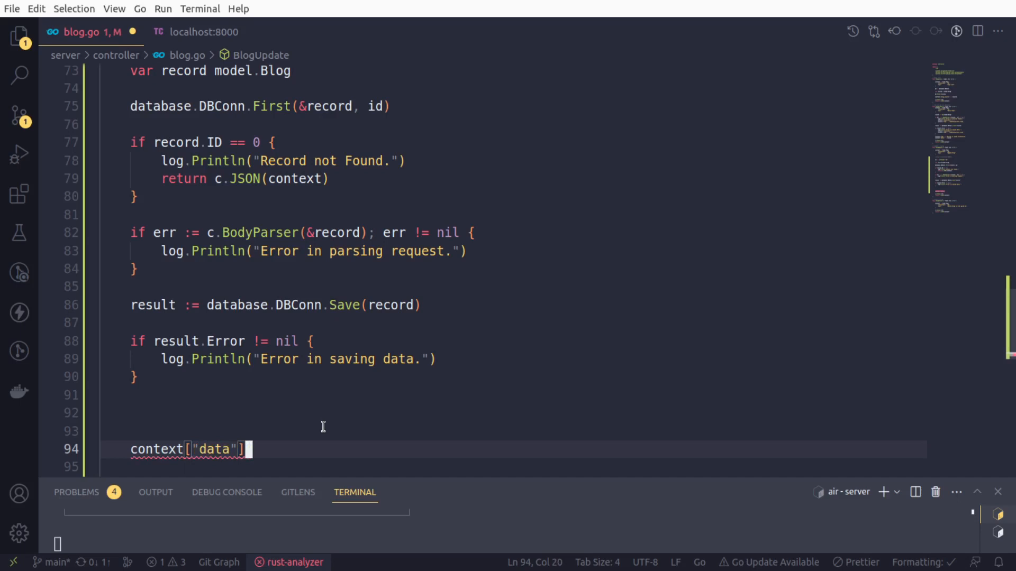
text(= record)
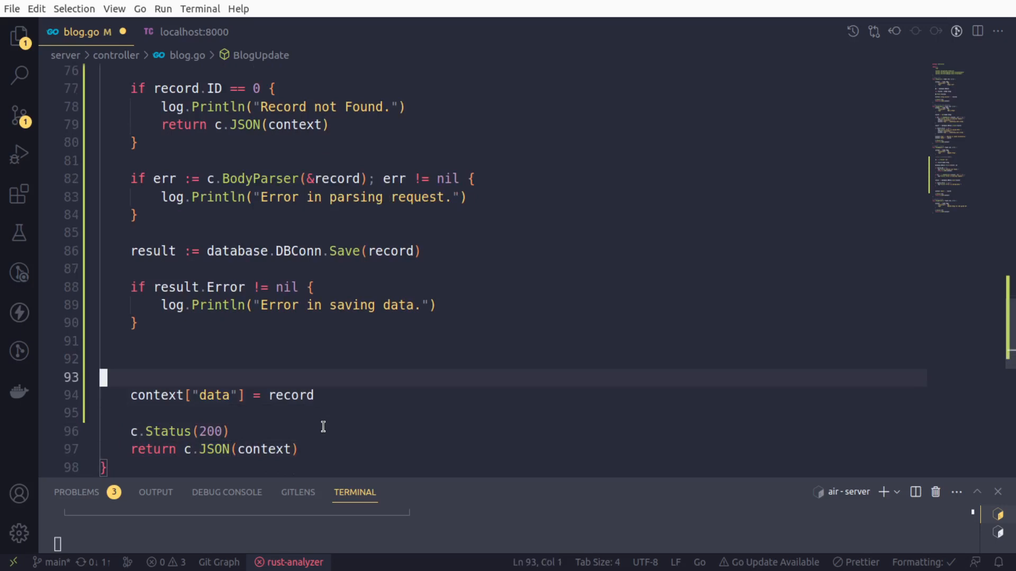
text(context[")
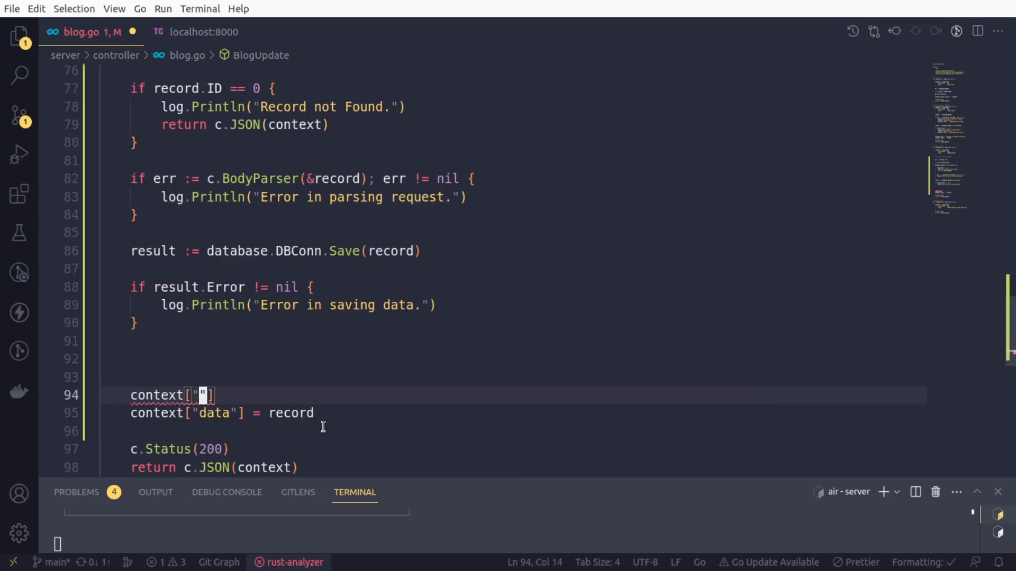
text(msg)
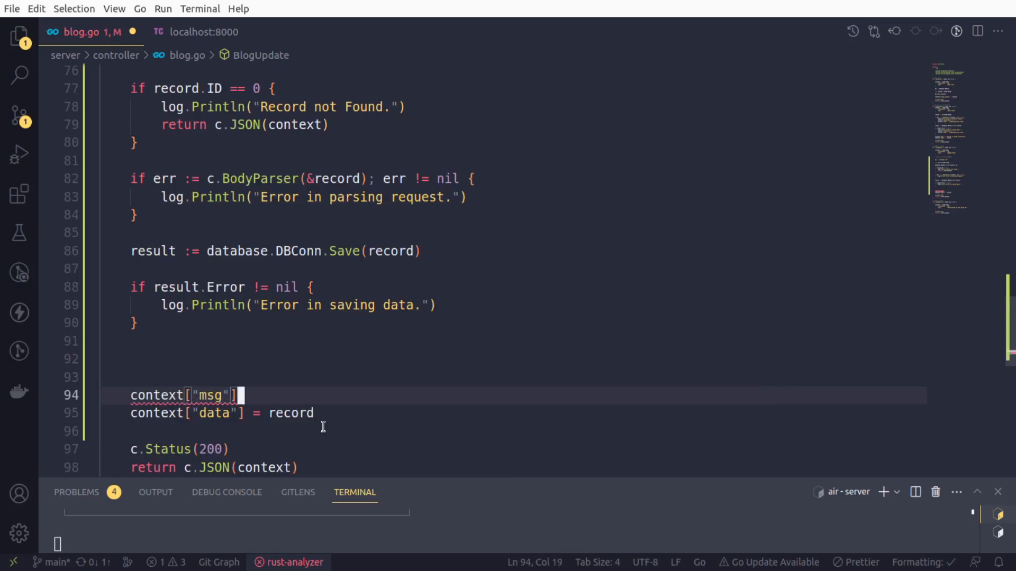
text(= "")
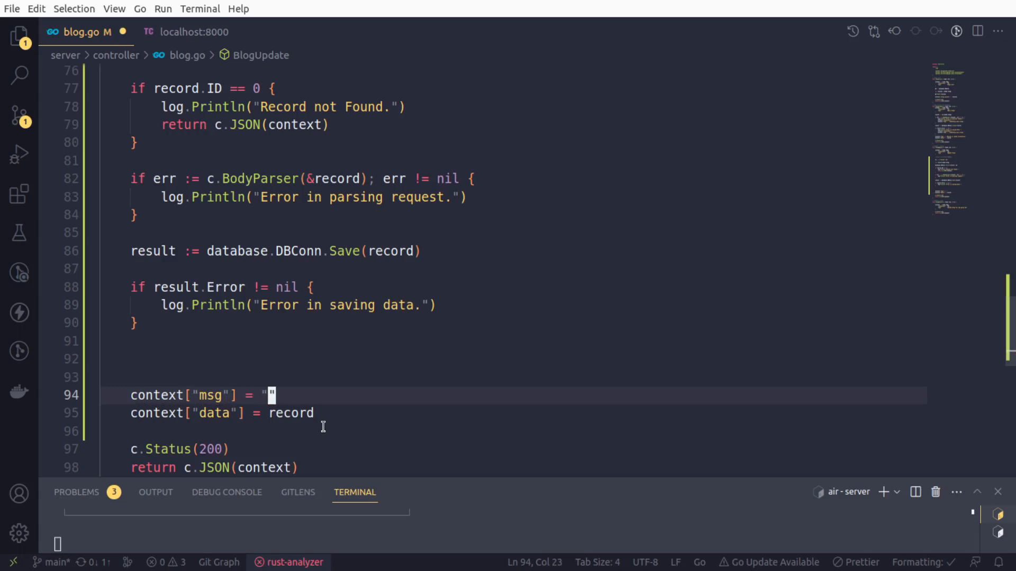
text(Record)
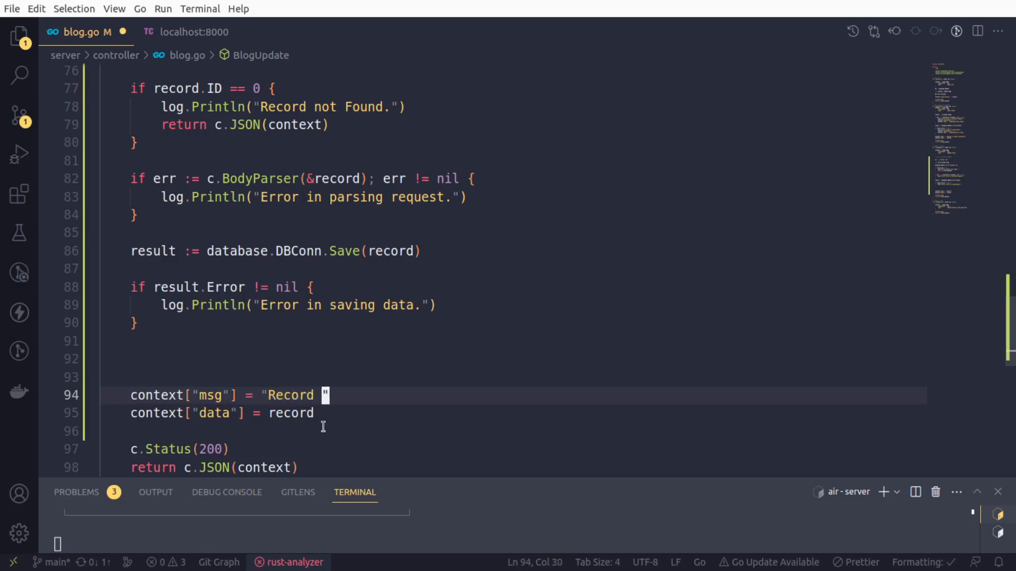
text(updated s)
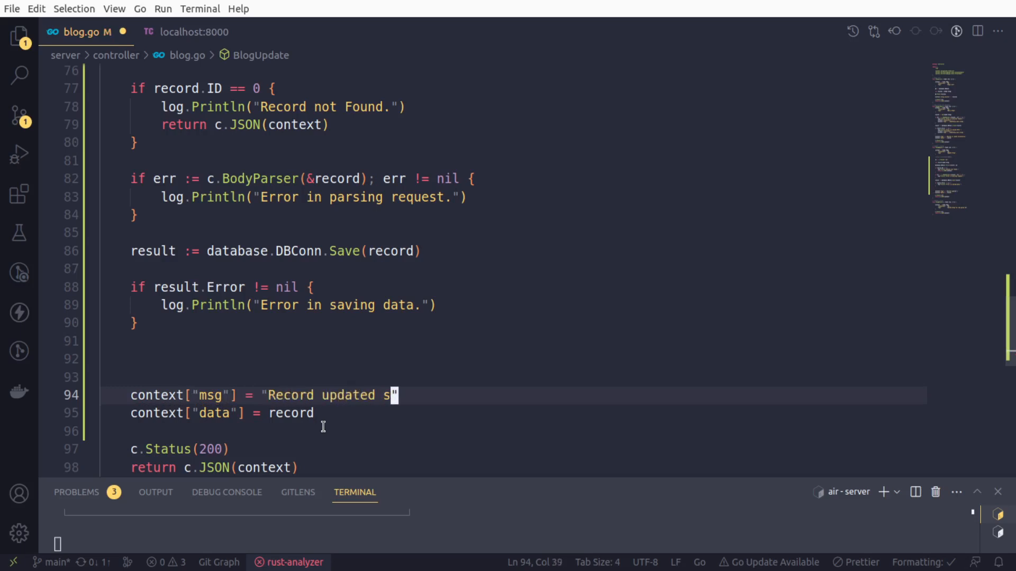
text(uccessfu)
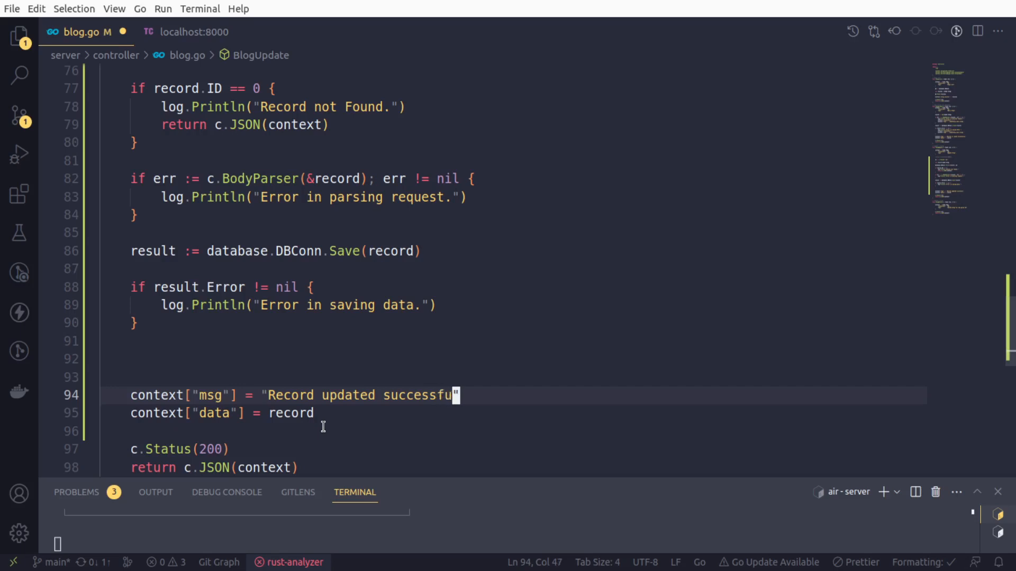
text(lly.)
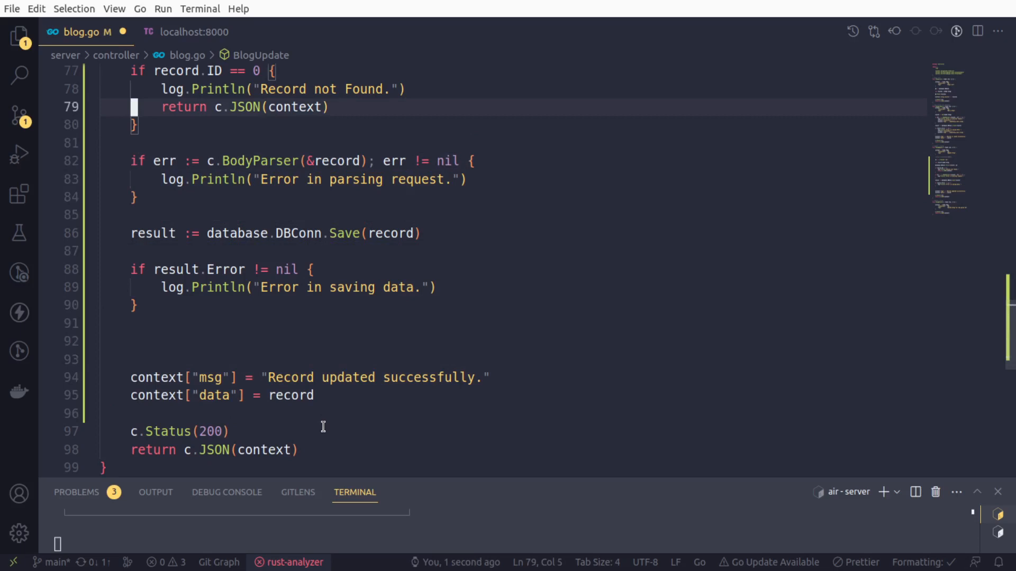
Add c.Status(400) to the not-found branch and save blog.go.
key(Enter)
text(c.Status(200)
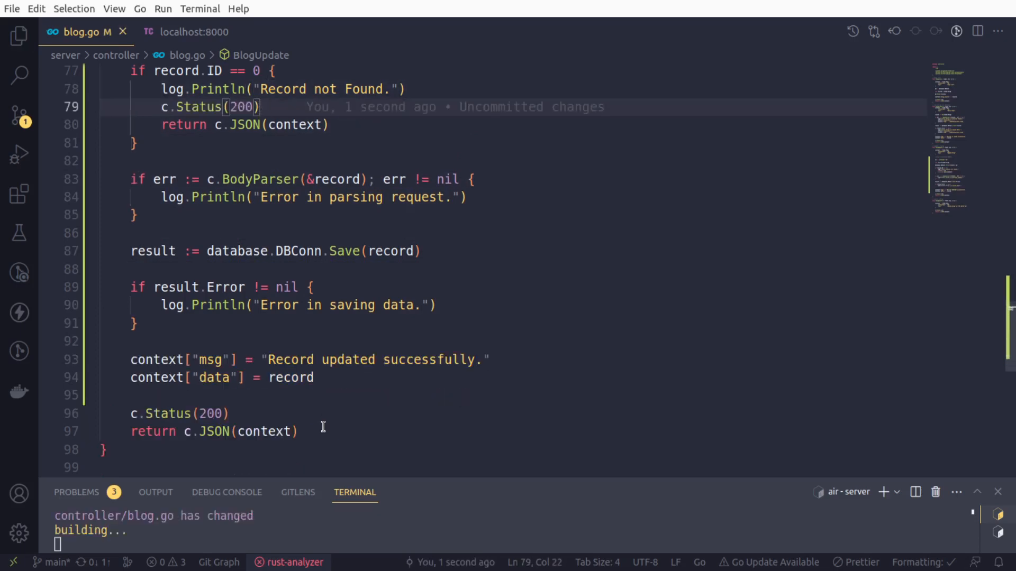
text(400)
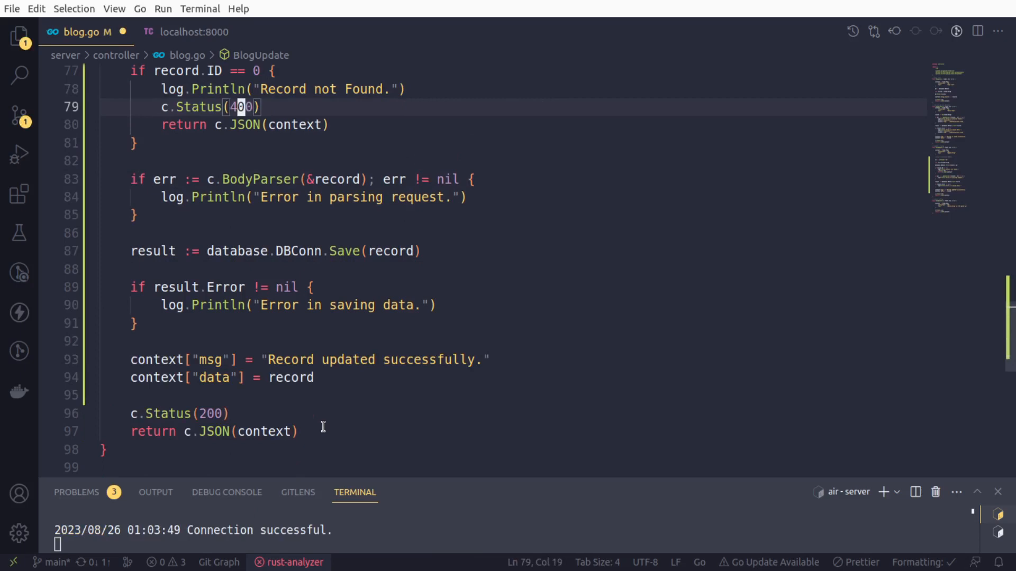
key(ctrl+s)
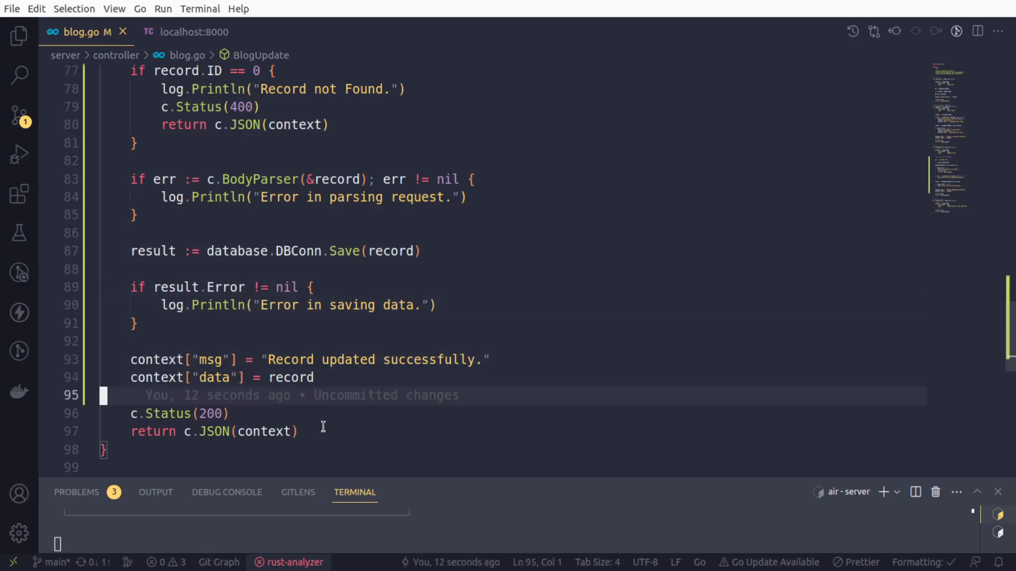
mouse_move(195, 125)
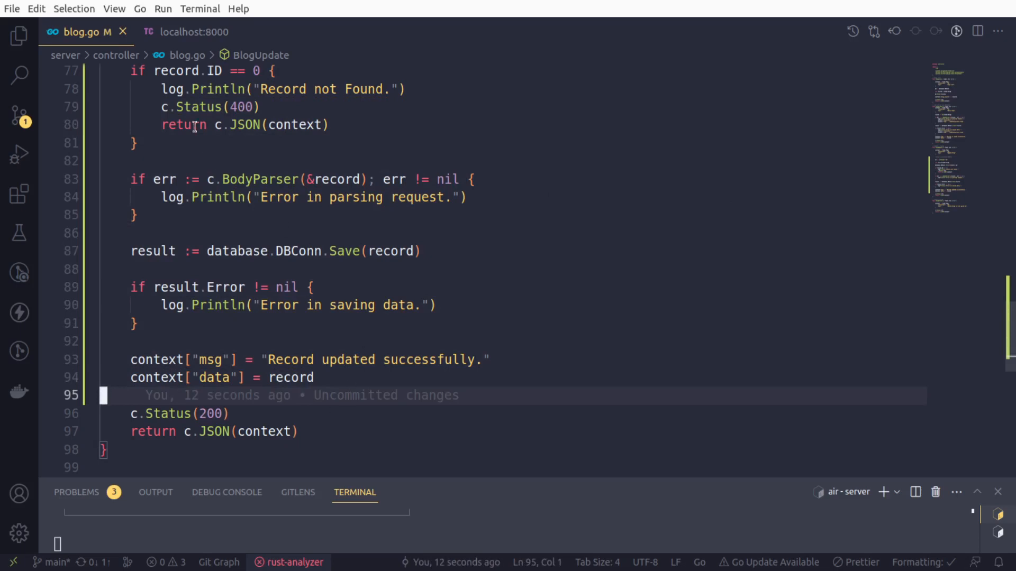
In Thunder Client, list the blogs, then switch to a PUT request to localhost:8000/3.
click(192, 32)
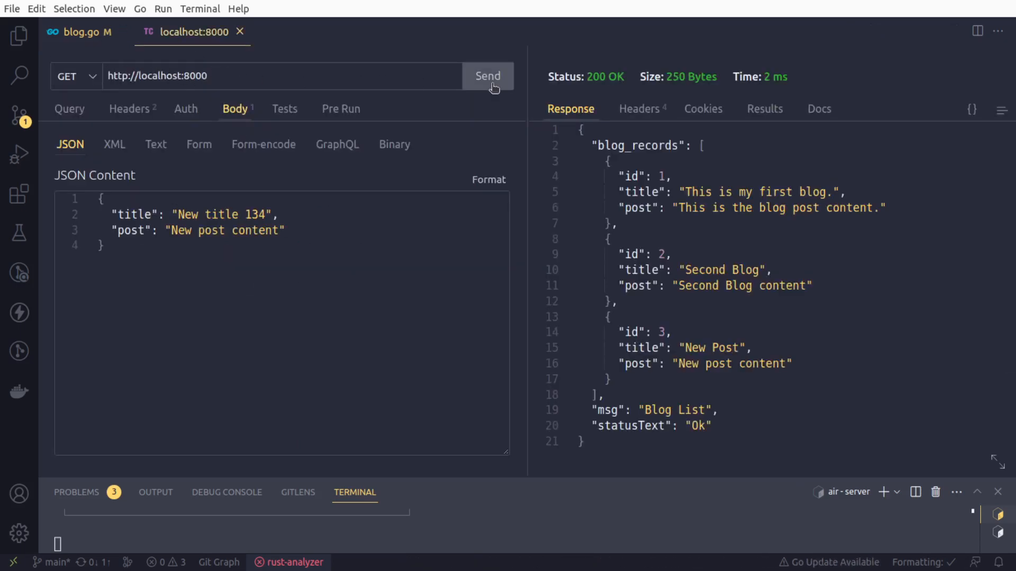
click(487, 77)
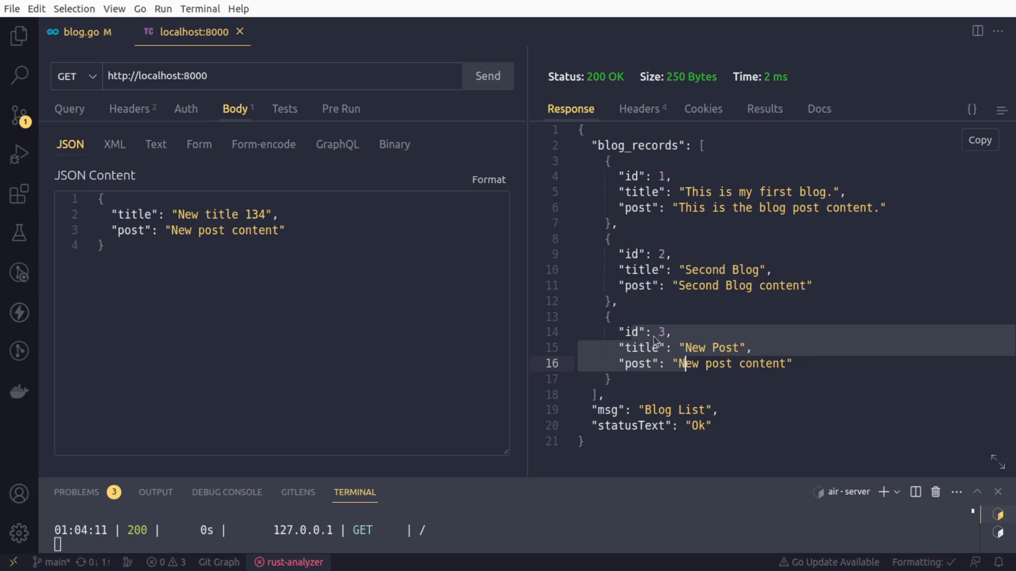
mouse_move(88, 88)
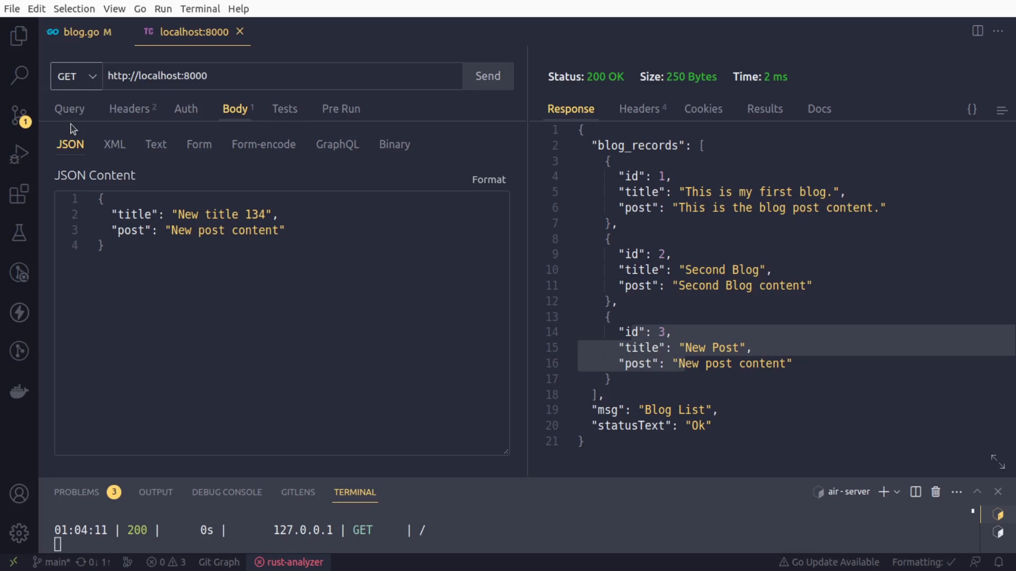
click(67, 76)
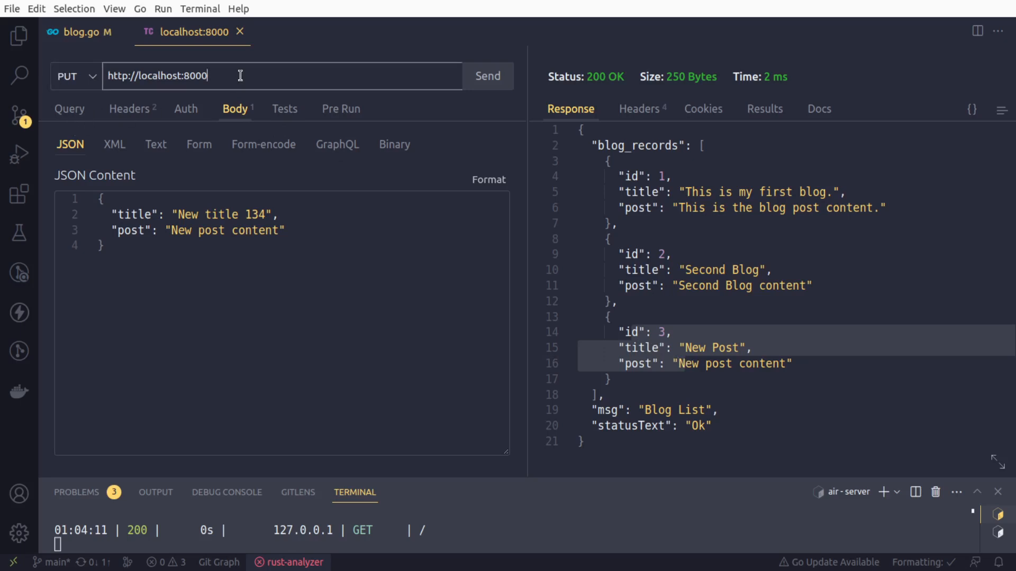
text(/3)
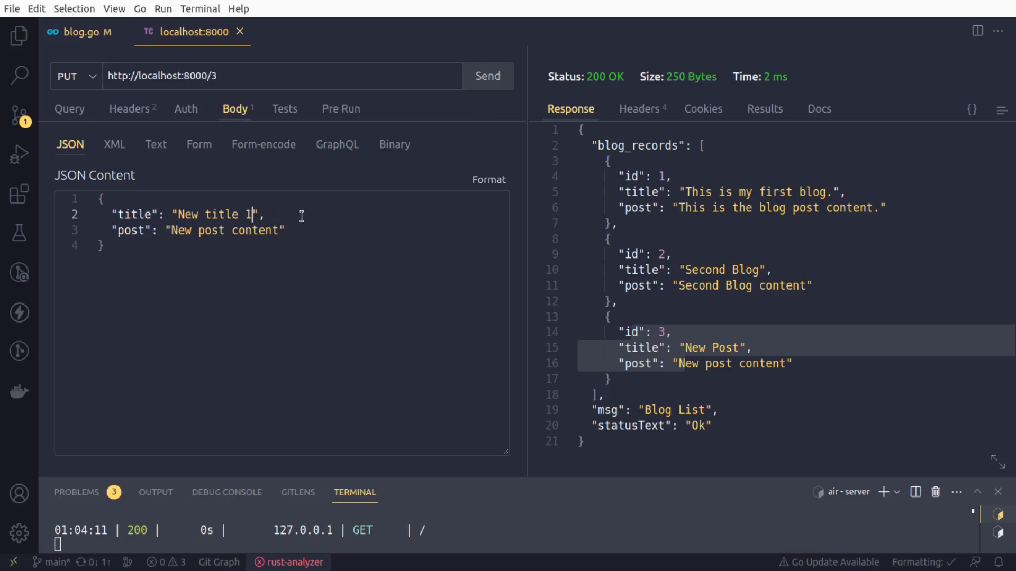
Edit the JSON body to title "New title - Updated." and post "New post content - Updated.".
text(Upd)
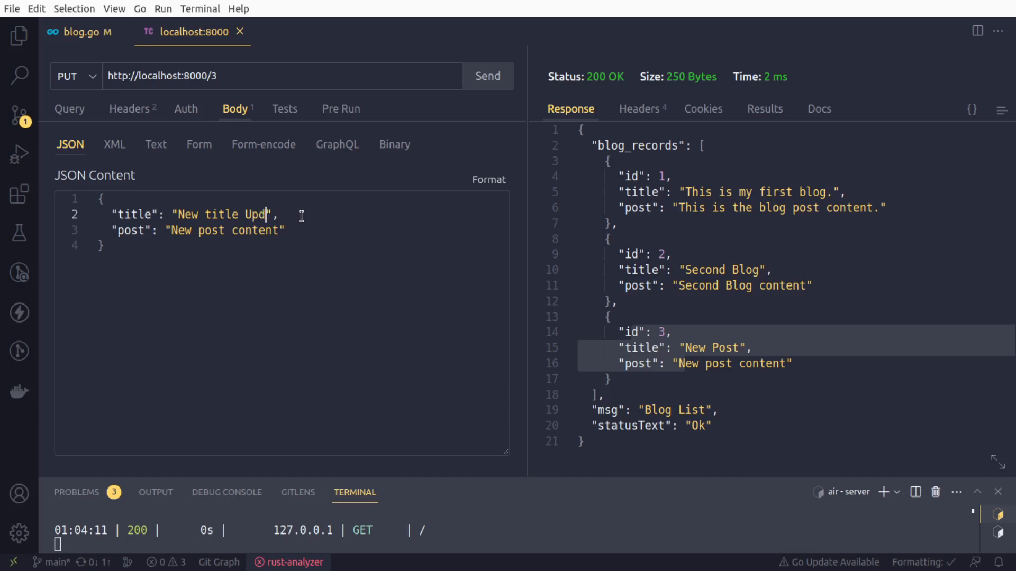
text(ated.)
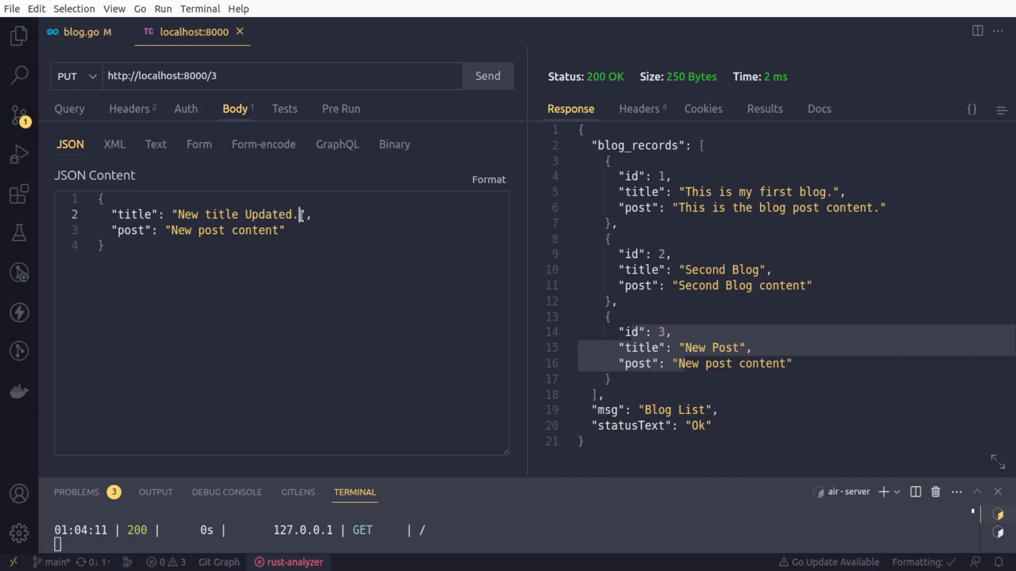
text(U)
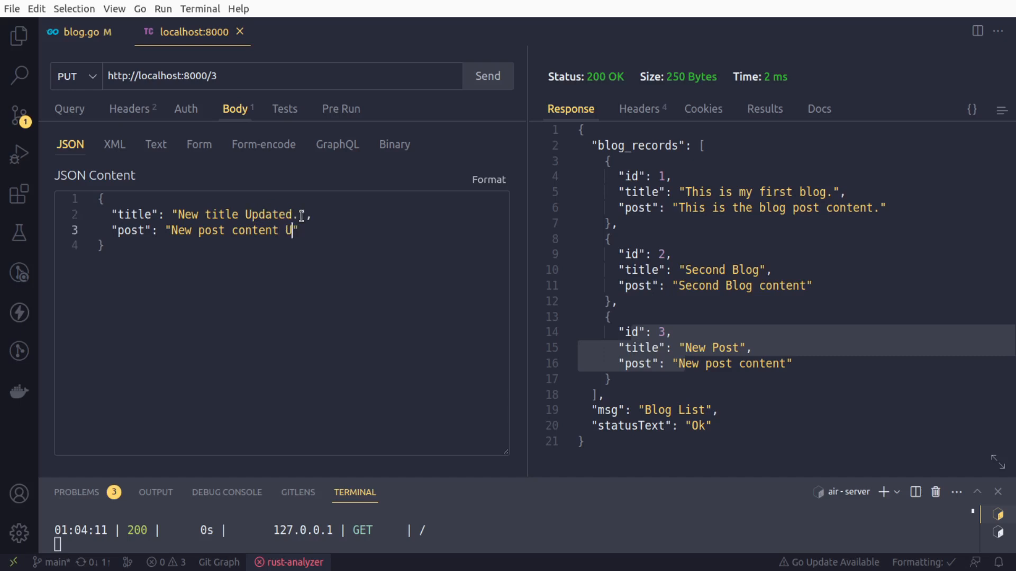
text(pdated)
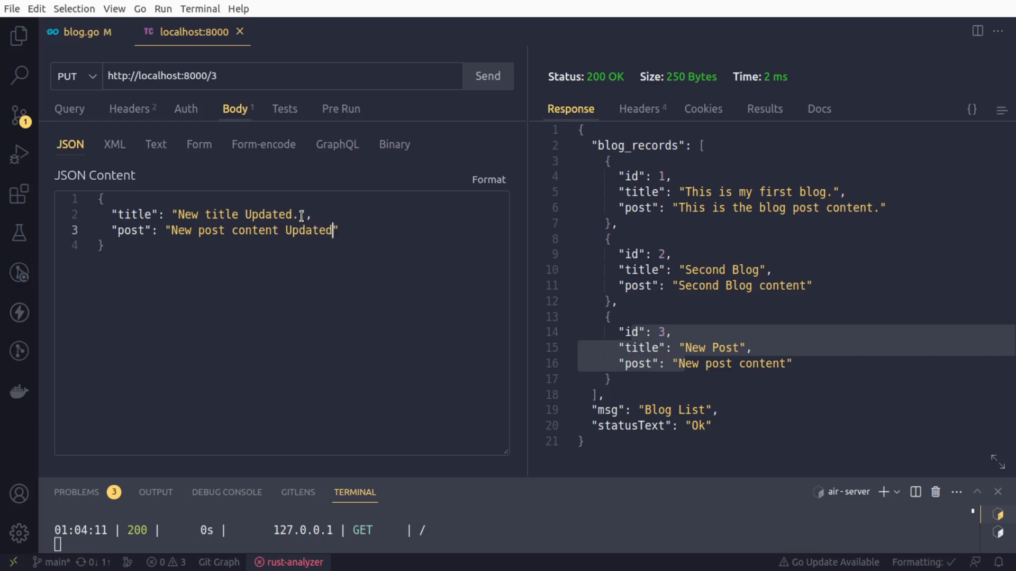
text(.")
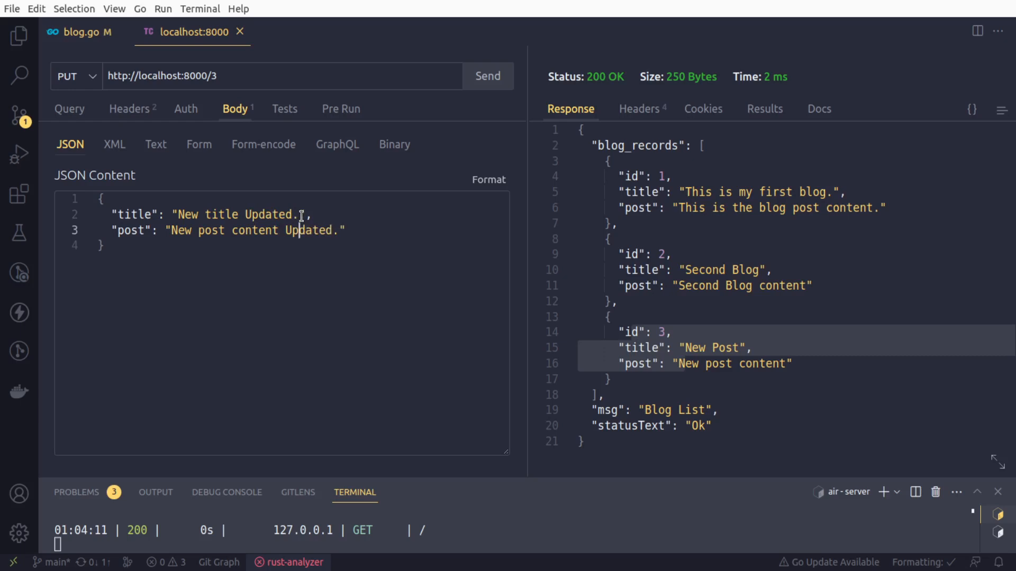
text(-)
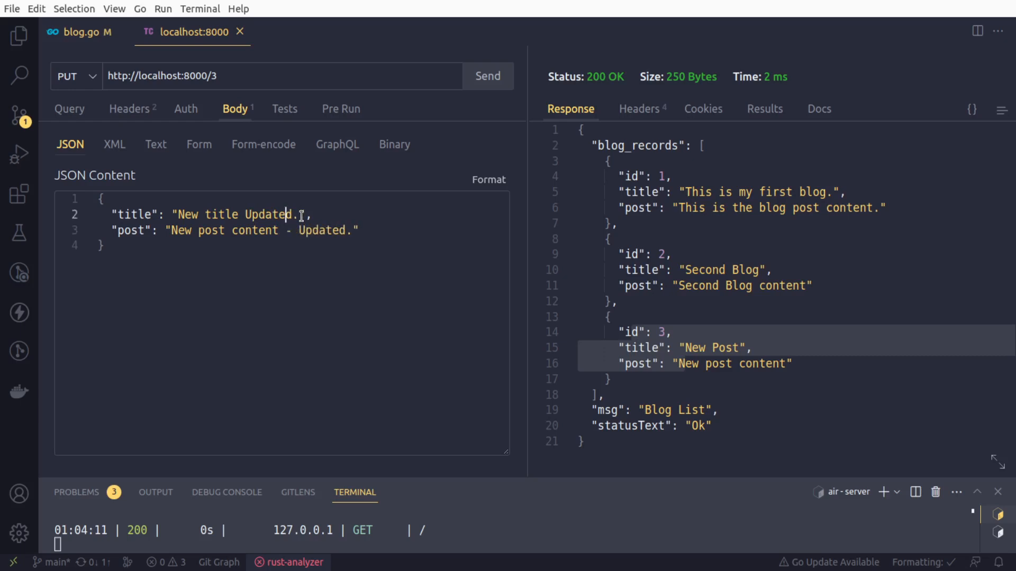
text(-)
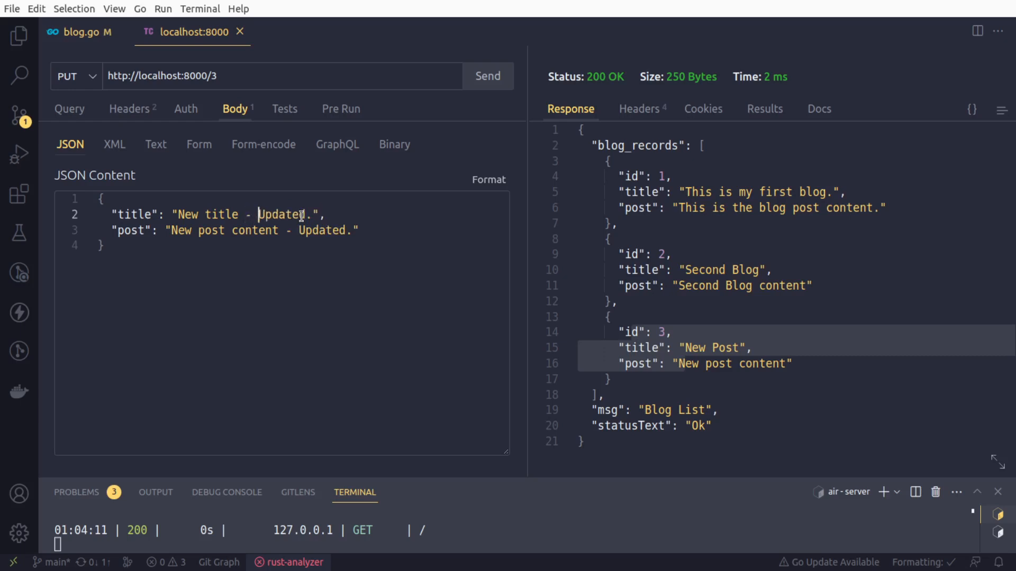
mouse_move(402, 109)
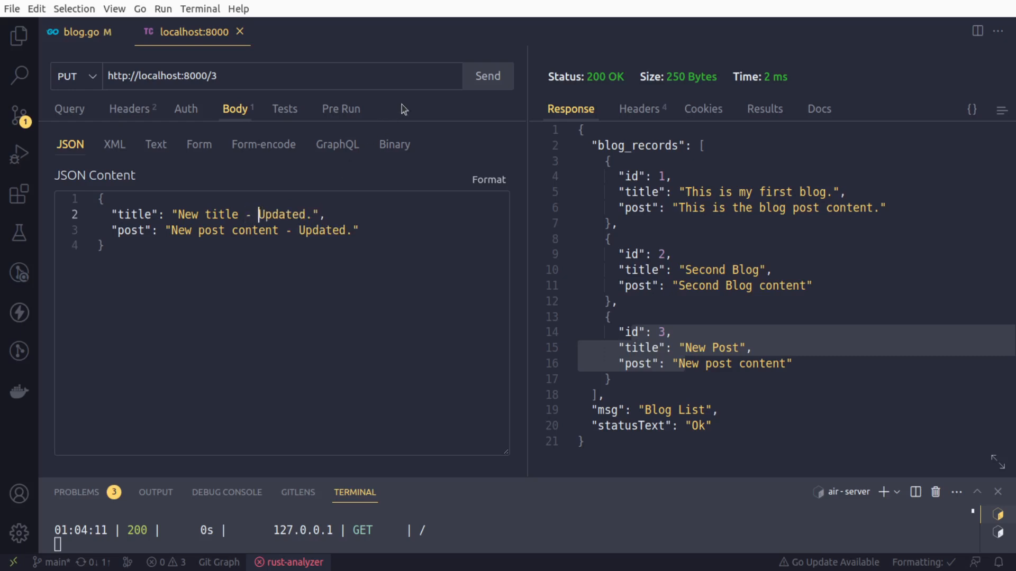
Send the PUT to /3 (fails with Cannot PUT /3) and show the Explorer file tree.
click(487, 76)
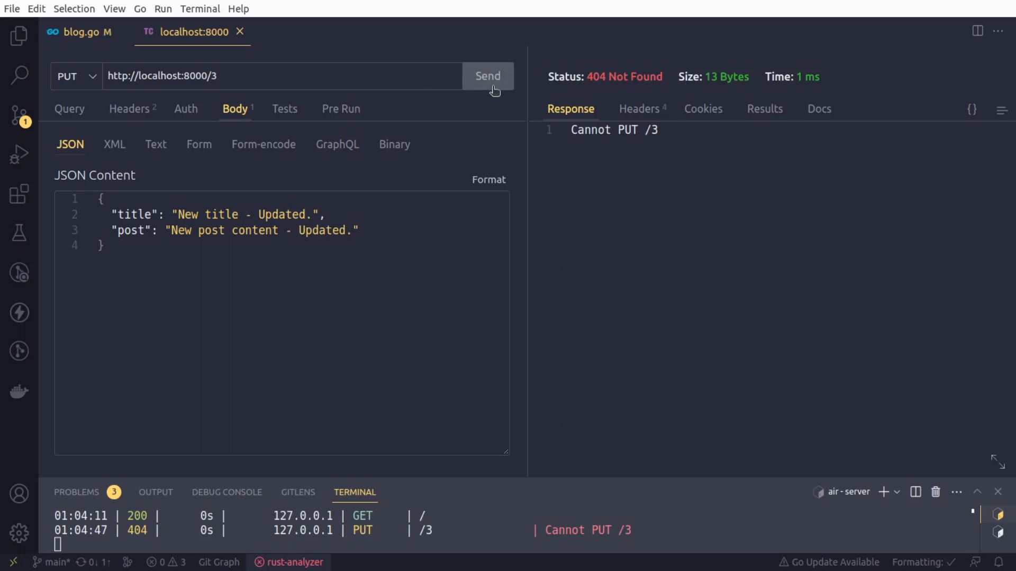
mouse_move(573, 477)
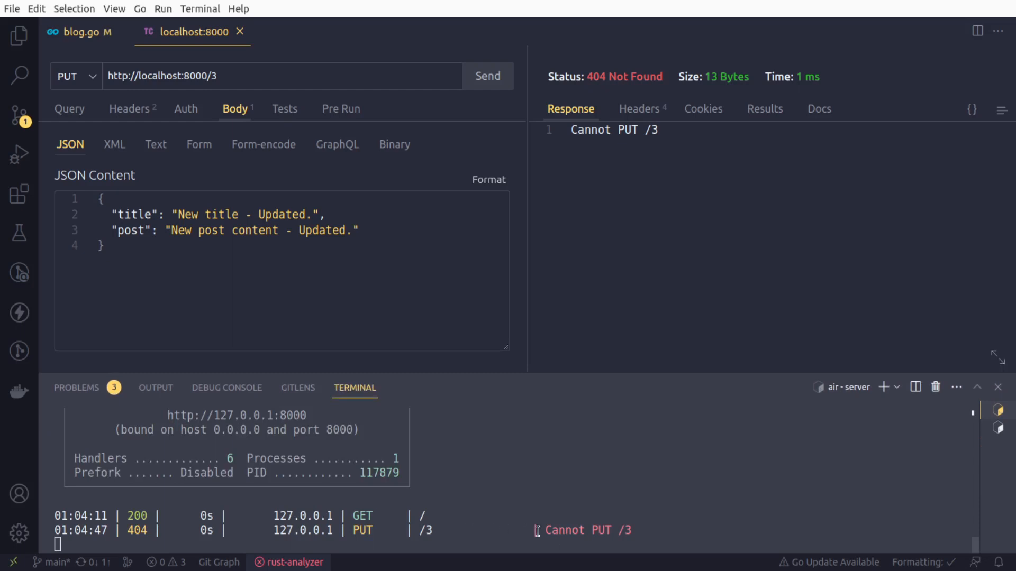
mouse_move(567, 165)
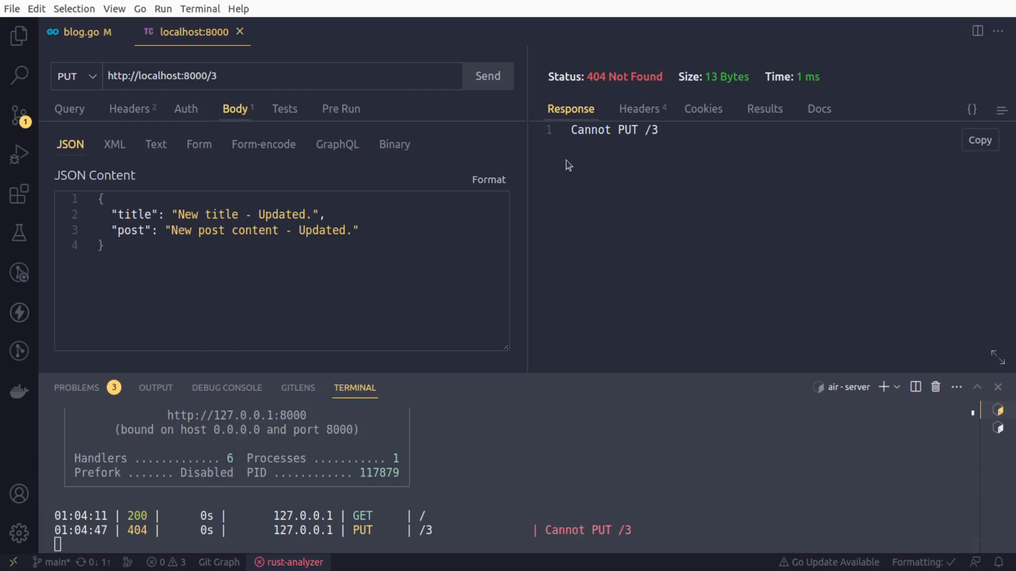
click(19, 36)
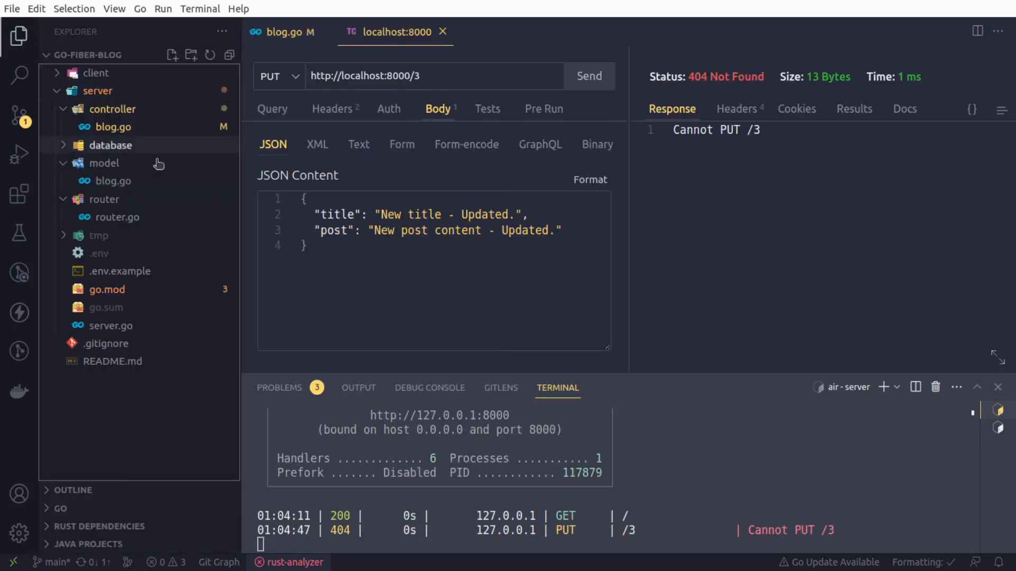
Change the PUT route in router.go to "/:id" and save so the server restarts.
click(116, 217)
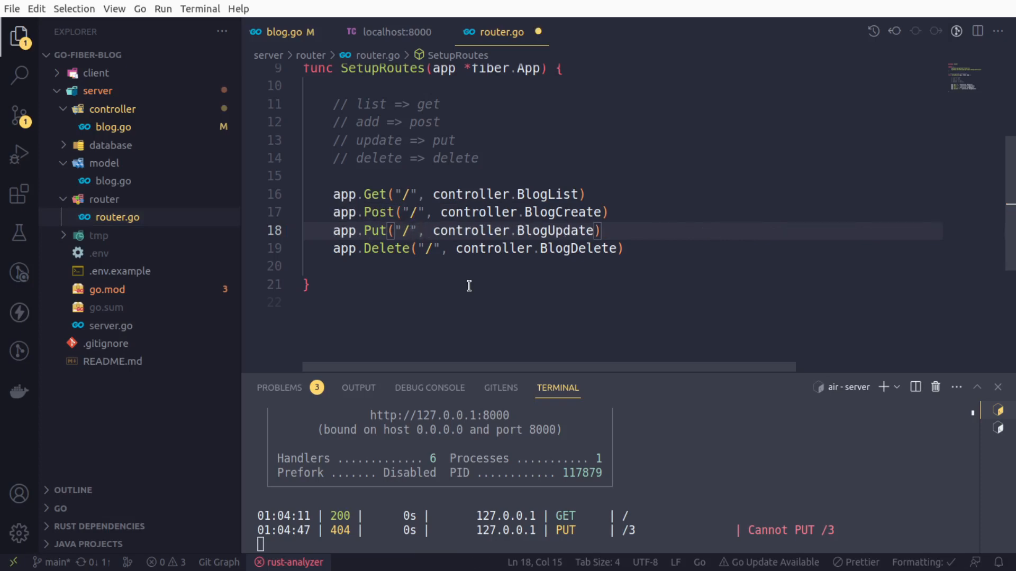
text(:)
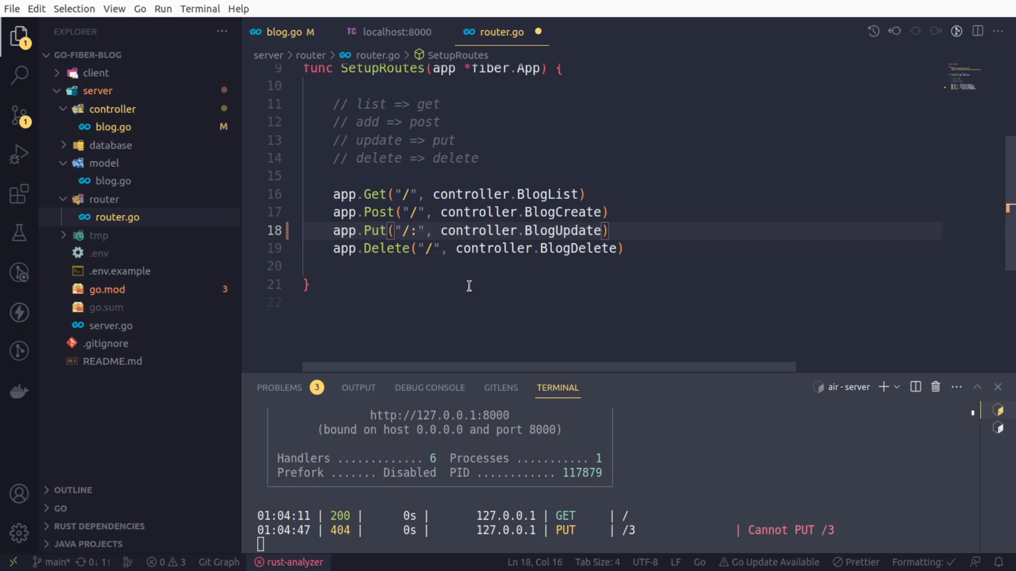
text(id)
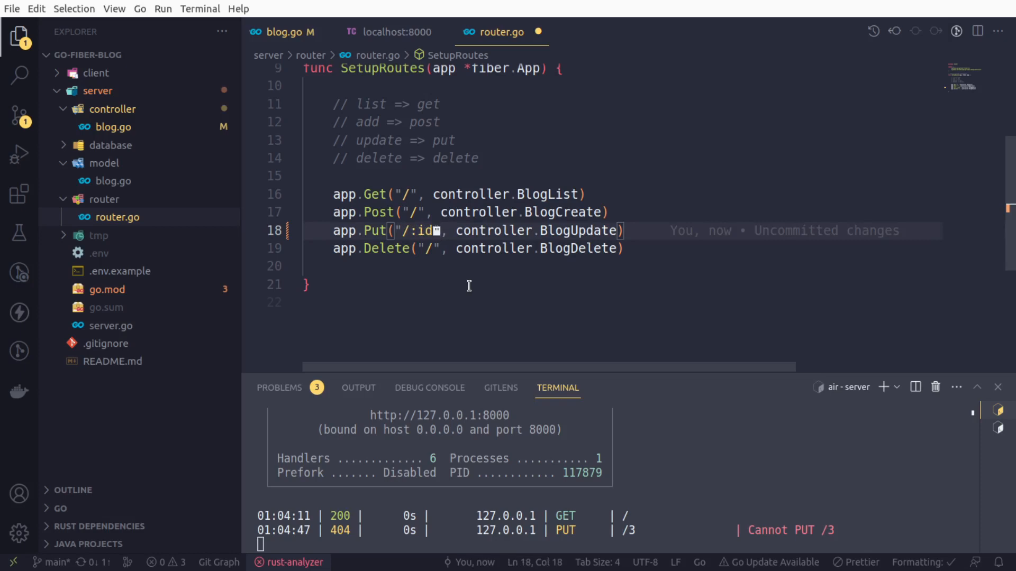
double_click(423, 231)
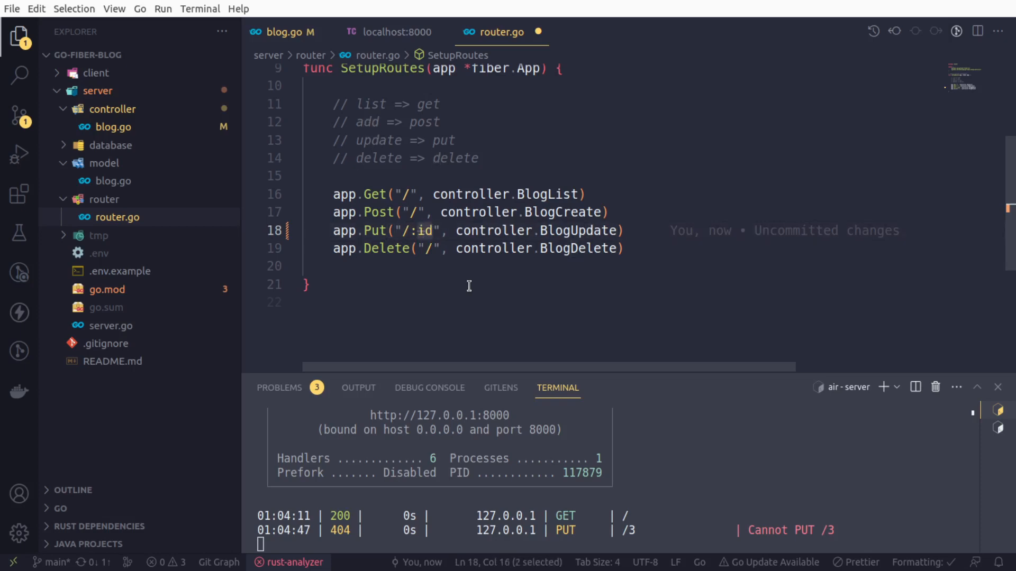
key(ctrl+s)
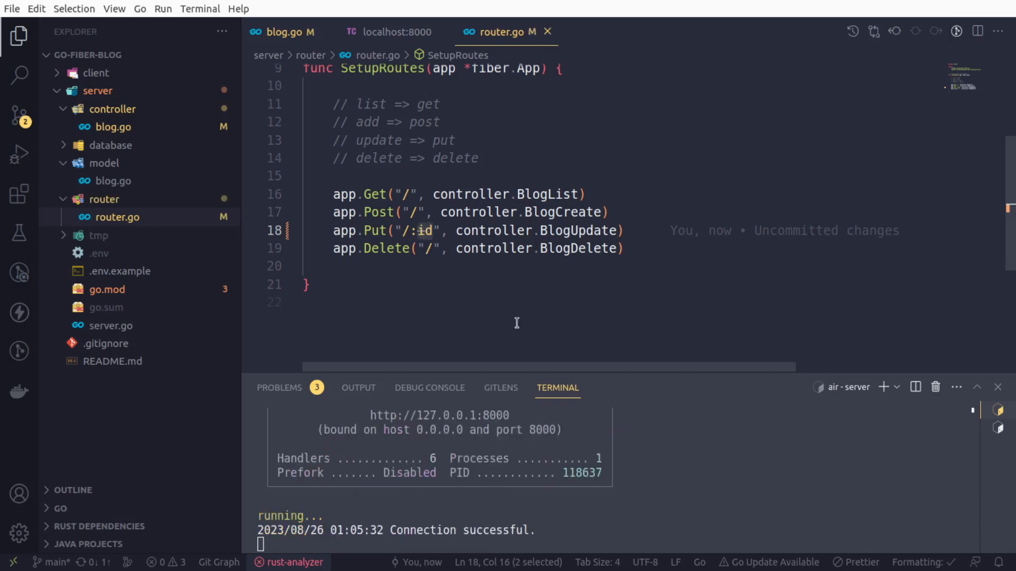
Resend the PUT to localhost:8000/3, getting 200 OK, then switch the method to GET.
click(389, 32)
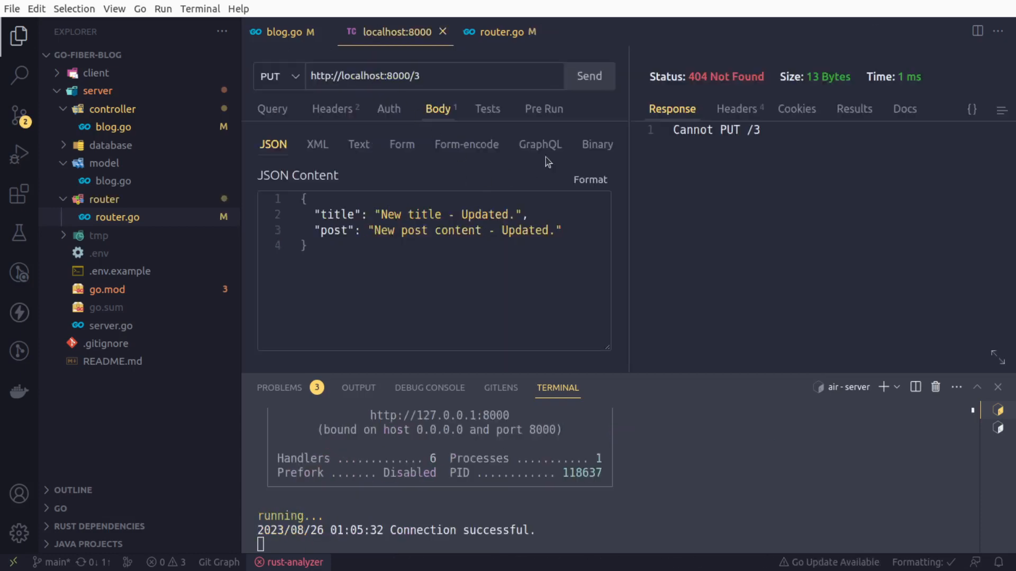
click(588, 76)
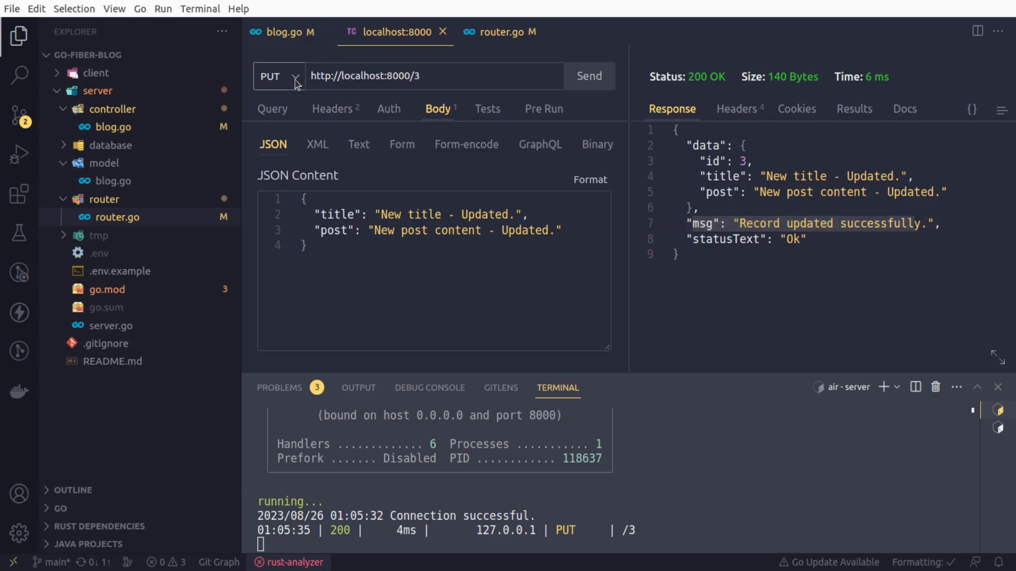
click(278, 77)
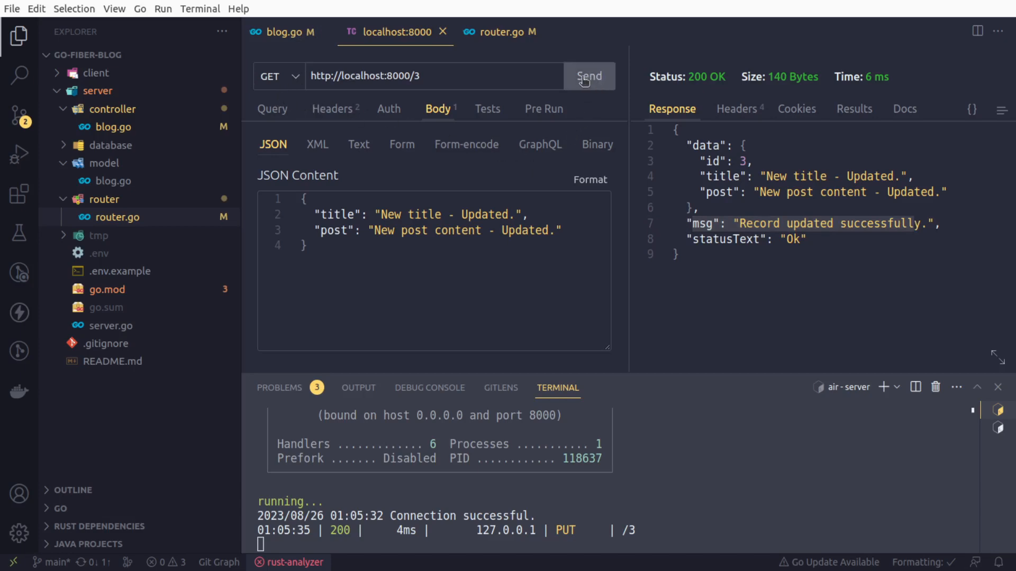
GET record 3, then GET localhost:8000 and scroll the blog_records list showing record 3 updated.
click(587, 76)
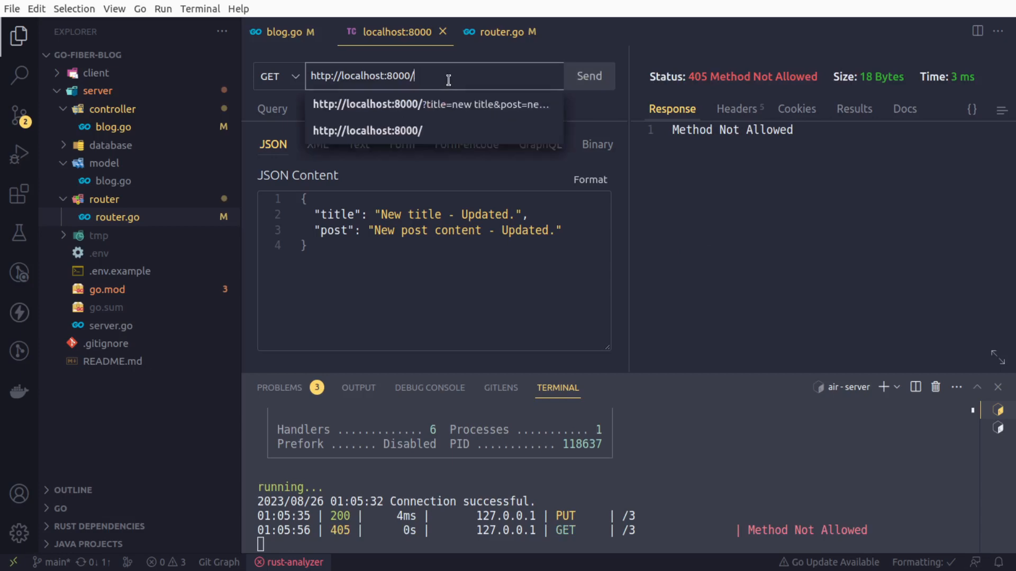
key(Backspace)
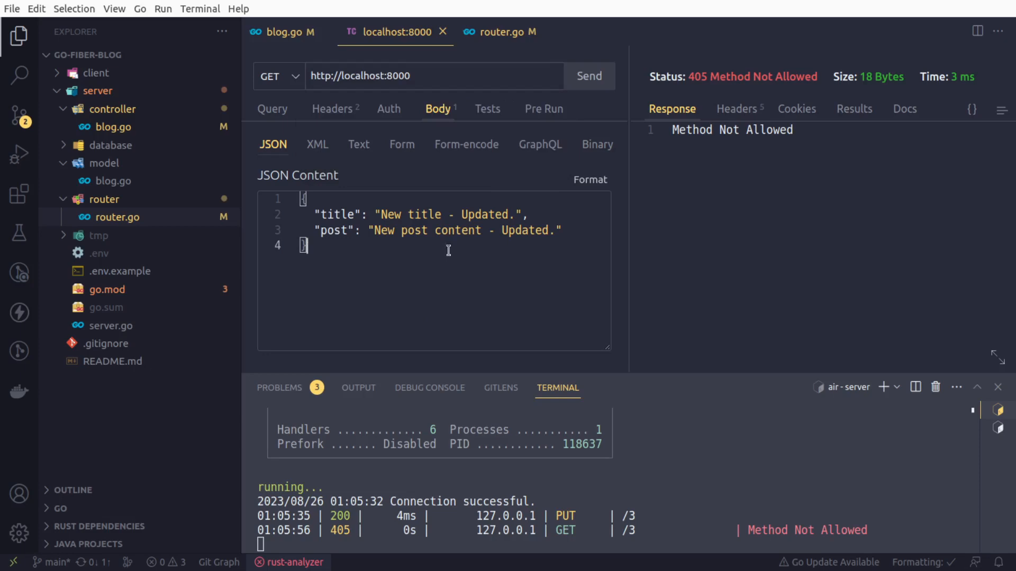
click(588, 76)
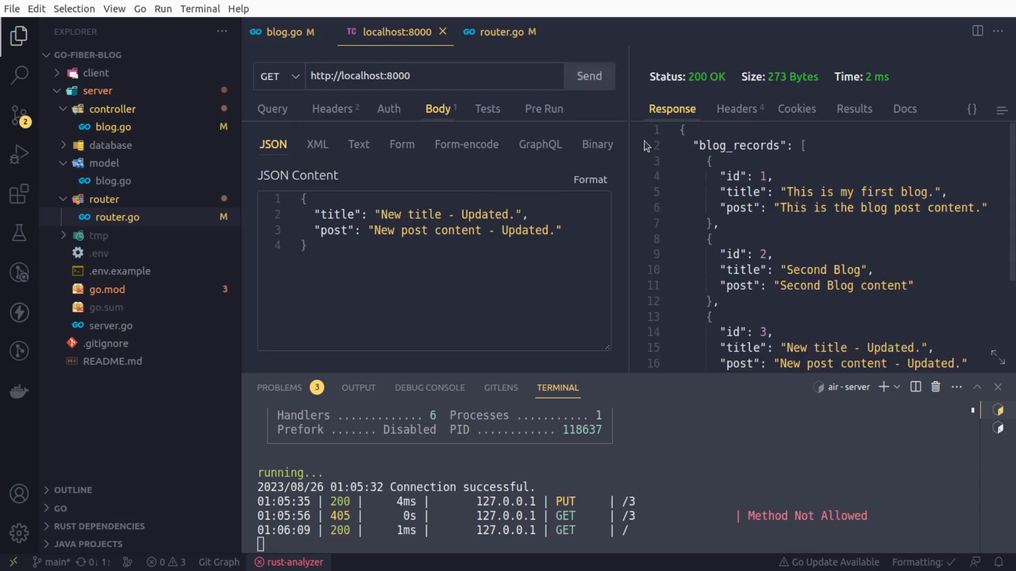
scroll(down, 3)
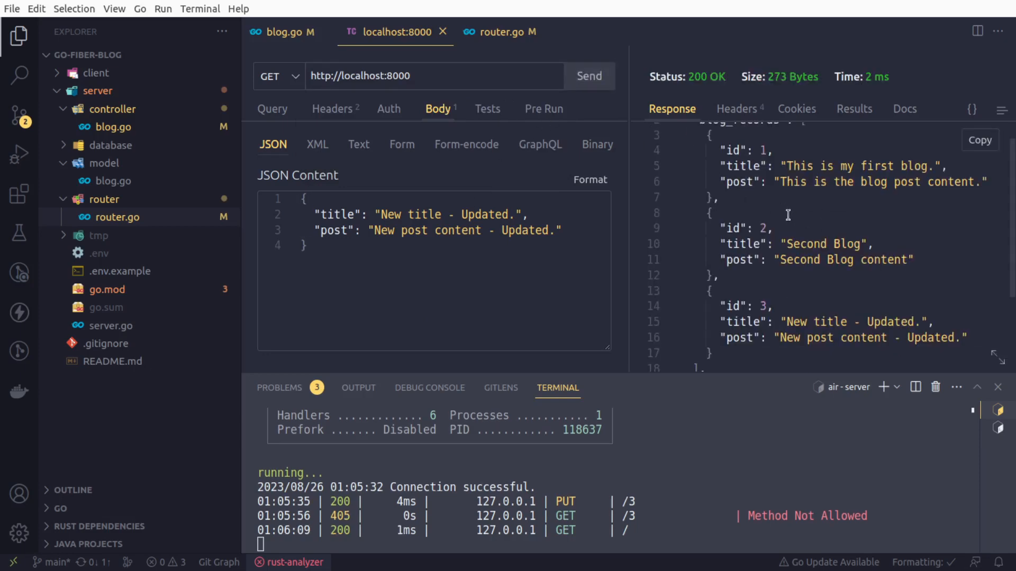
scroll(down, 3)
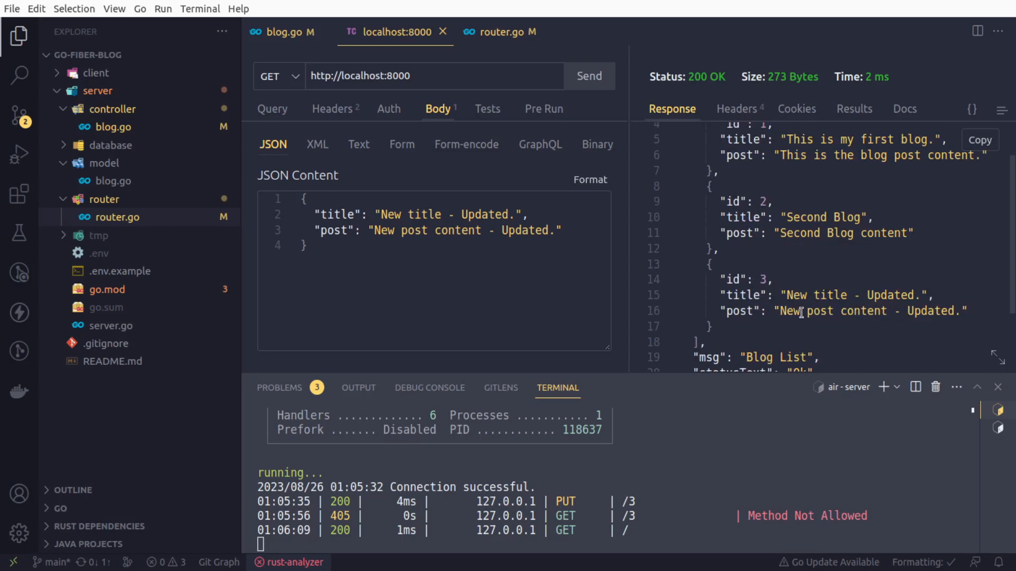
mouse_move(847, 297)
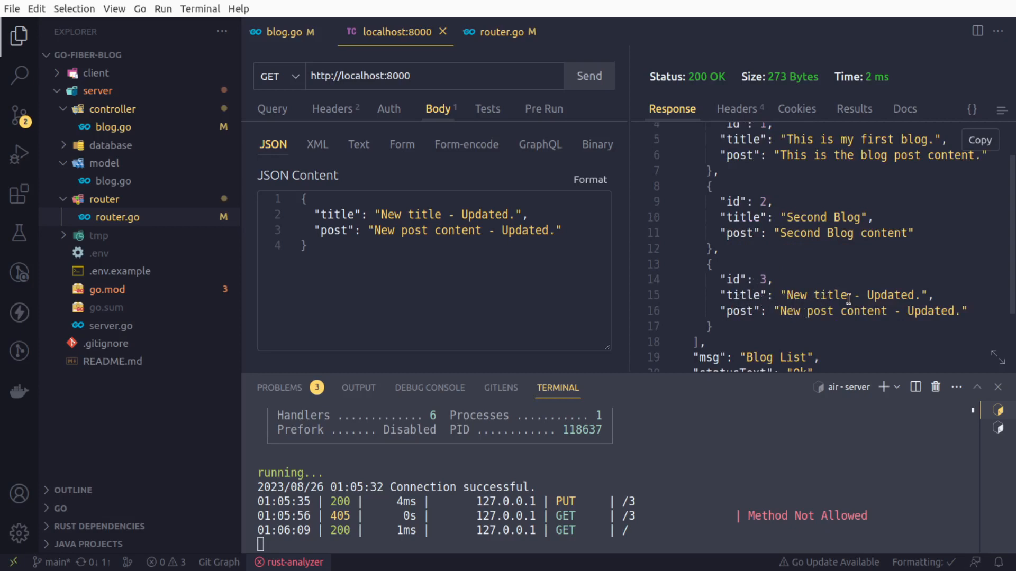
scroll(down, 3)
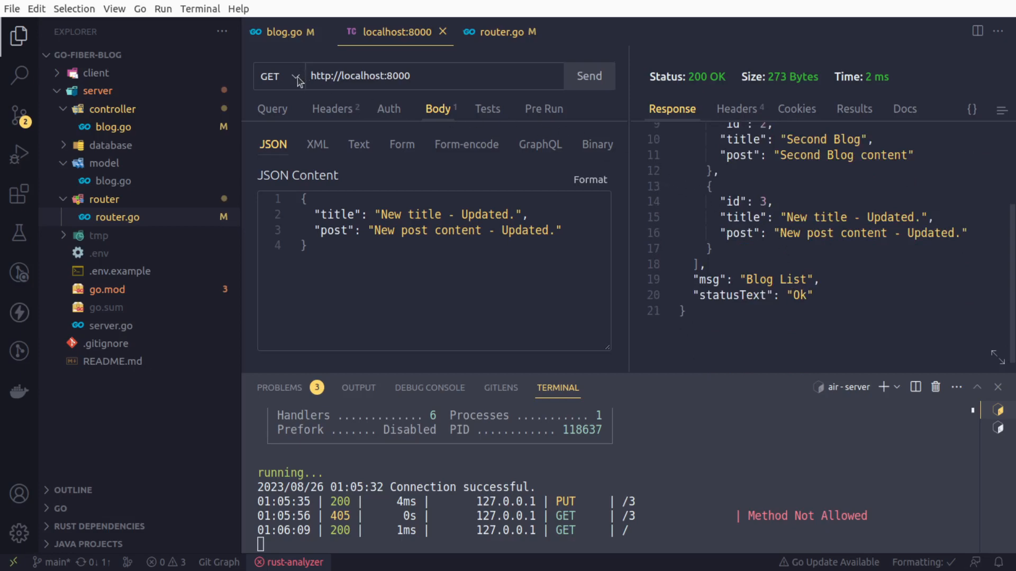
Send a PUT to localhost:8000/33, which returns 400 Bad Request with Record not Found logged.
click(278, 76)
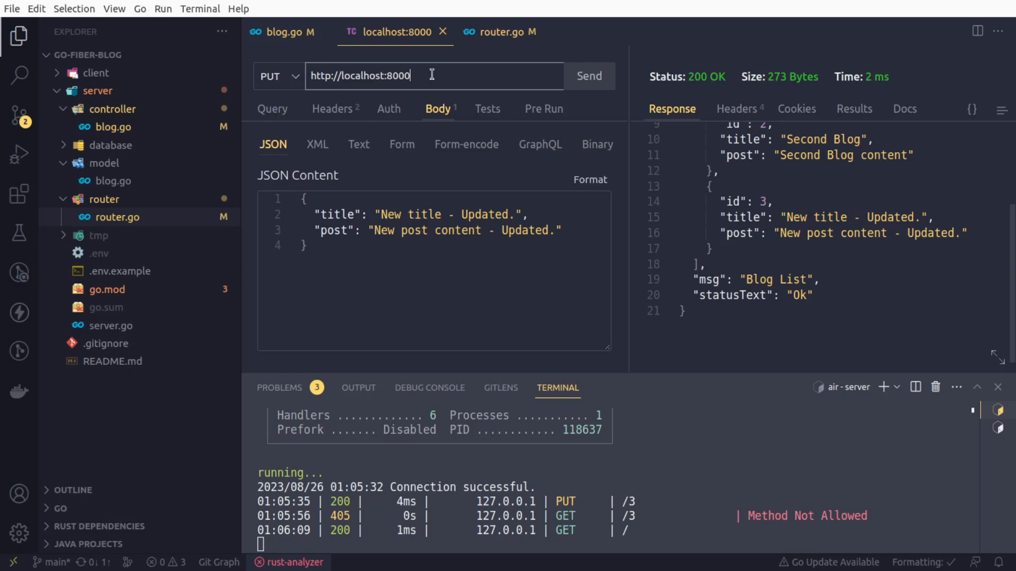
text(/)
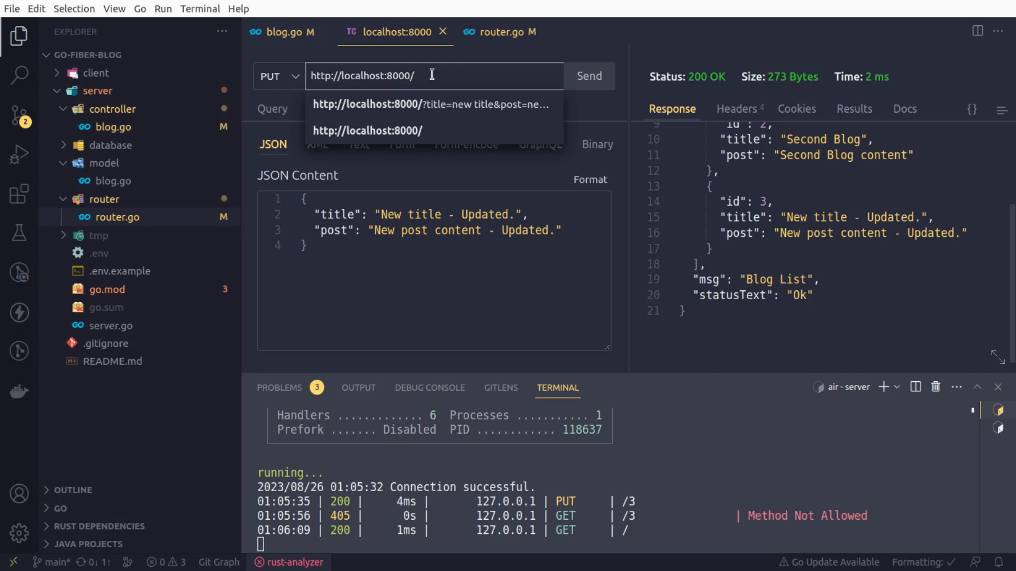
text(33)
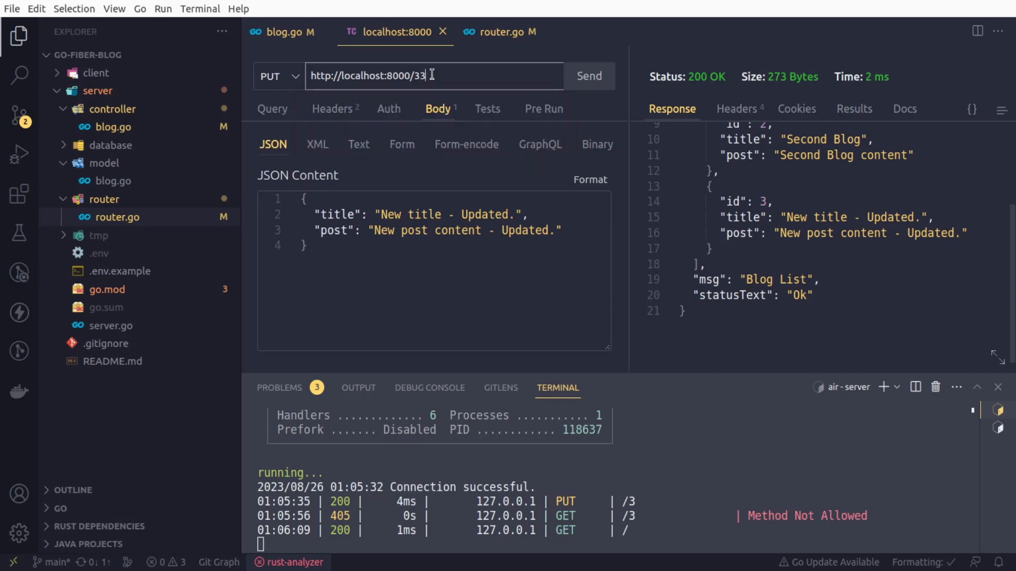
mouse_move(588, 76)
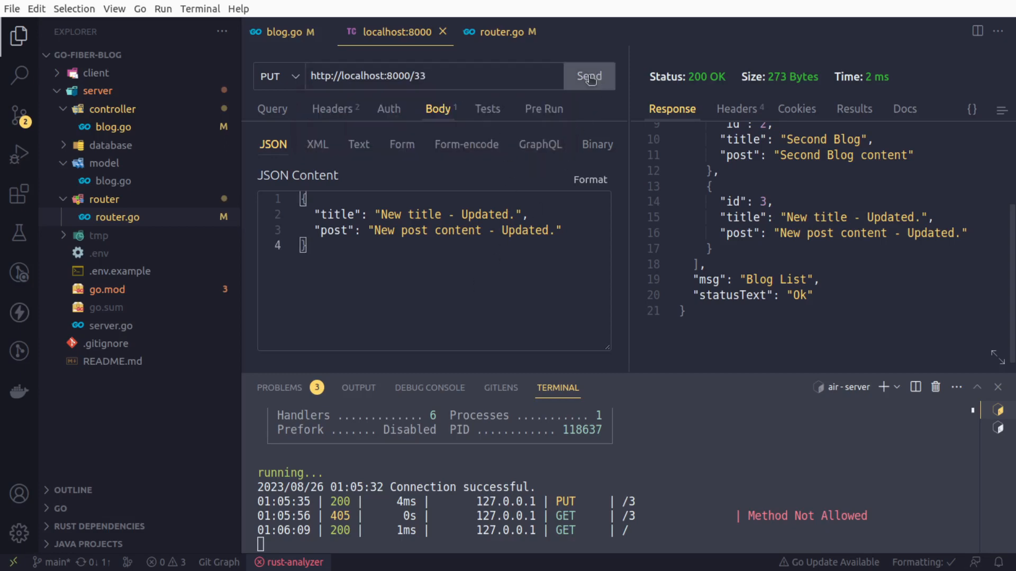
click(589, 76)
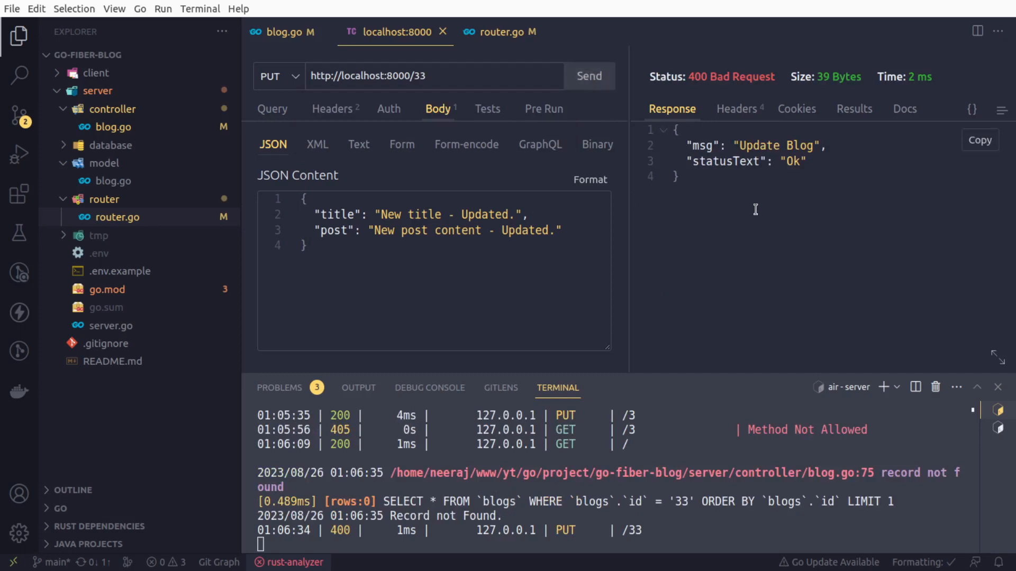
mouse_move(708, 97)
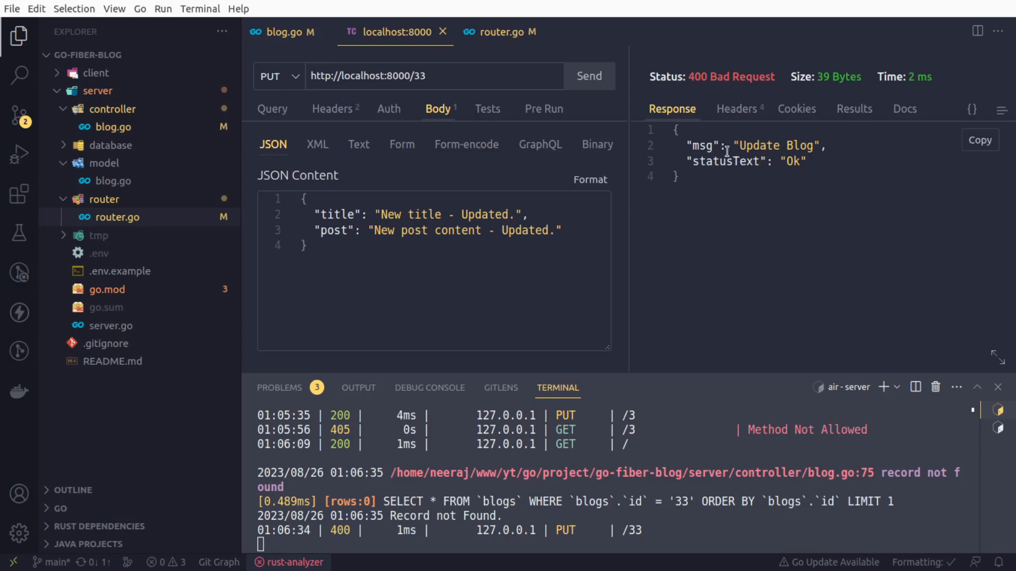
In blog.go's not-found branch, add context["msg"] = "Record not Found." before c.Status(400).
click(284, 32)
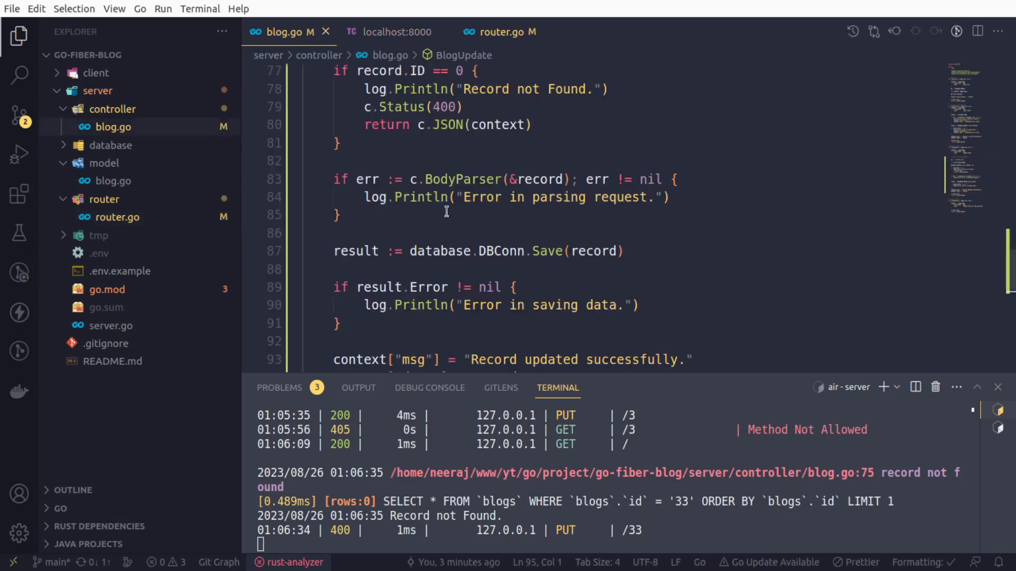
mouse_move(478, 206)
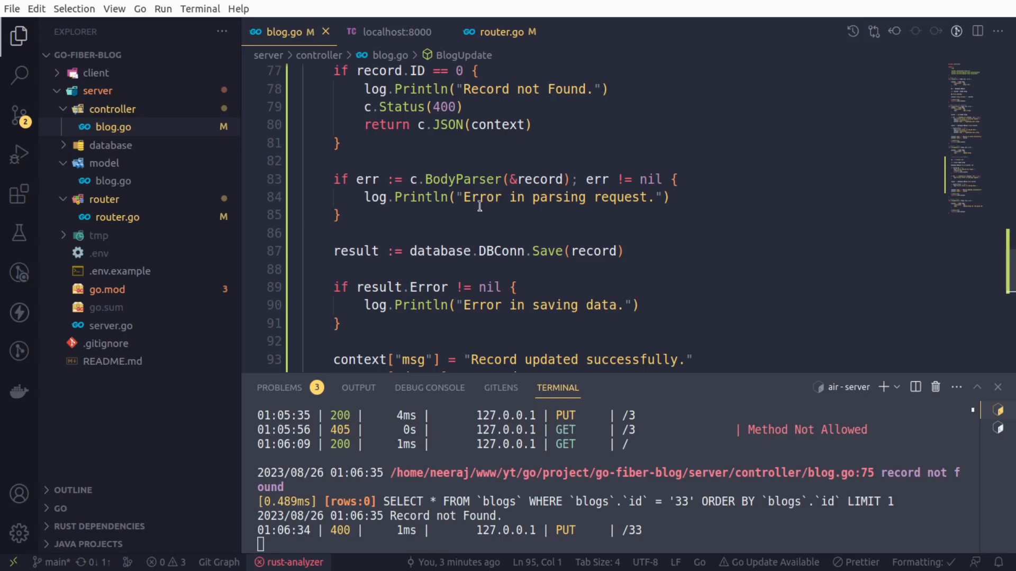
mouse_move(482, 117)
text(c)
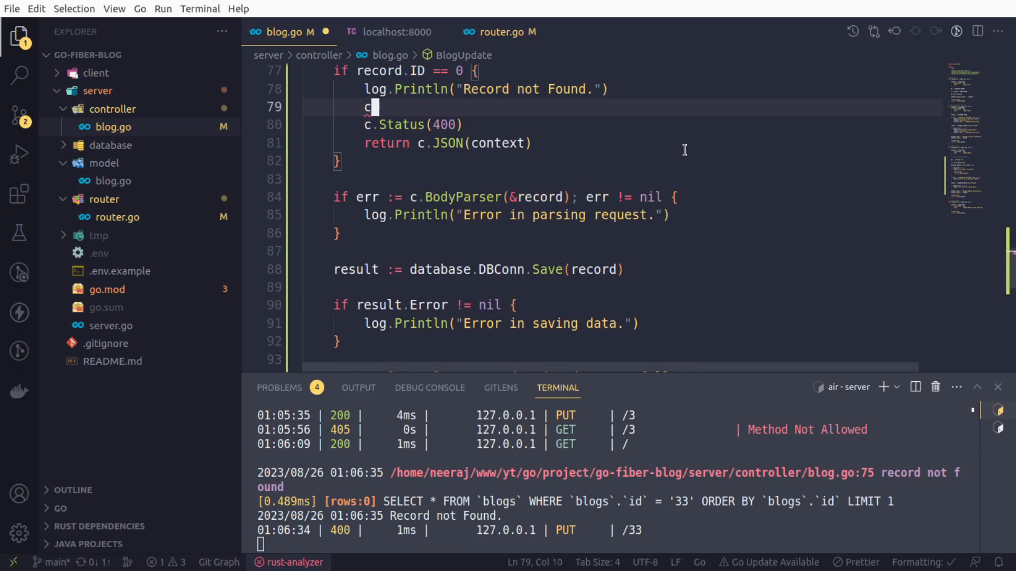
text(ontext)
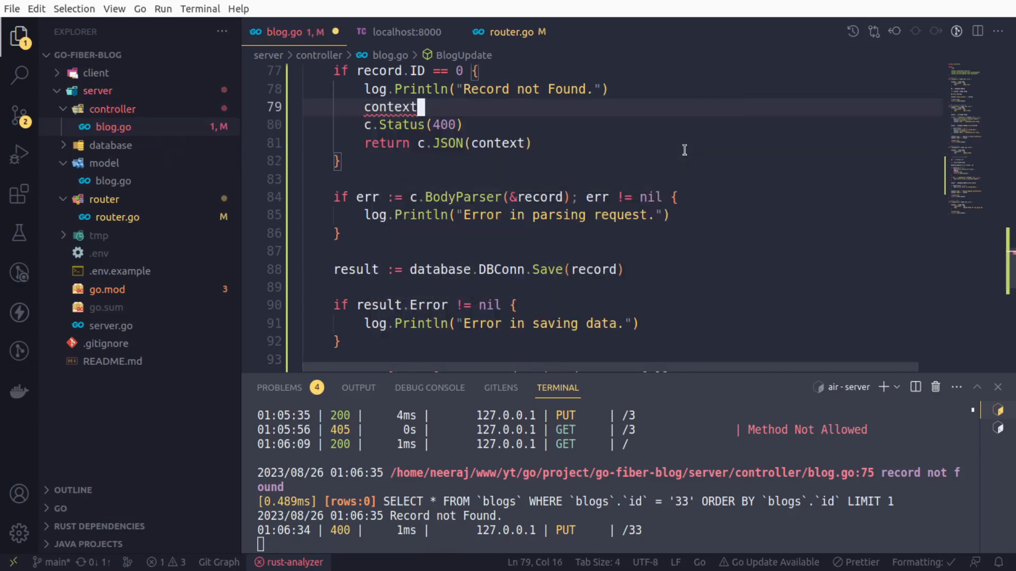
text([)
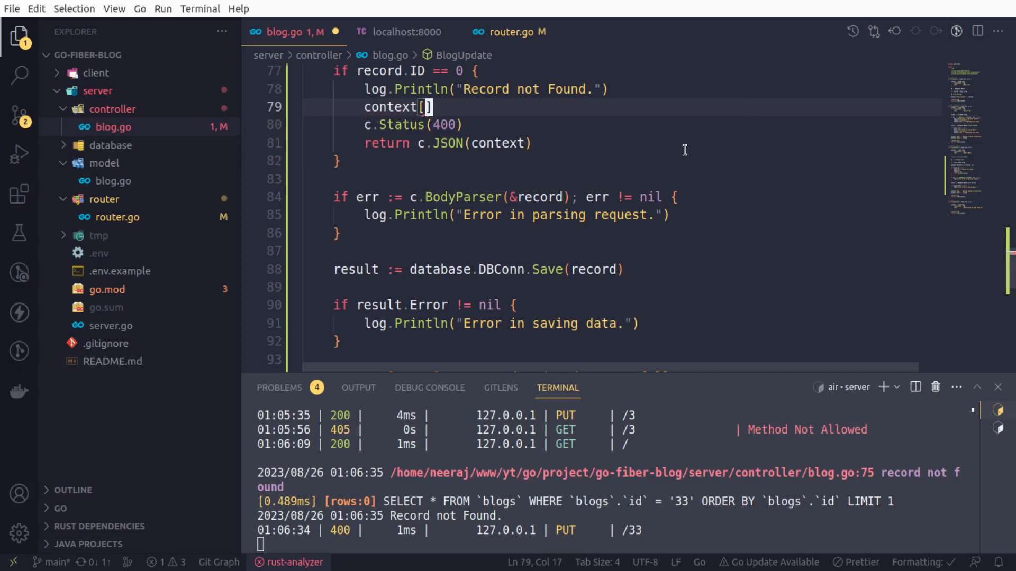
mouse_move(635, 282)
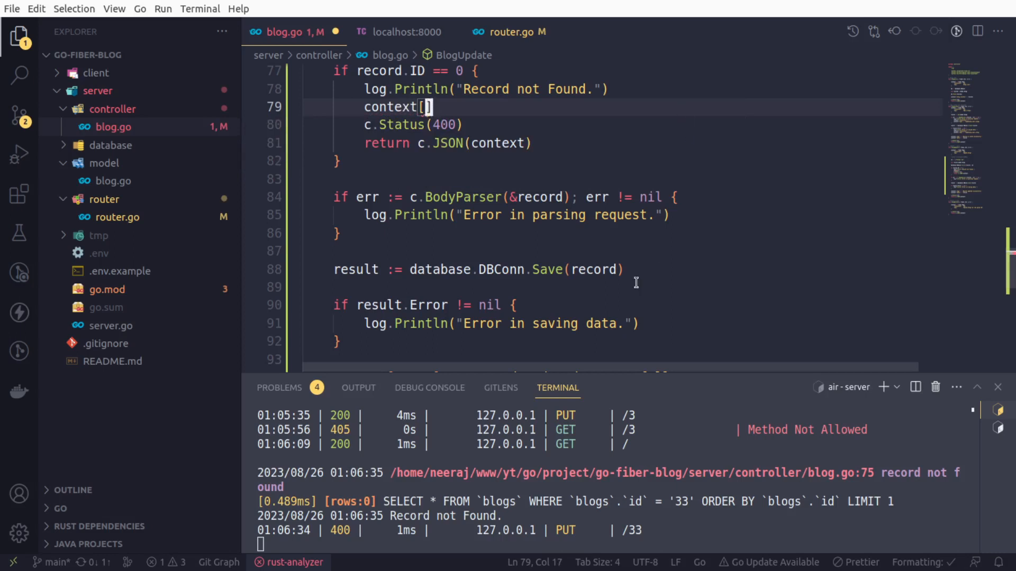
text("m)
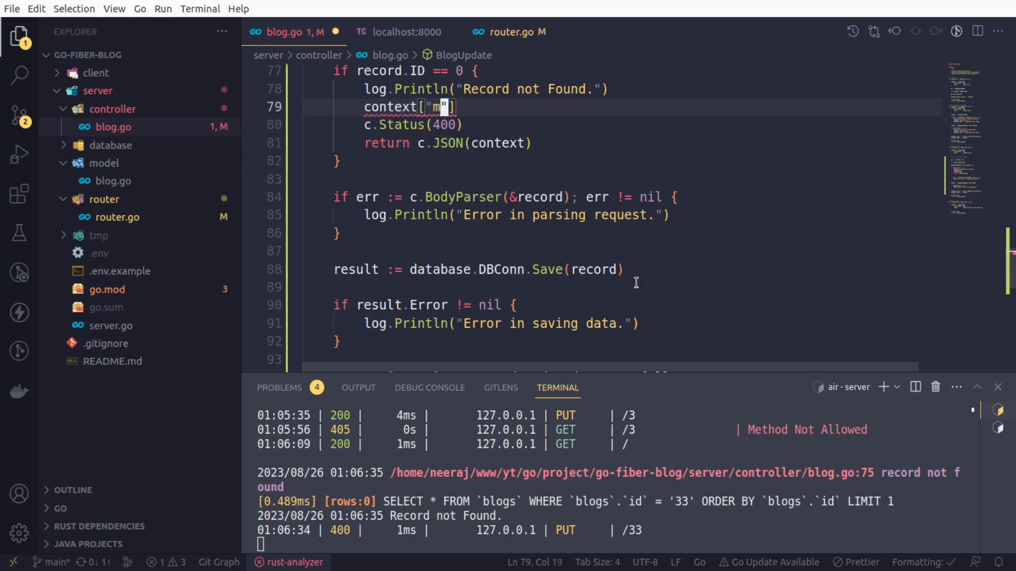
text(sg)
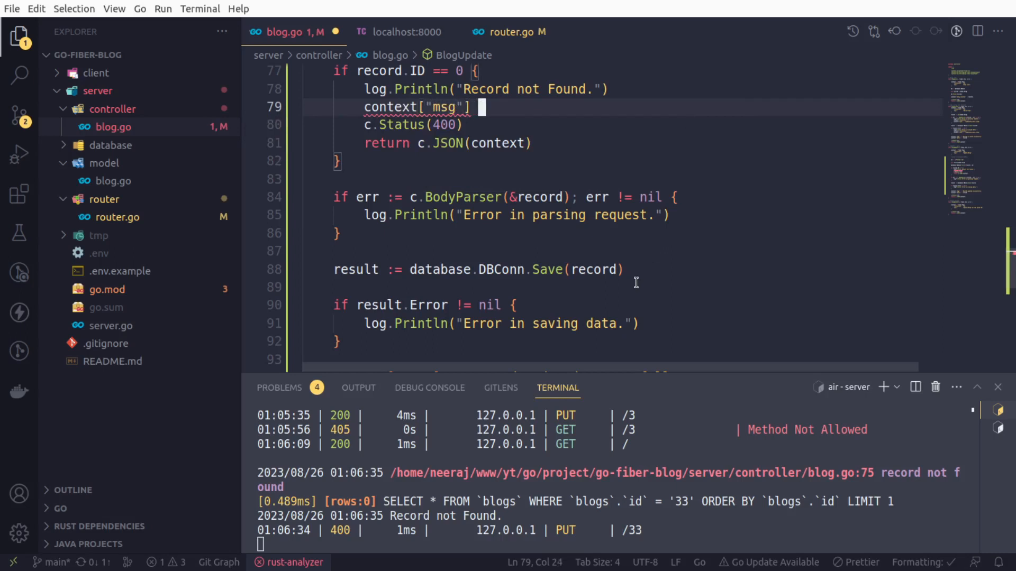
text(= "")
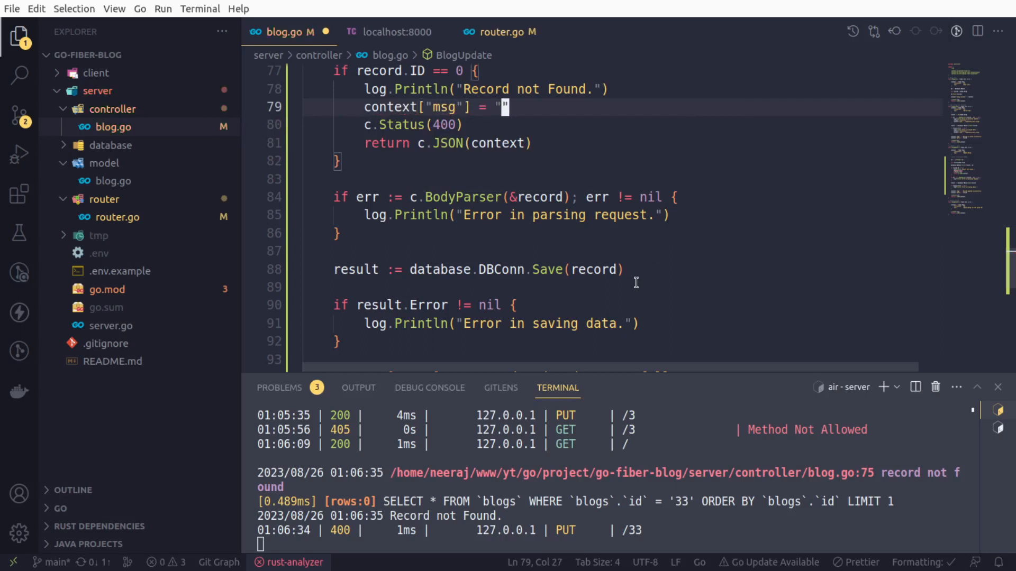
text(Record not)
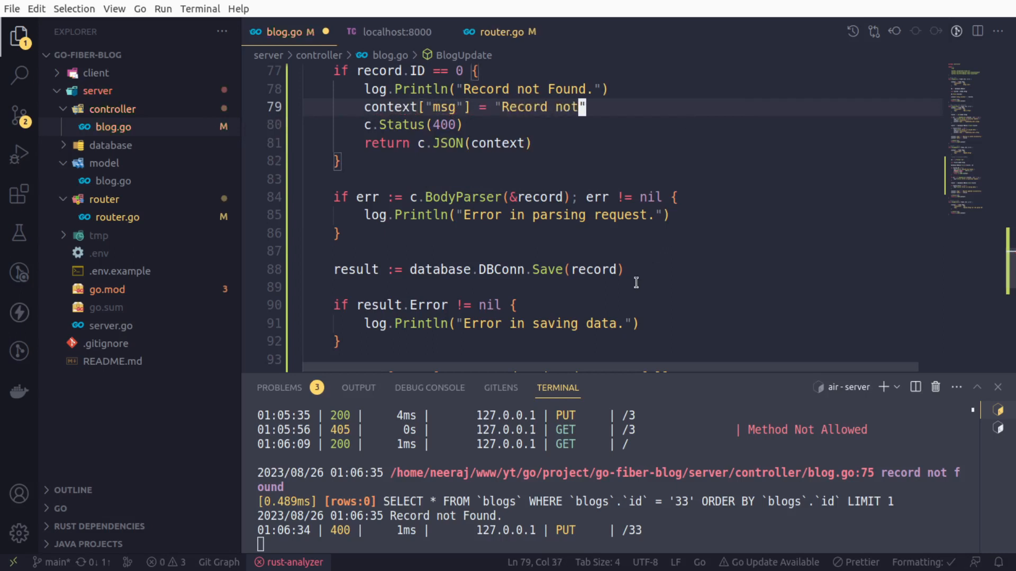
text(Fou)
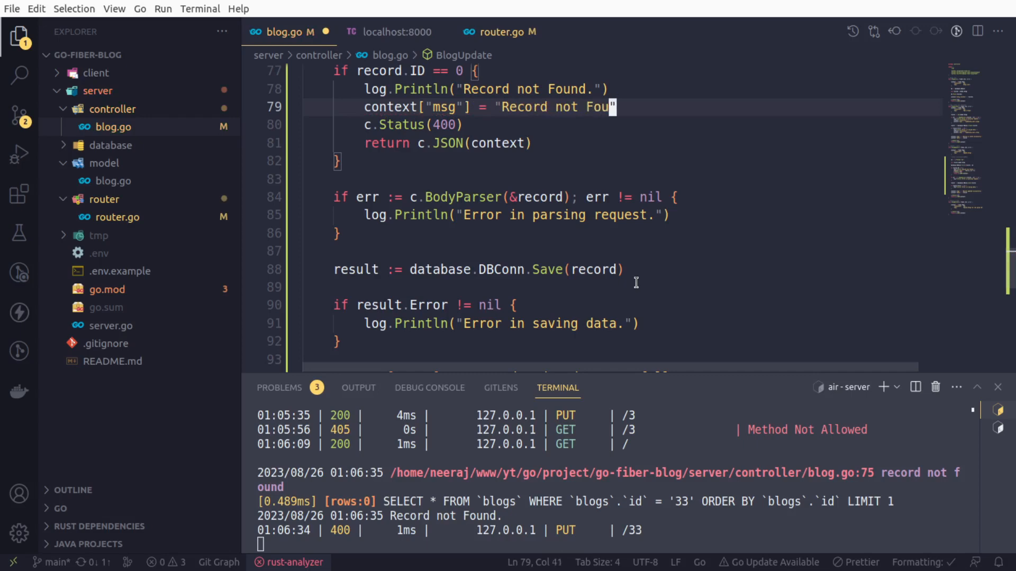
text(nd.)
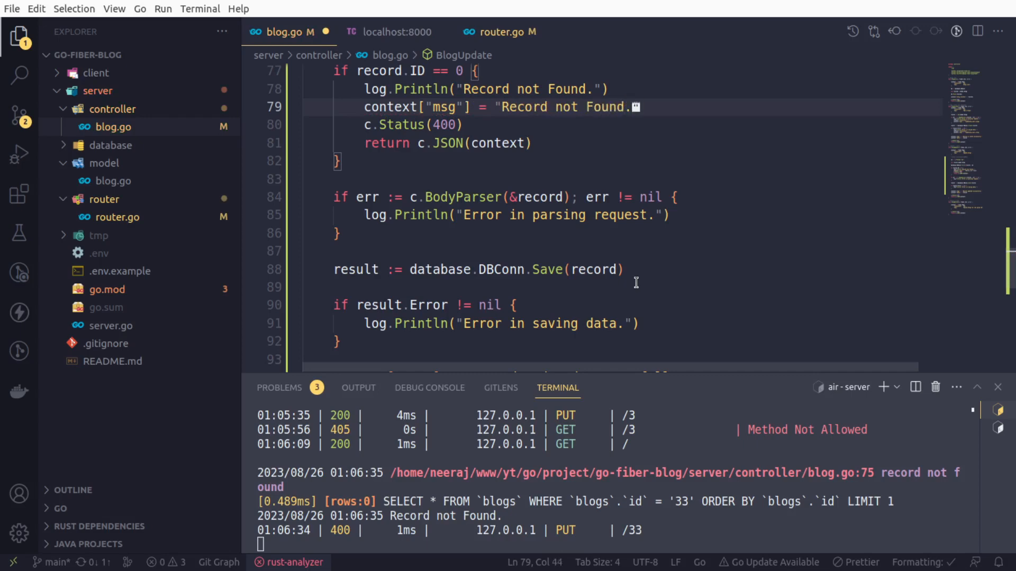
scroll(up, 3)
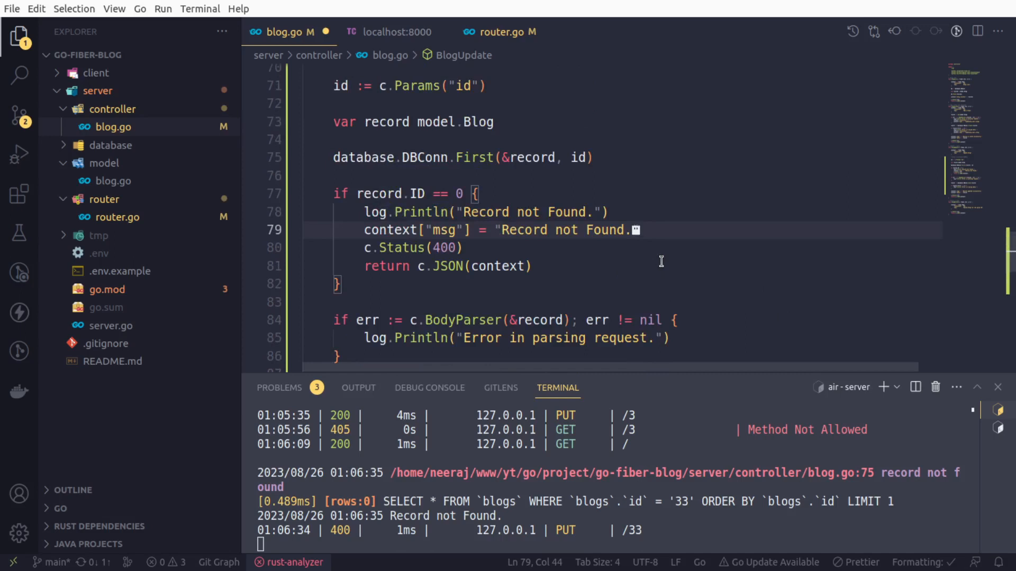
Add context["statusText"] = "" above the msg line and save blog.go to restart the server.
scroll(up, 3)
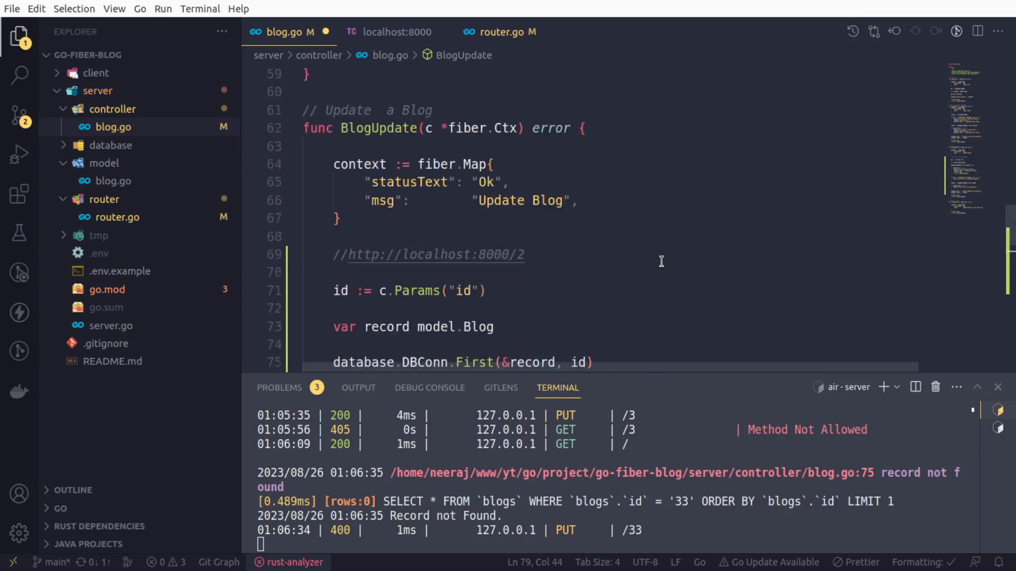
double_click(412, 182)
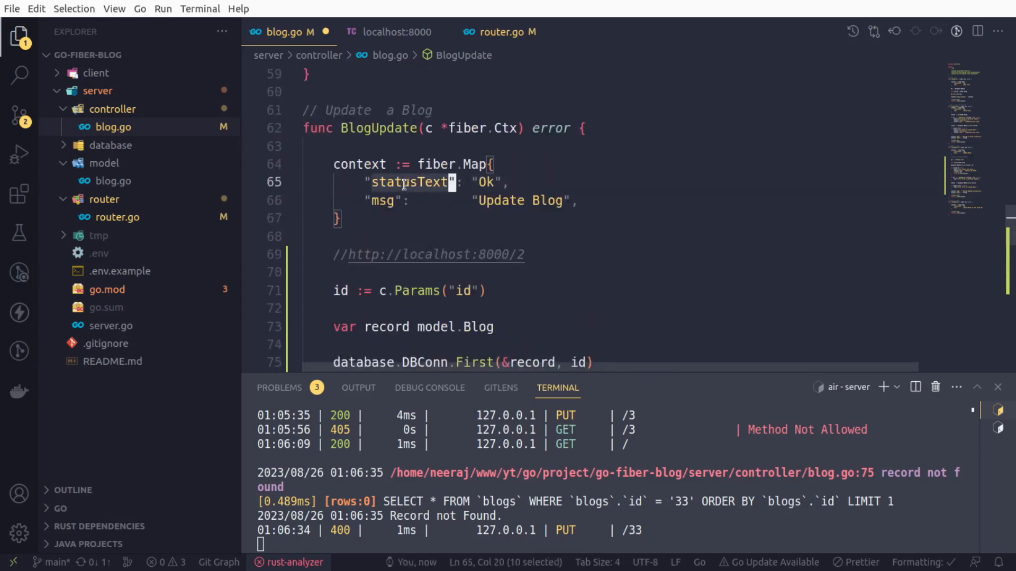
scroll(down, 3)
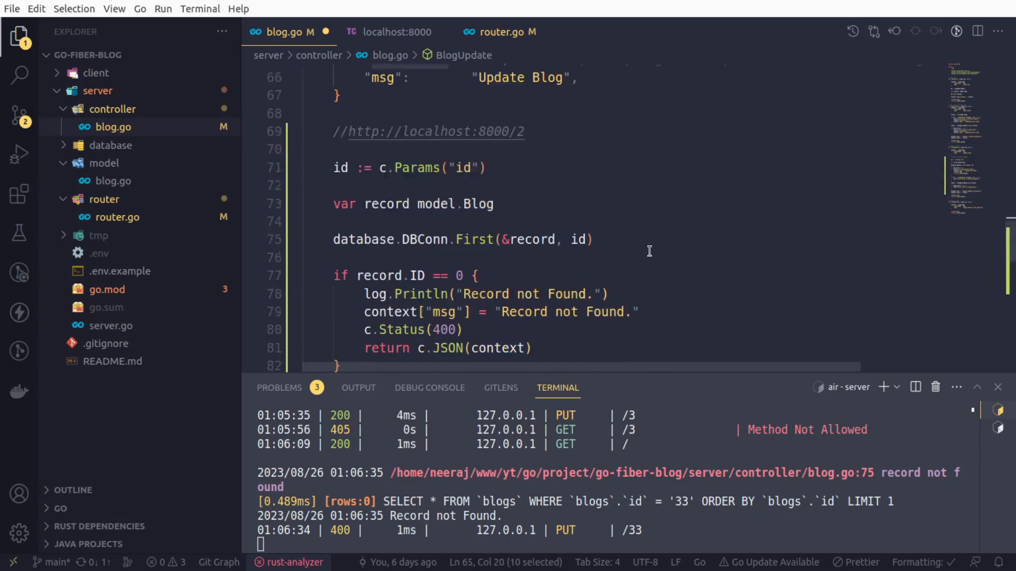
scroll(down, 3)
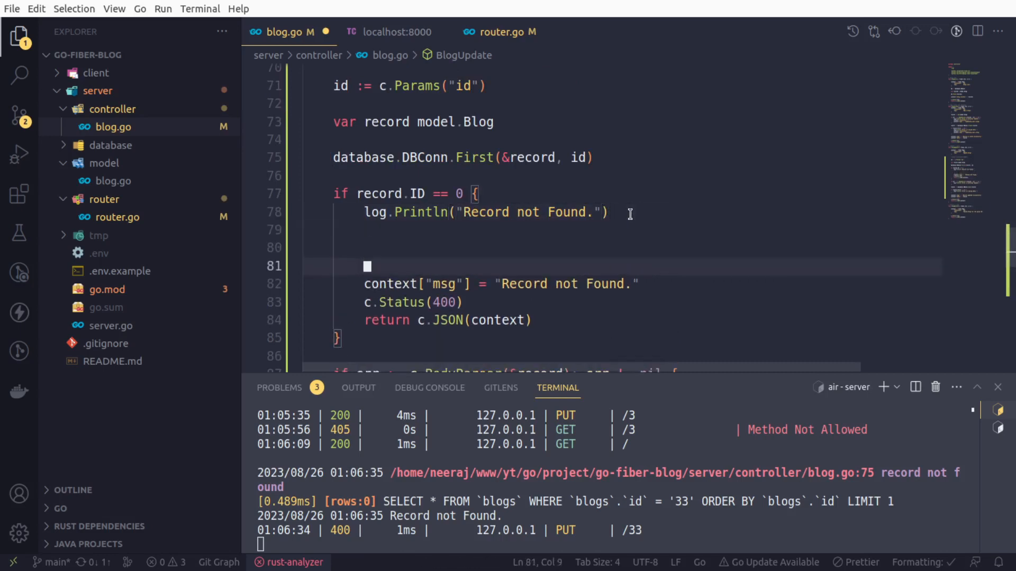
text(statusText)
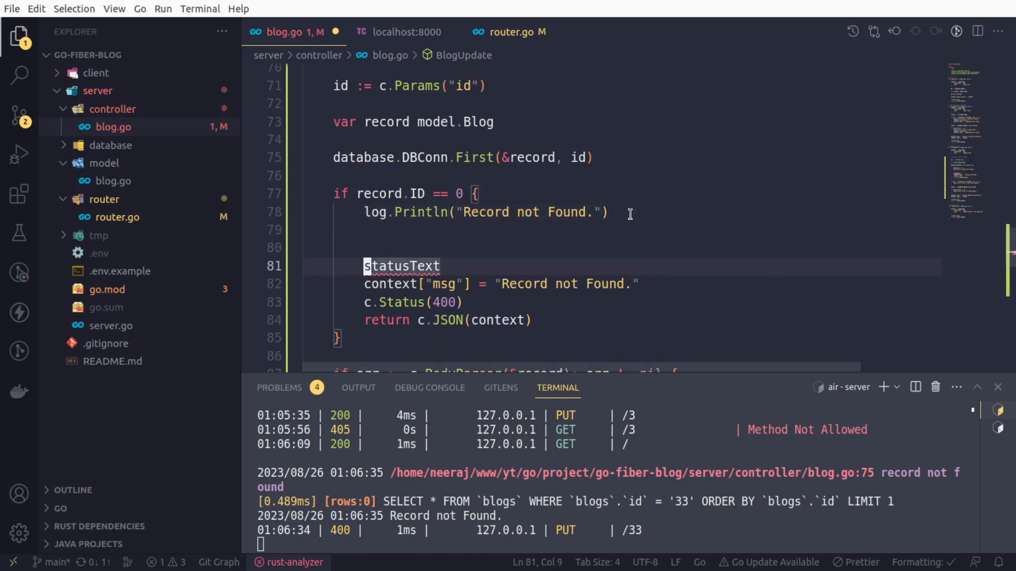
text(context[")
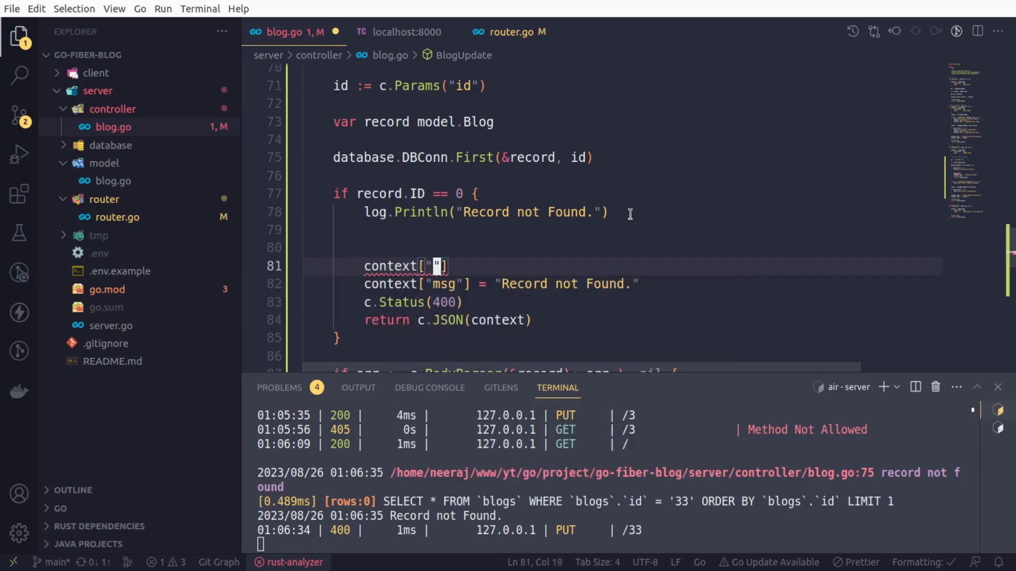
text(statusText)
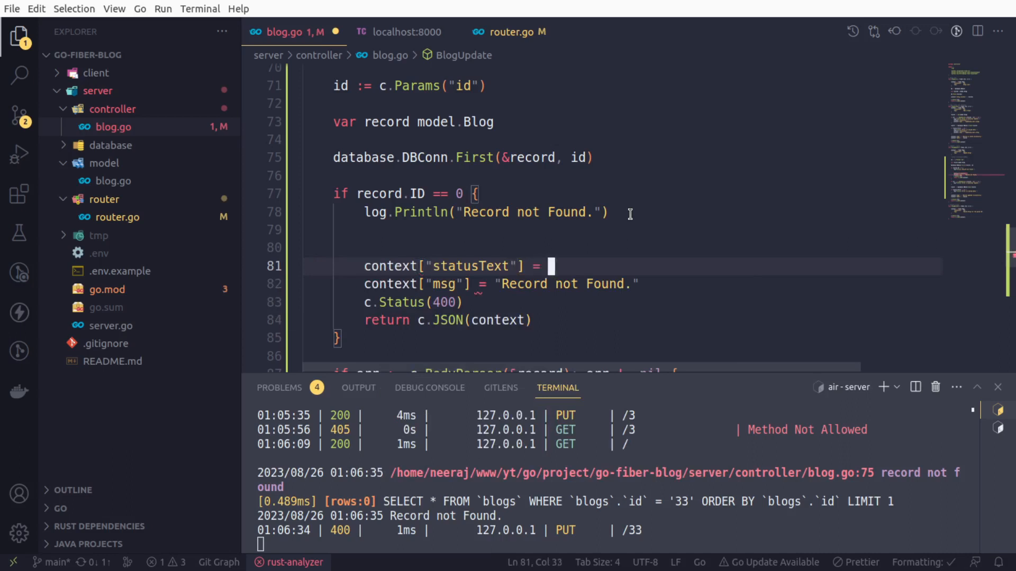
text(")
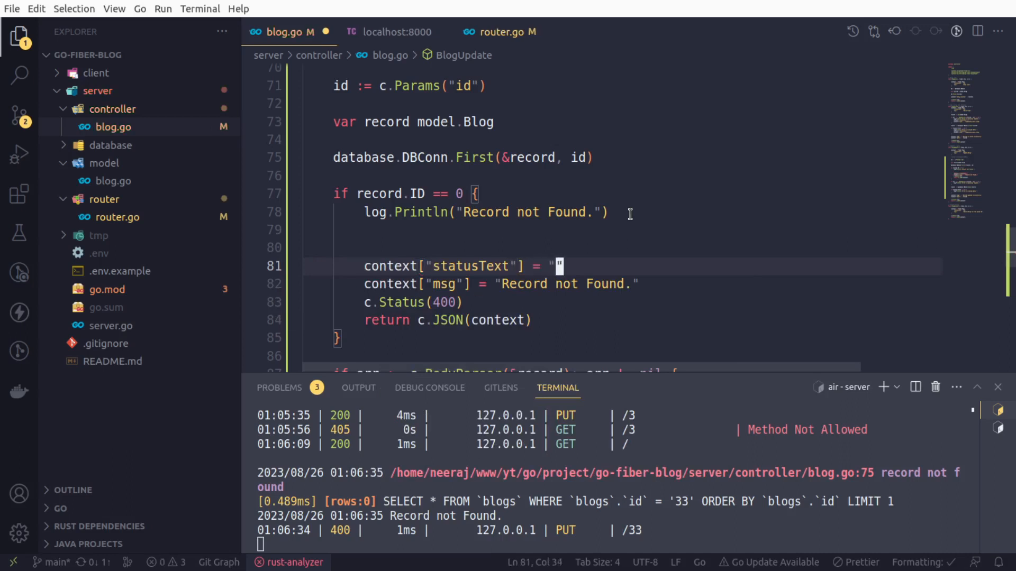
key(ctrl+s)
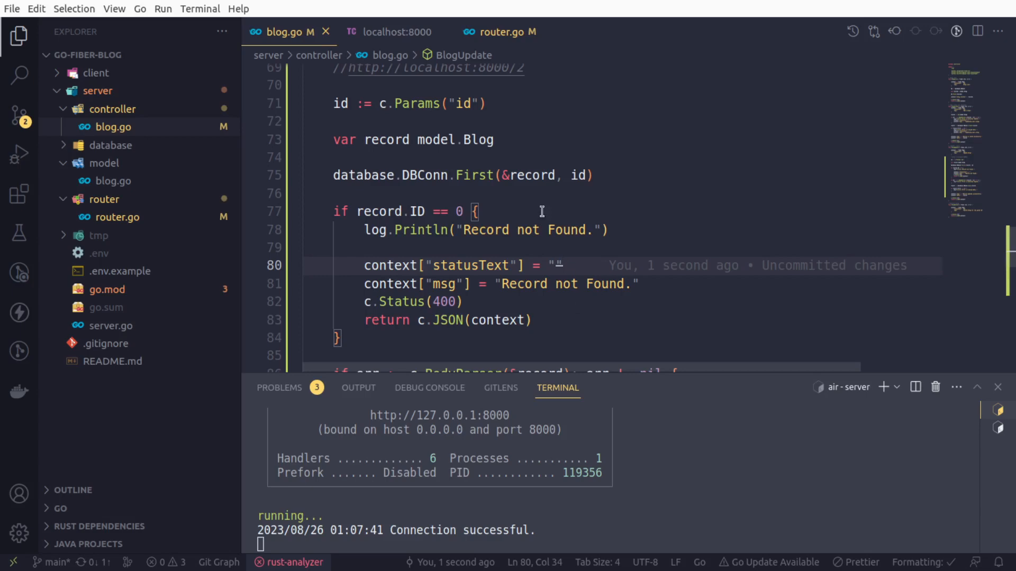
mouse_move(395, 32)
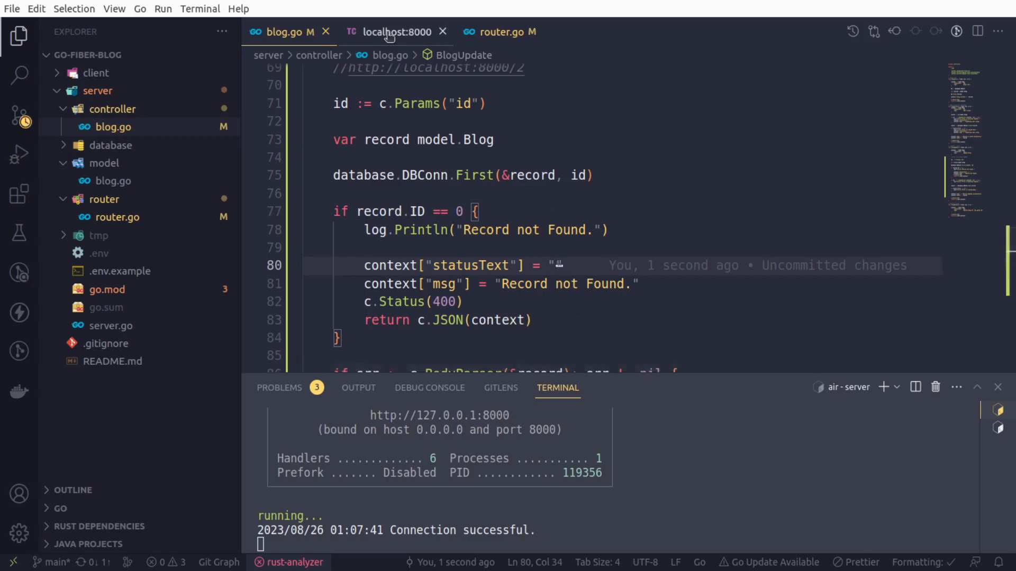
Resend the PUT to localhost:8000/33, now returning 400 with msg "Record not Found." and empty statusText.
click(394, 32)
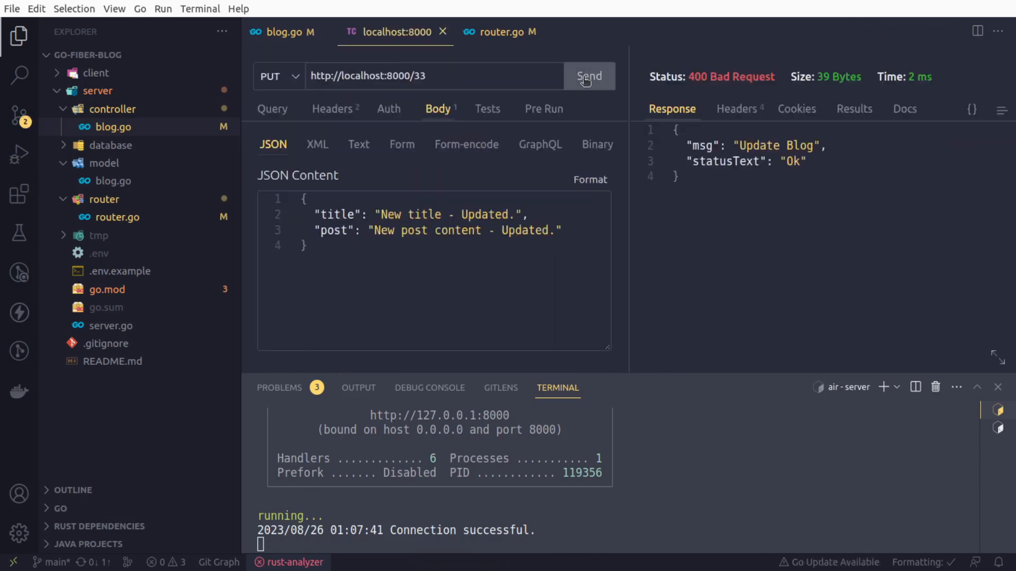
click(587, 76)
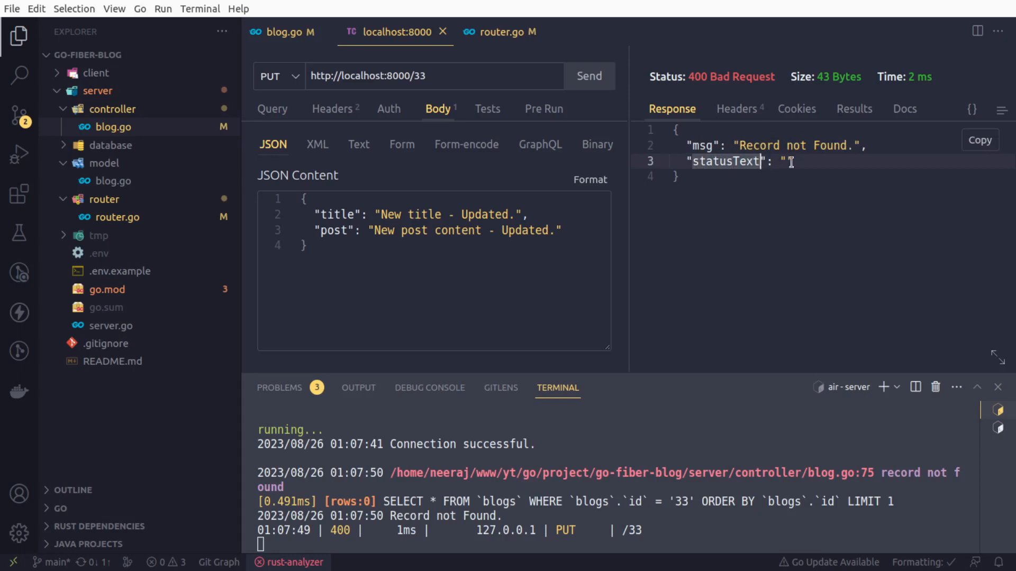
mouse_move(727, 169)
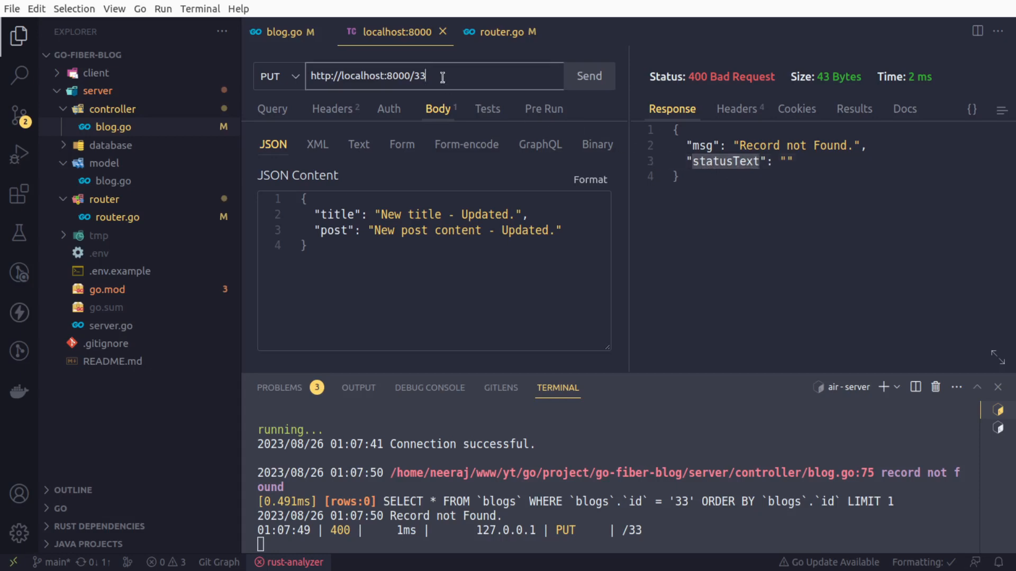
Change the URL to localhost:8000/3 and send the PUT, getting 200 OK "Record updated successfully.".
key(Backspace)
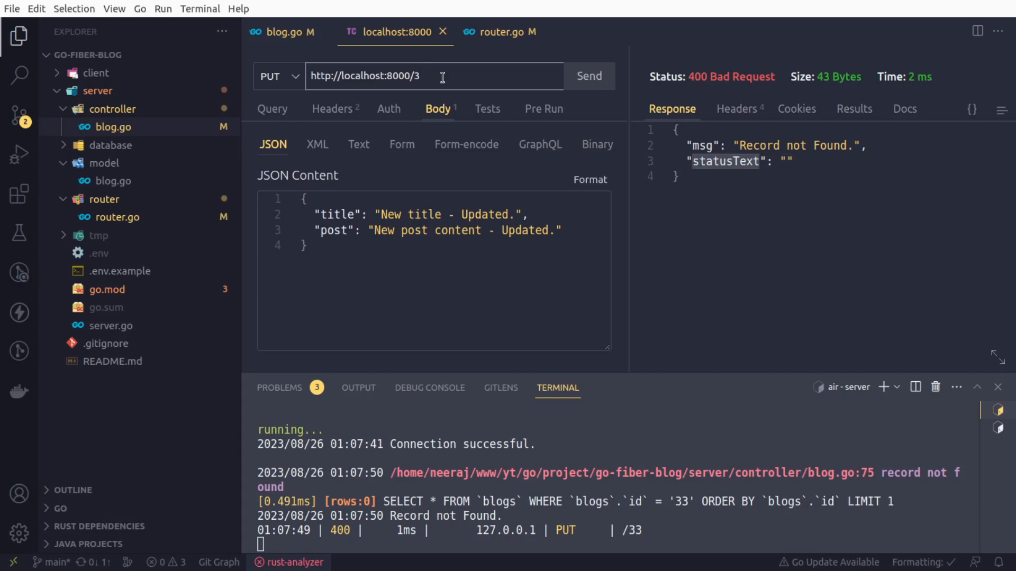
click(588, 76)
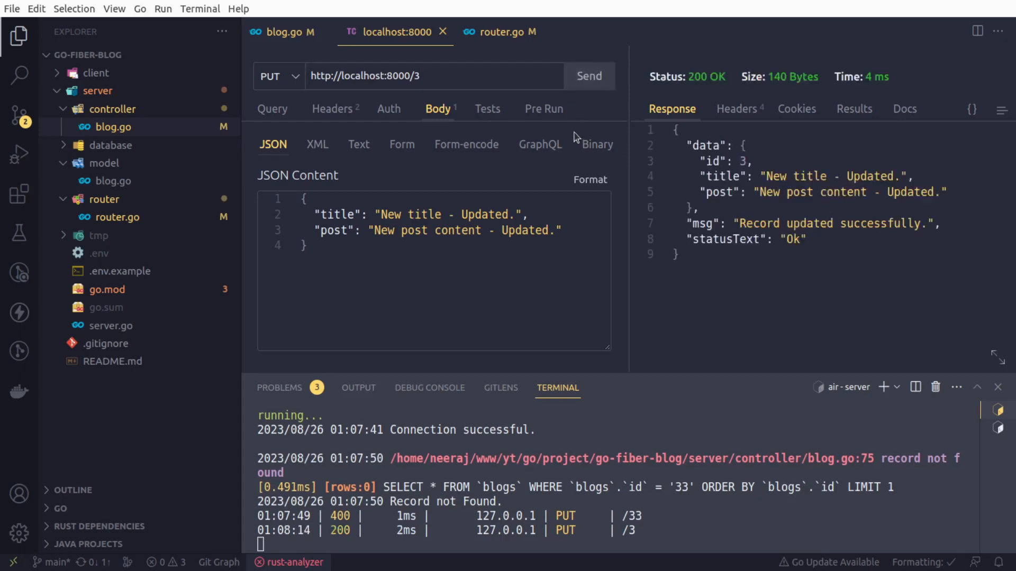
mouse_move(724, 199)
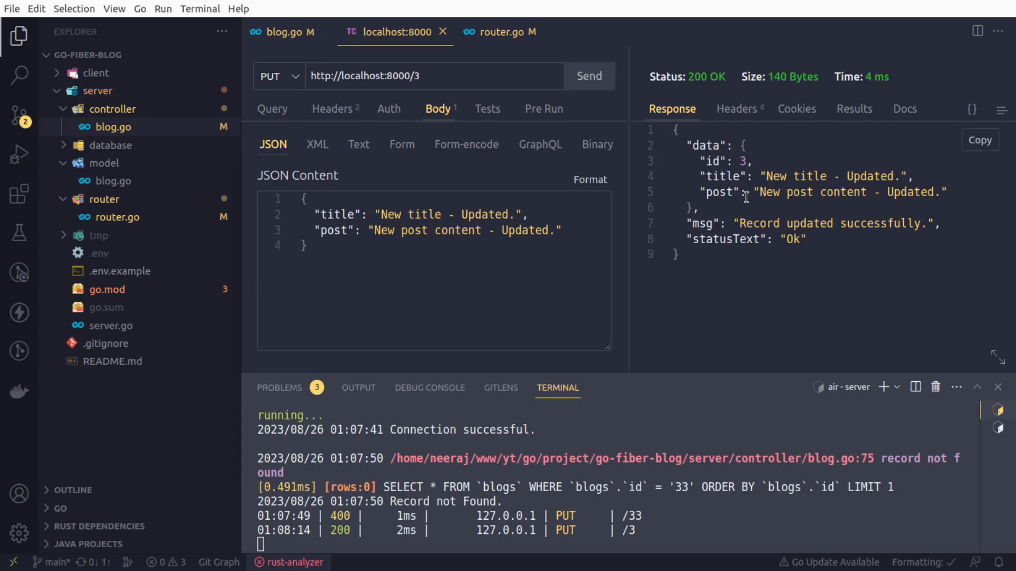
mouse_move(743, 241)
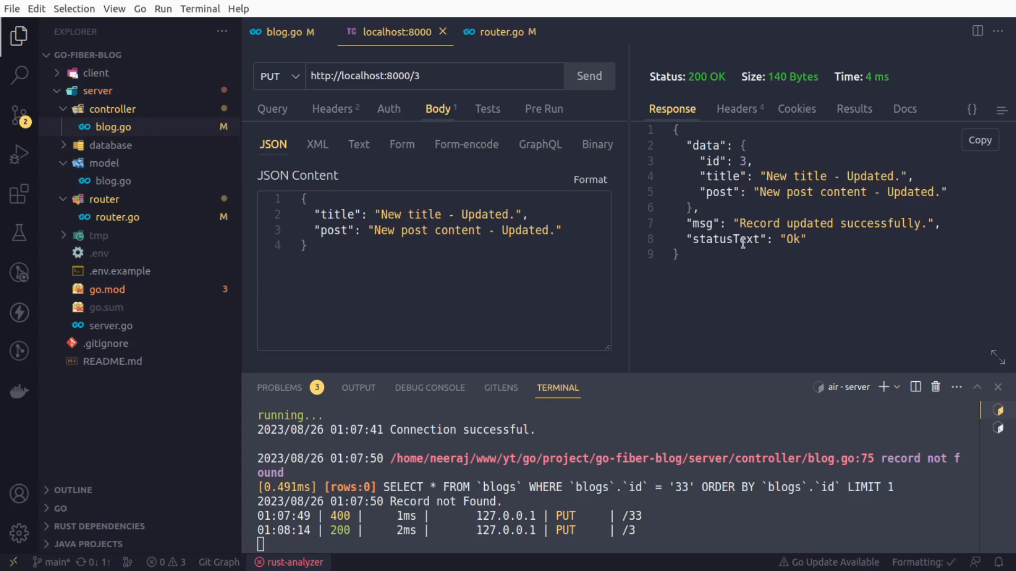
mouse_move(291, 32)
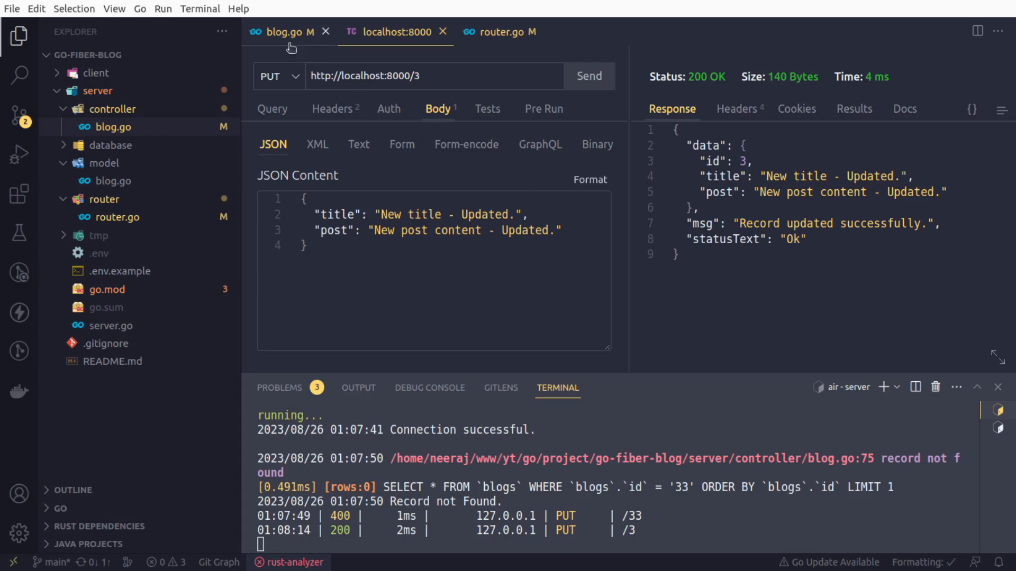
Return to the blog.go editor showing the BlogUpdate not-found branch.
click(284, 32)
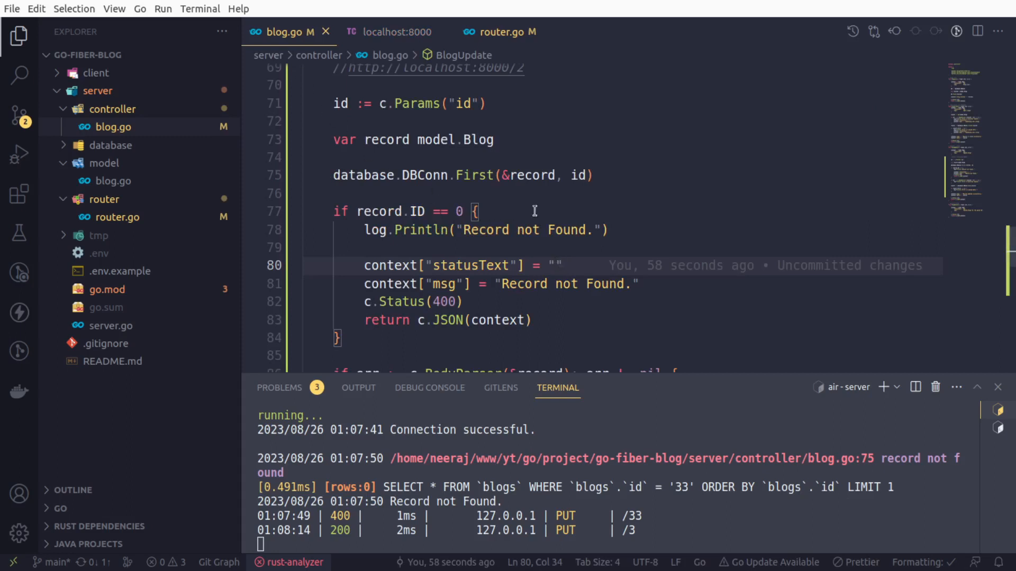
mouse_move(648, 212)
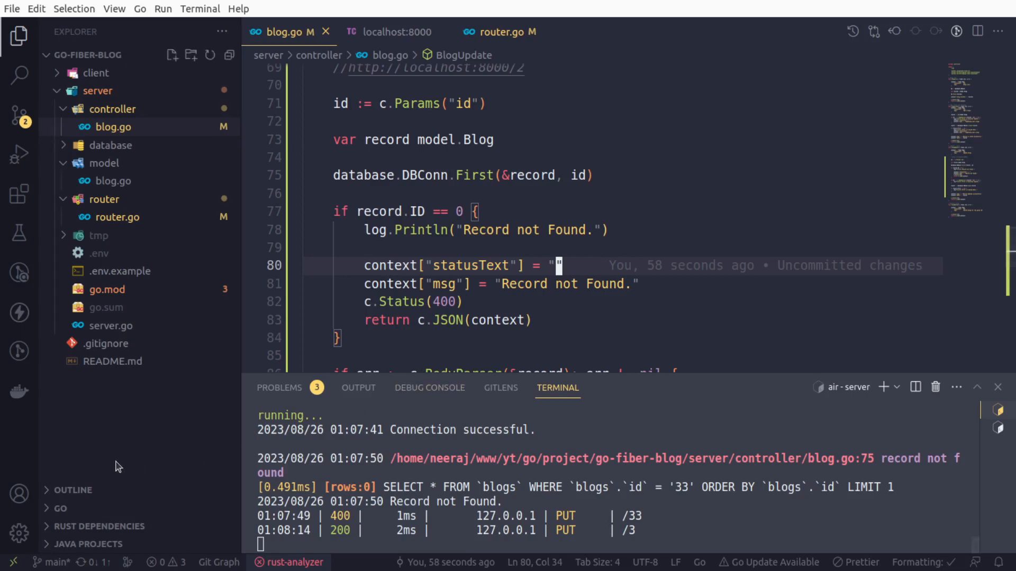
mouse_move(45, 438)
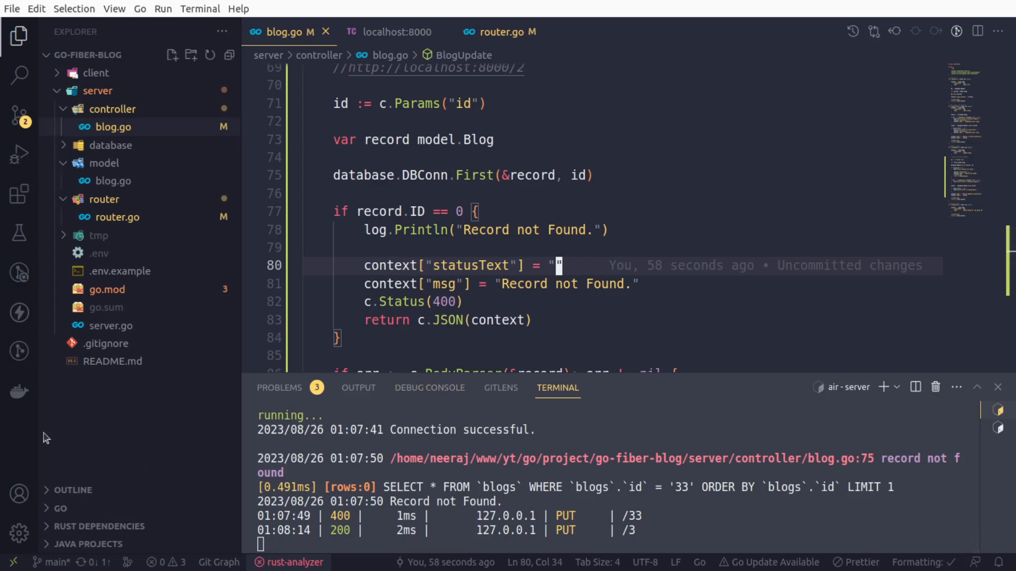
mouse_move(26, 437)
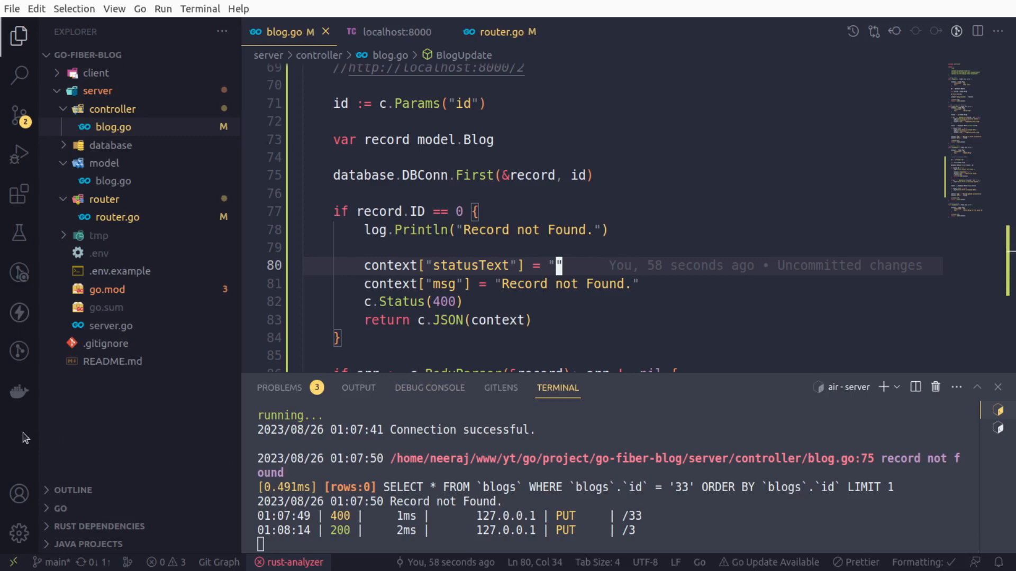